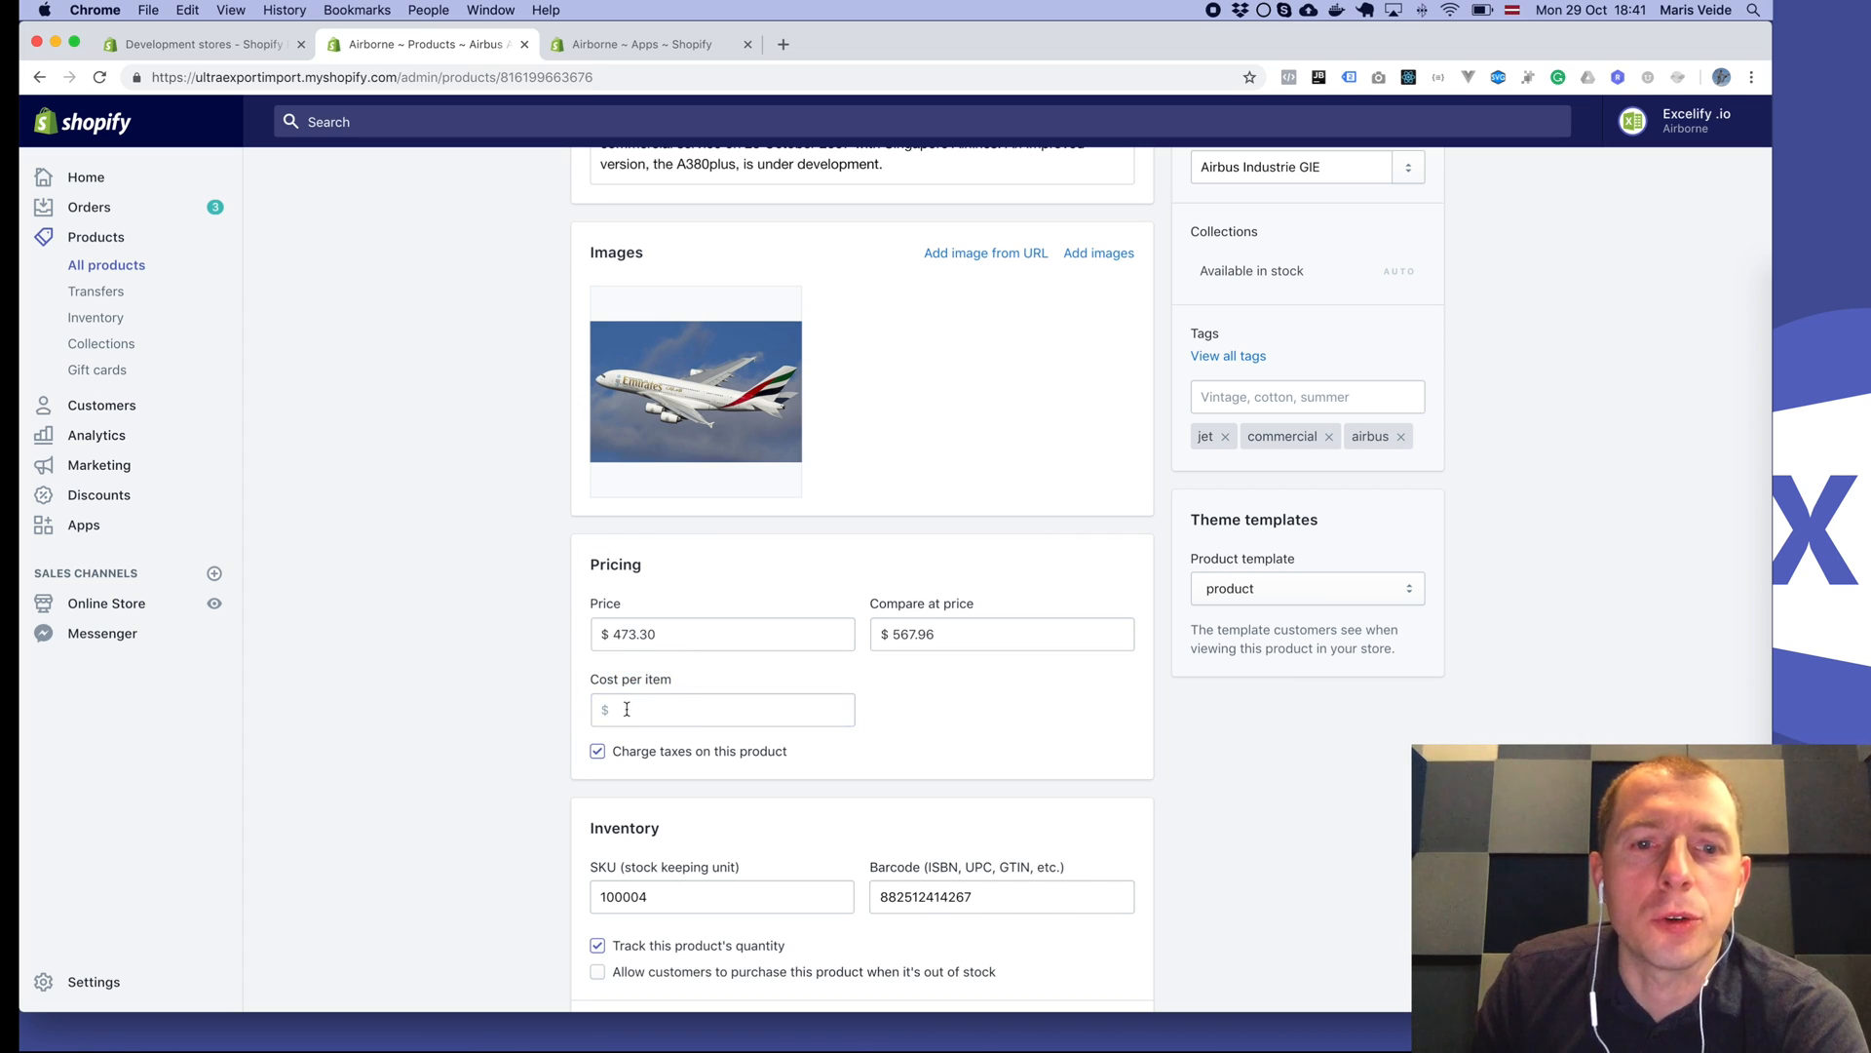
Switch to the Excelify app tab and scroll down to its Import section.
{"action": "left_click", "coordinate": [644, 44]}
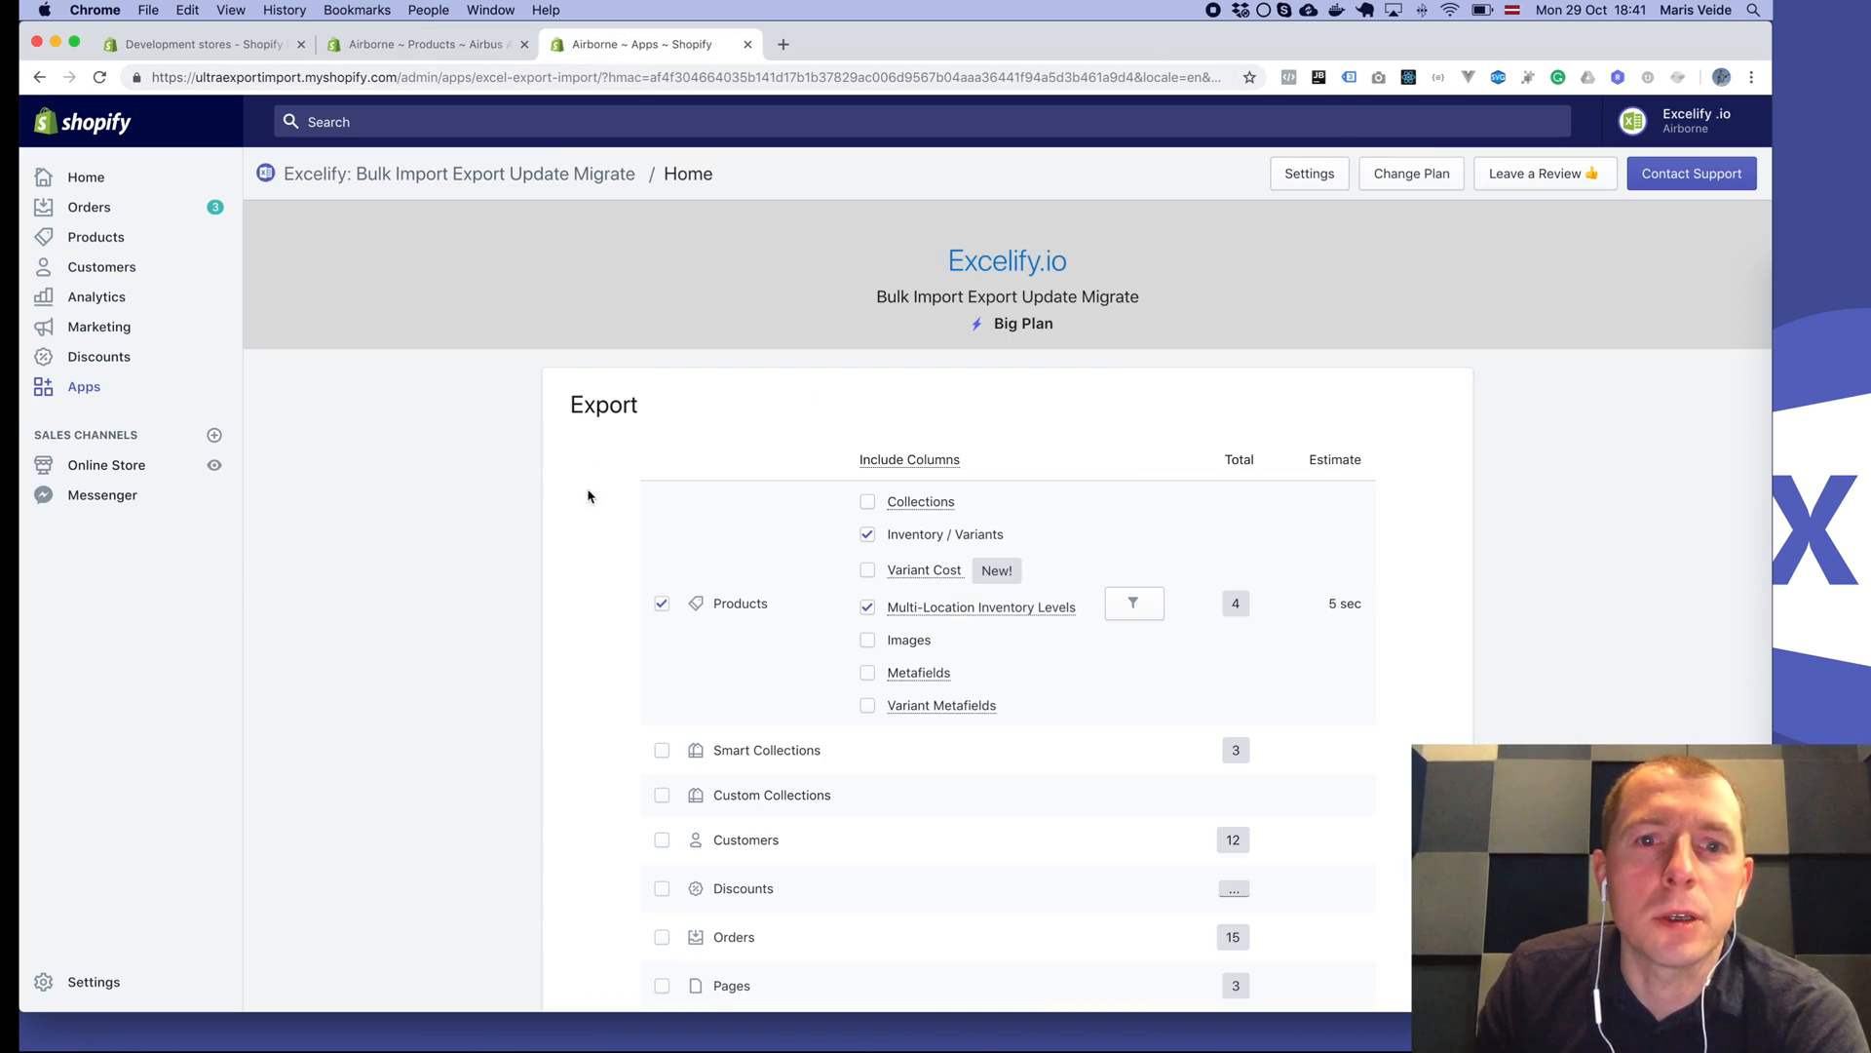
{"action": "scroll", "scroll_direction": "down", "scroll_amount": 3}
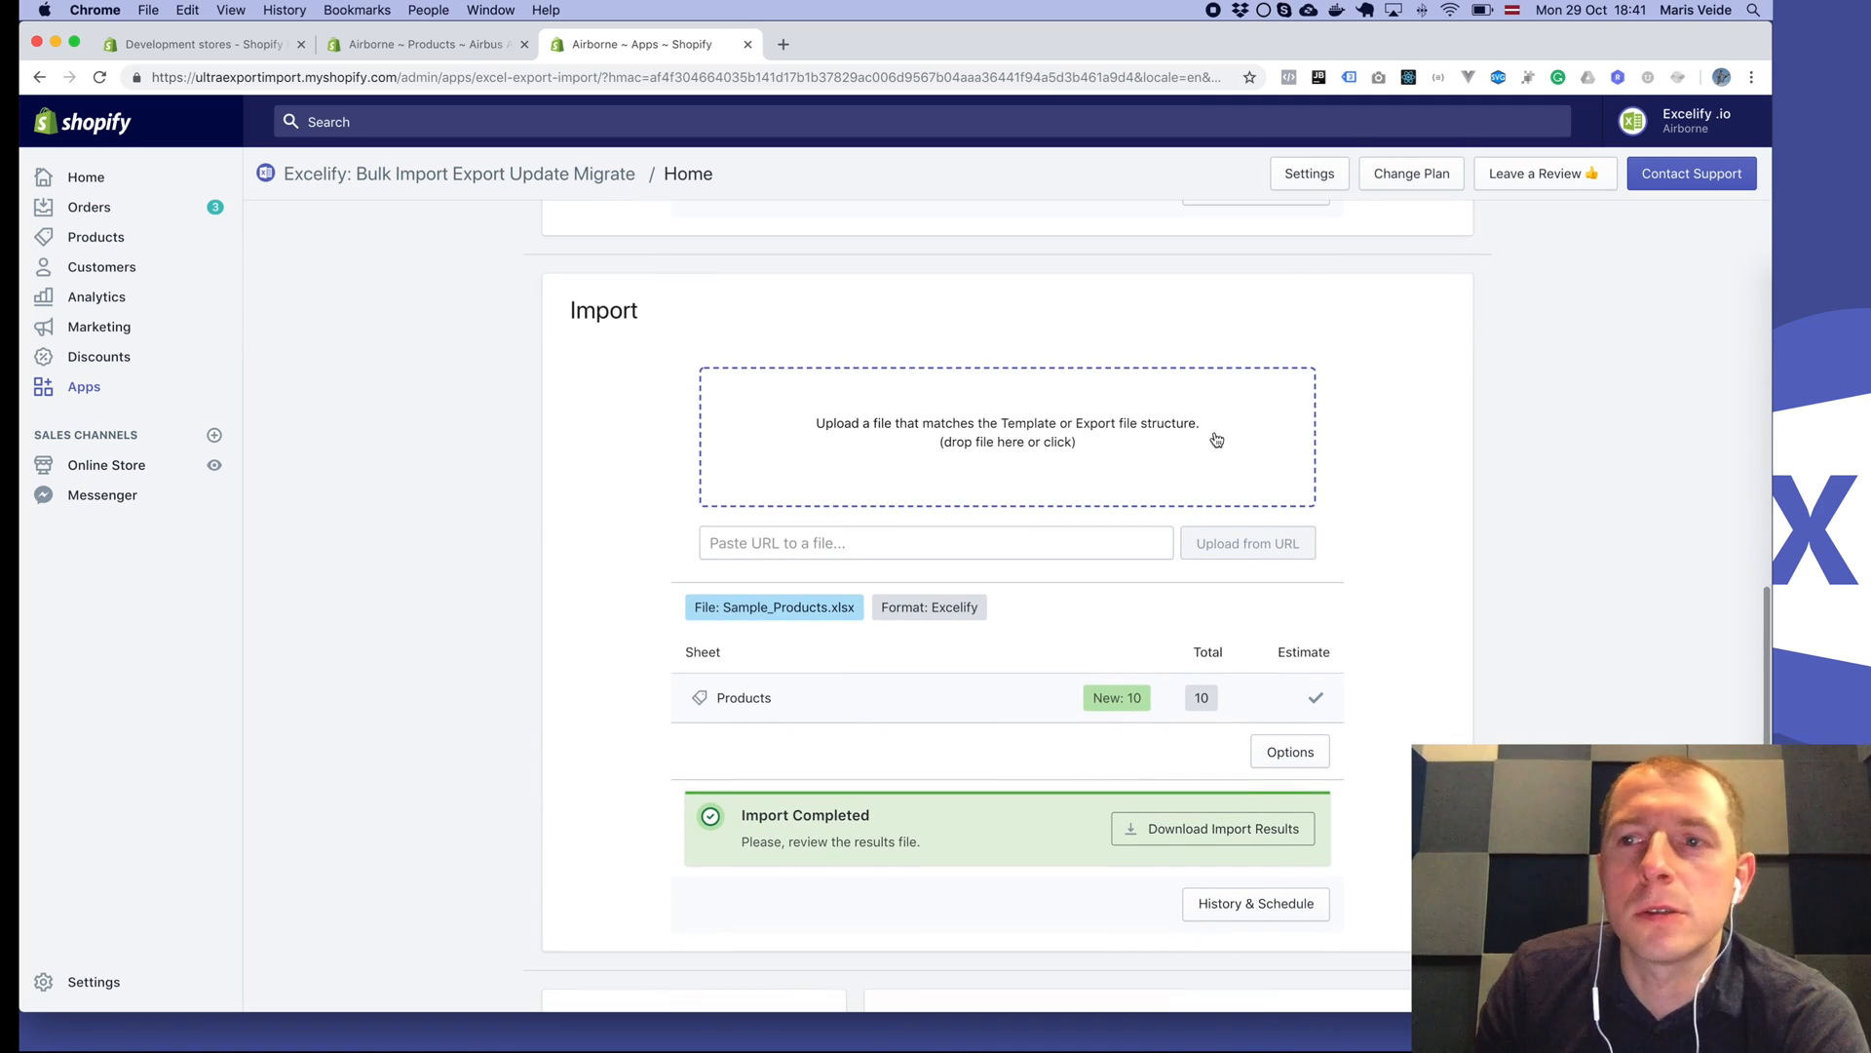
{"action": "mouse_move", "coordinate": [1367, 404]}
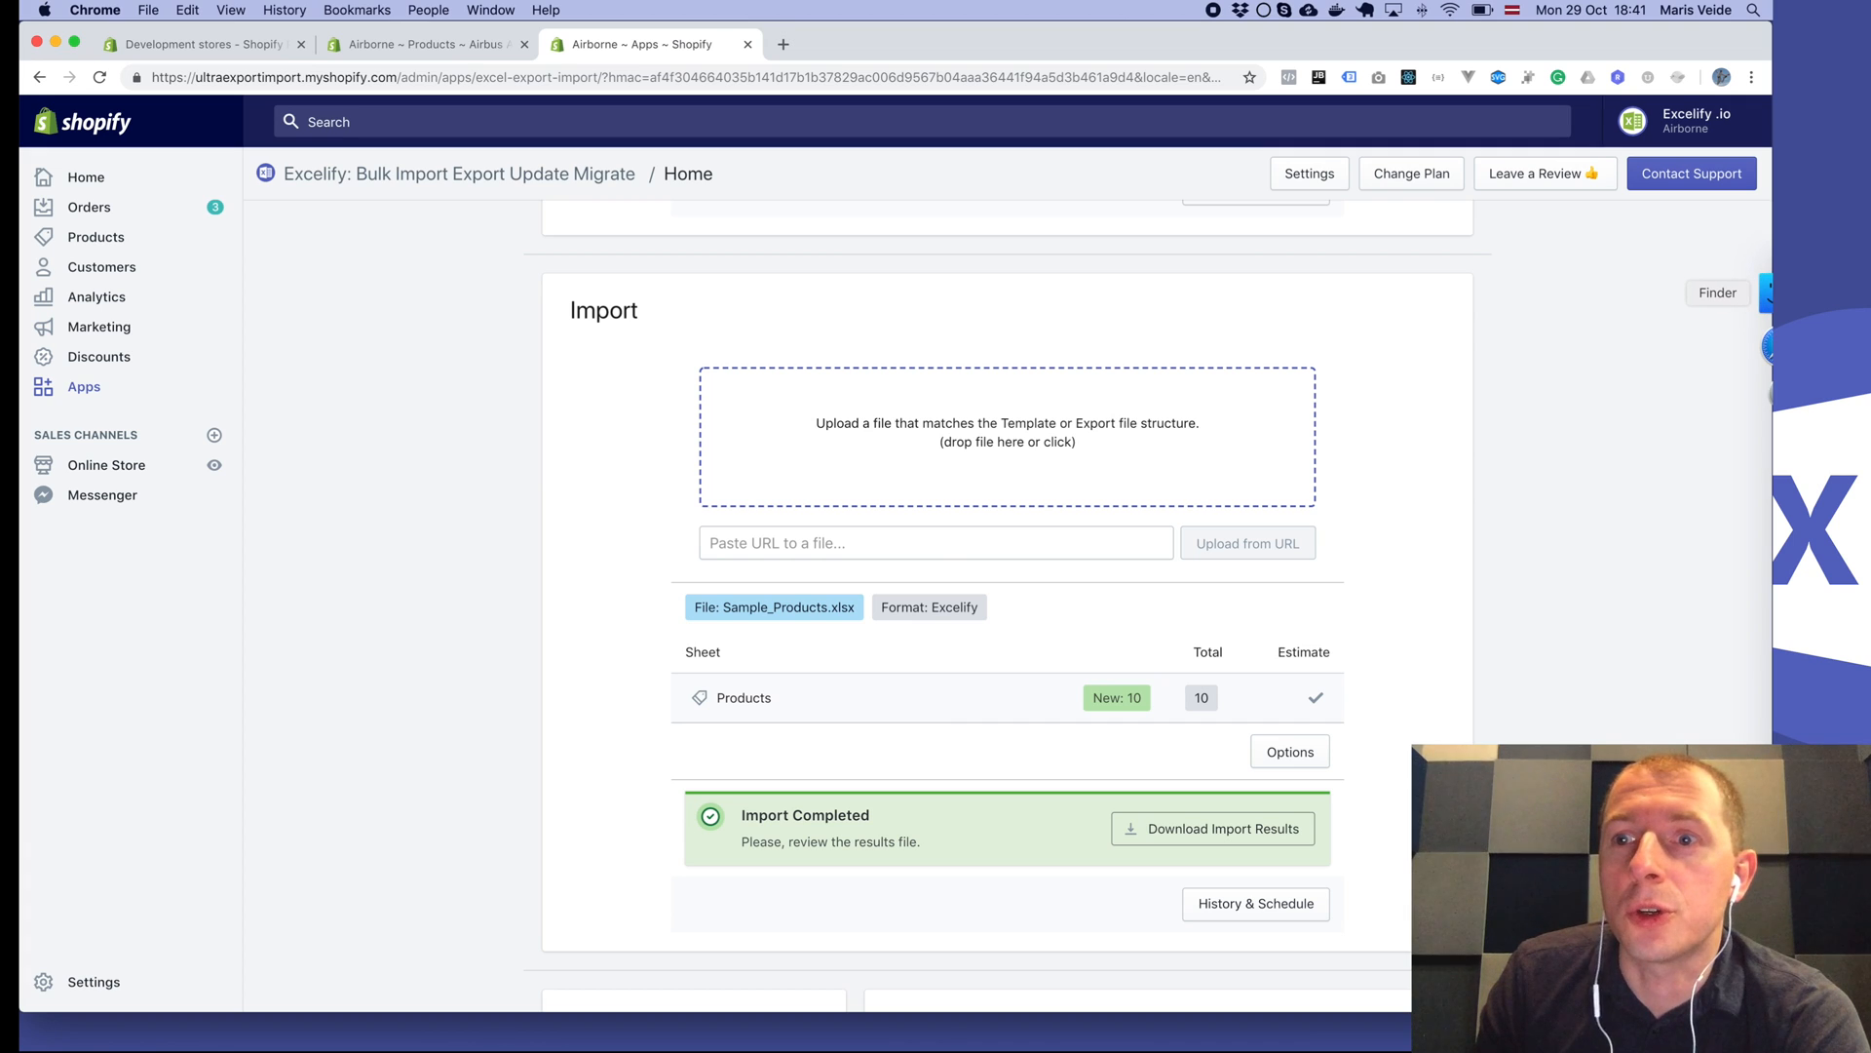
Open vendor file.xlsx from Downloads in Excel, showing costs for SKUs 100001–100008.
{"action": "left_click", "coordinate": [1716, 292]}
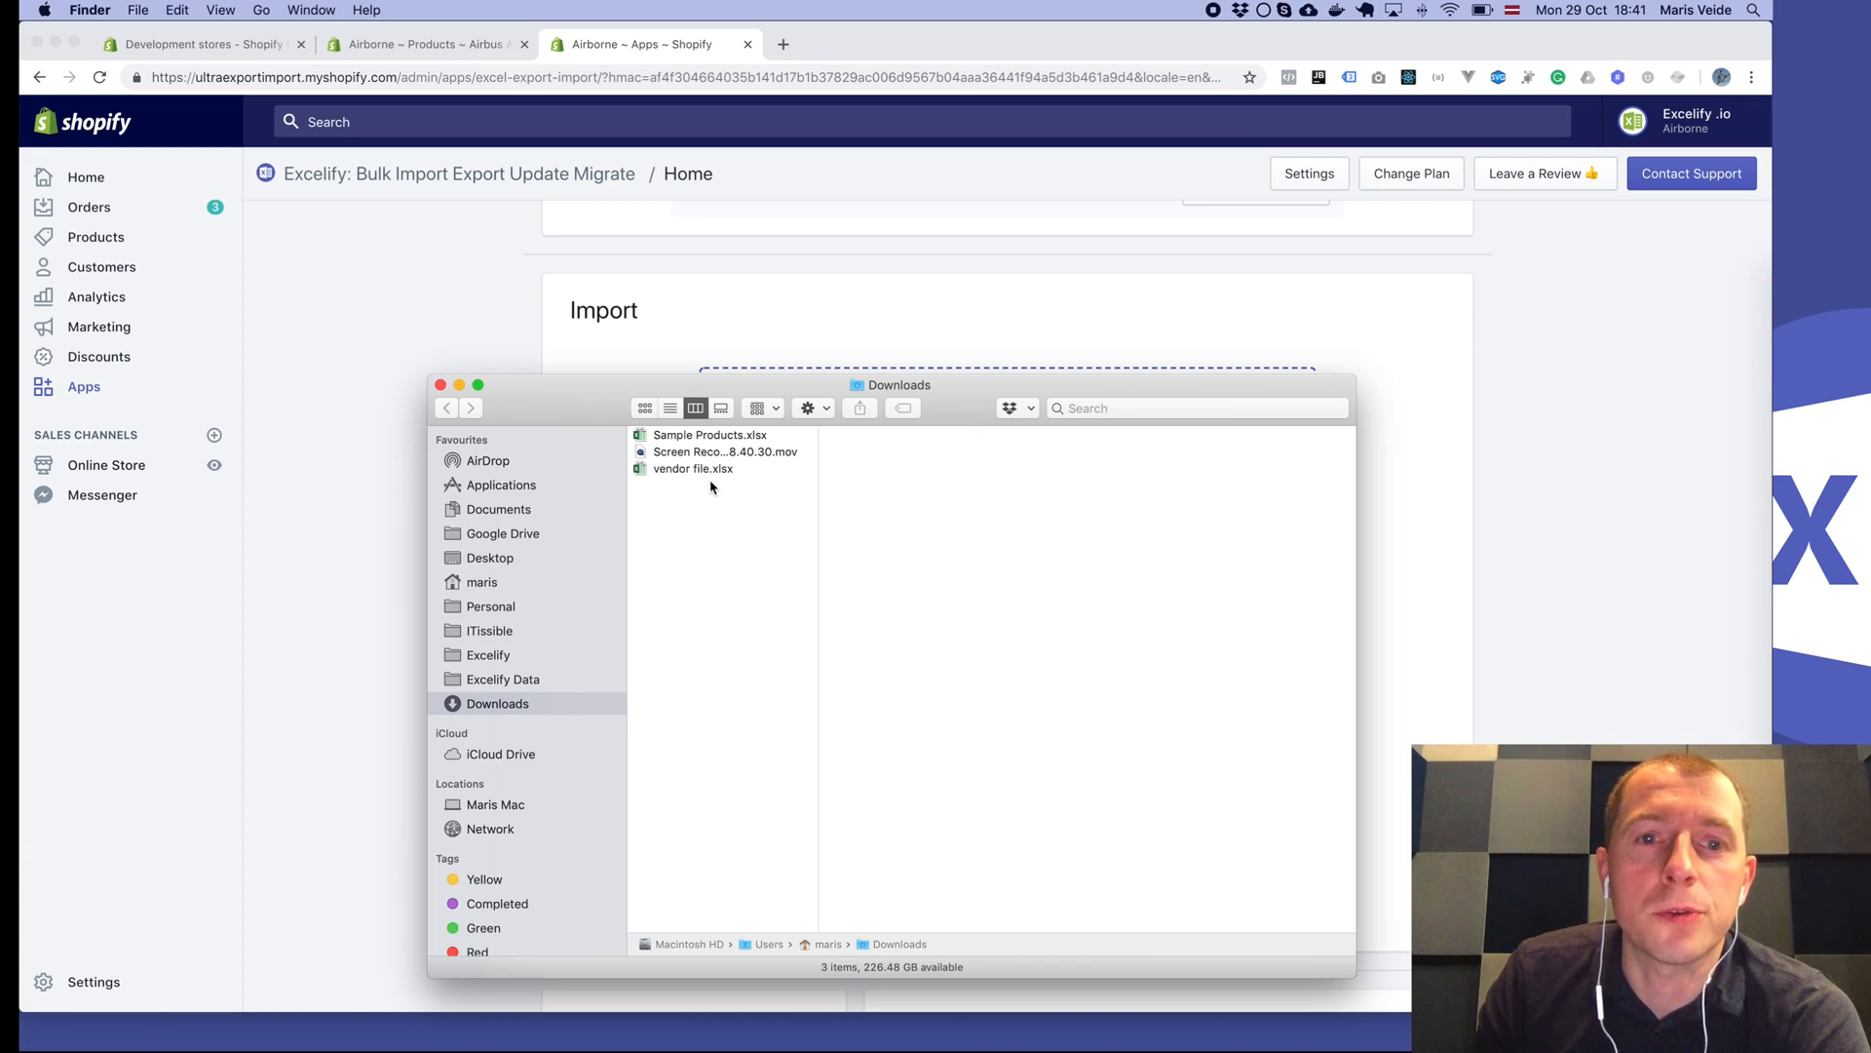
{"action": "left_click", "coordinate": [693, 468]}
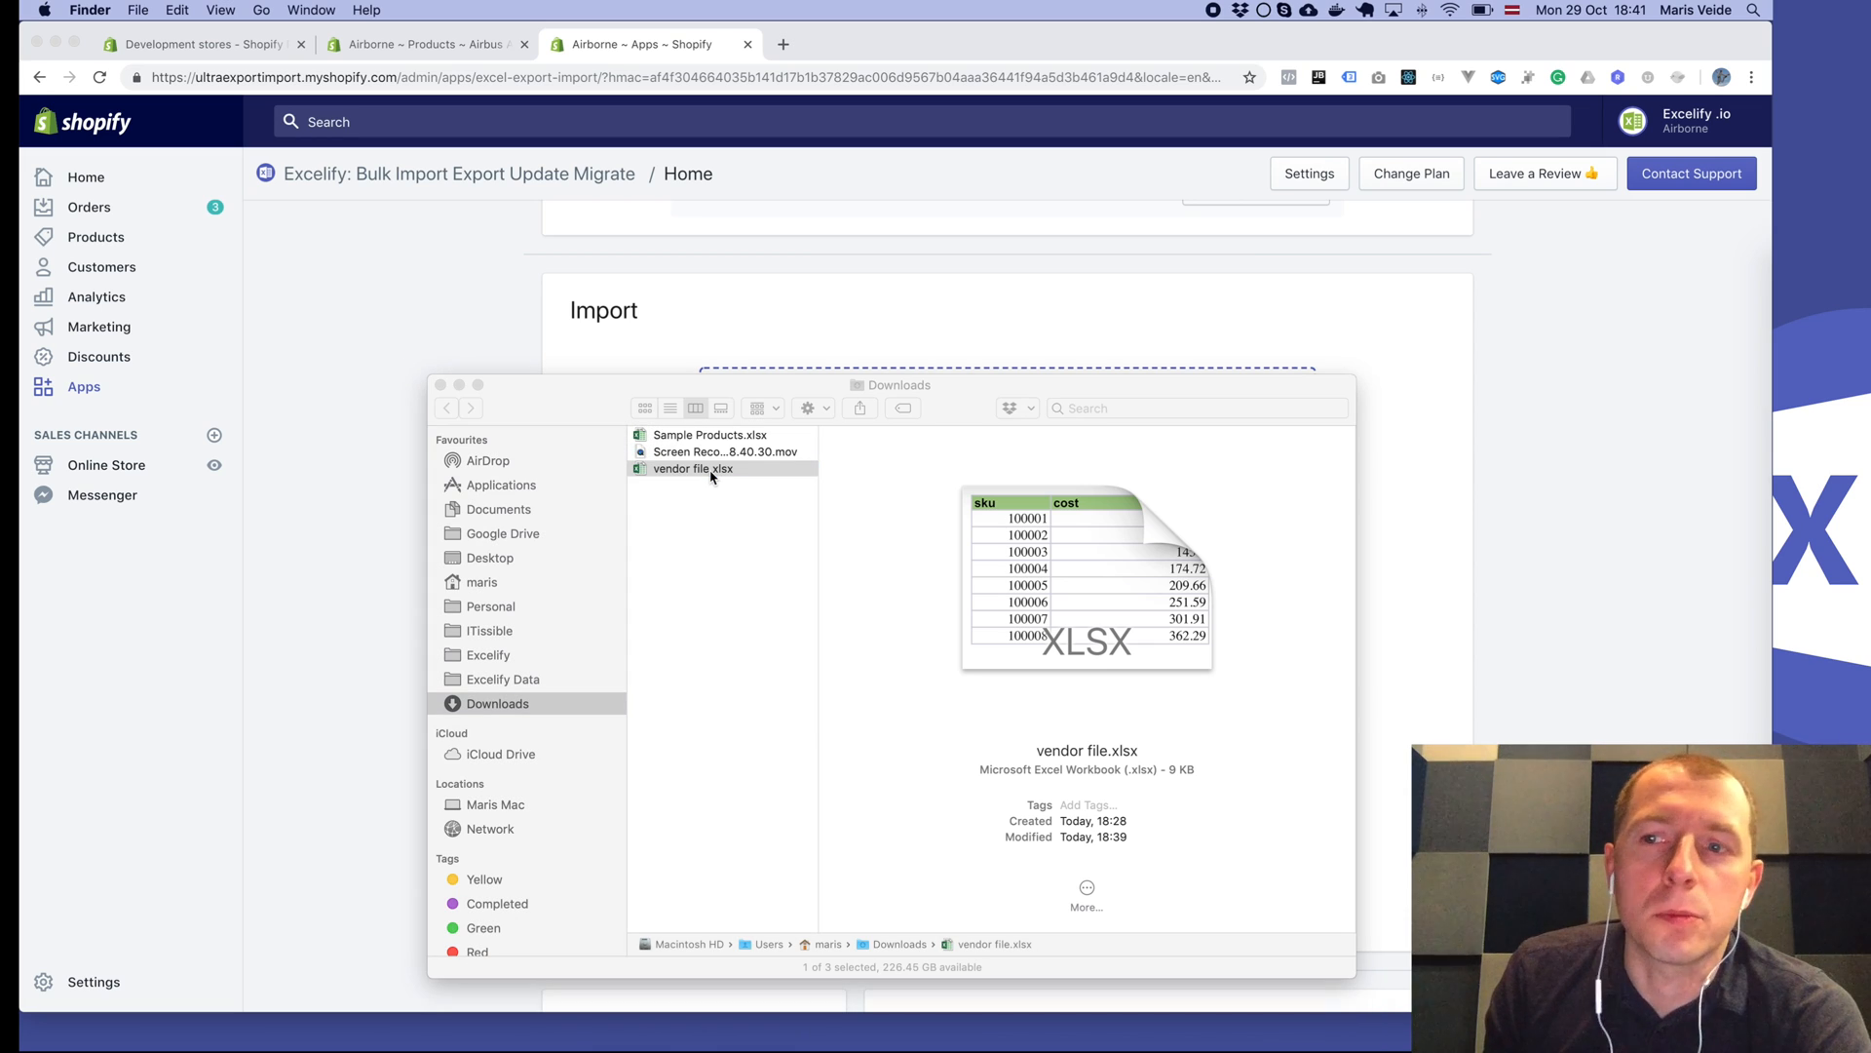
{"action": "double_click", "coordinate": [693, 468]}
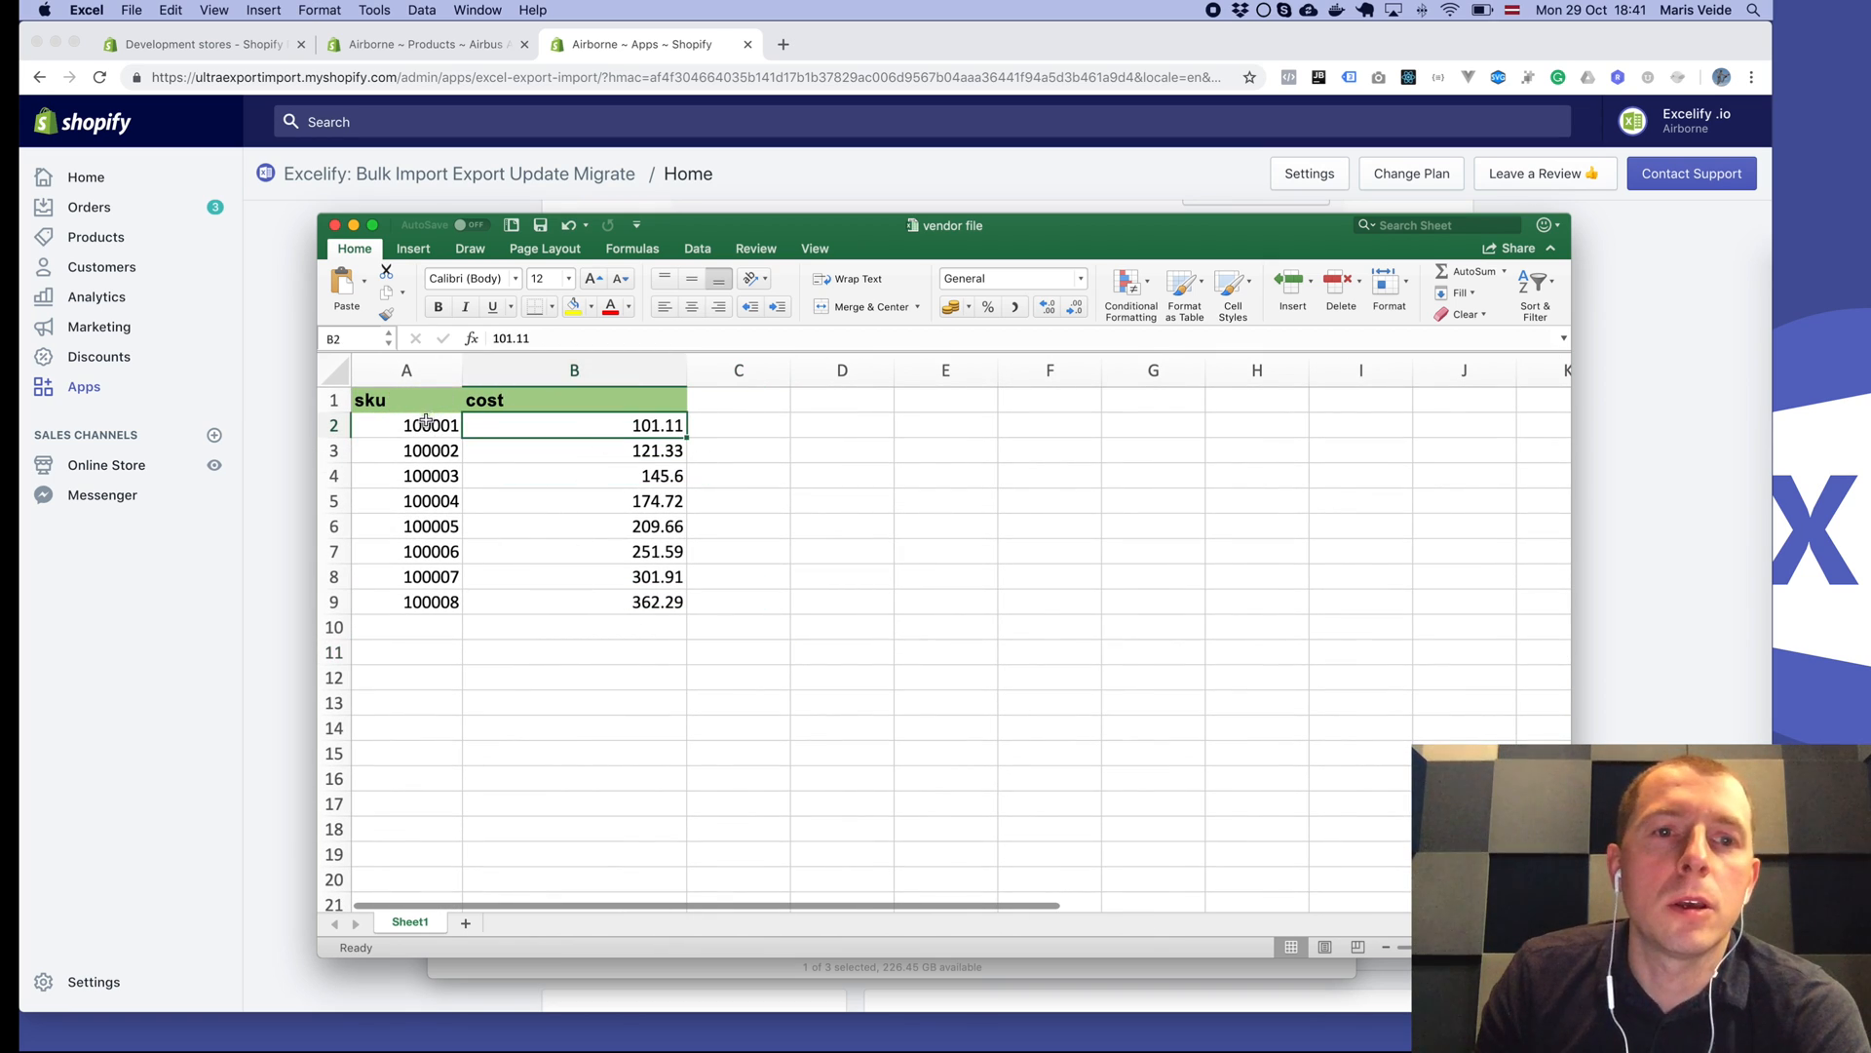
Rename the sku header in cell A1 to 'Variant SKU'.
{"action": "left_click", "coordinate": [406, 399]}
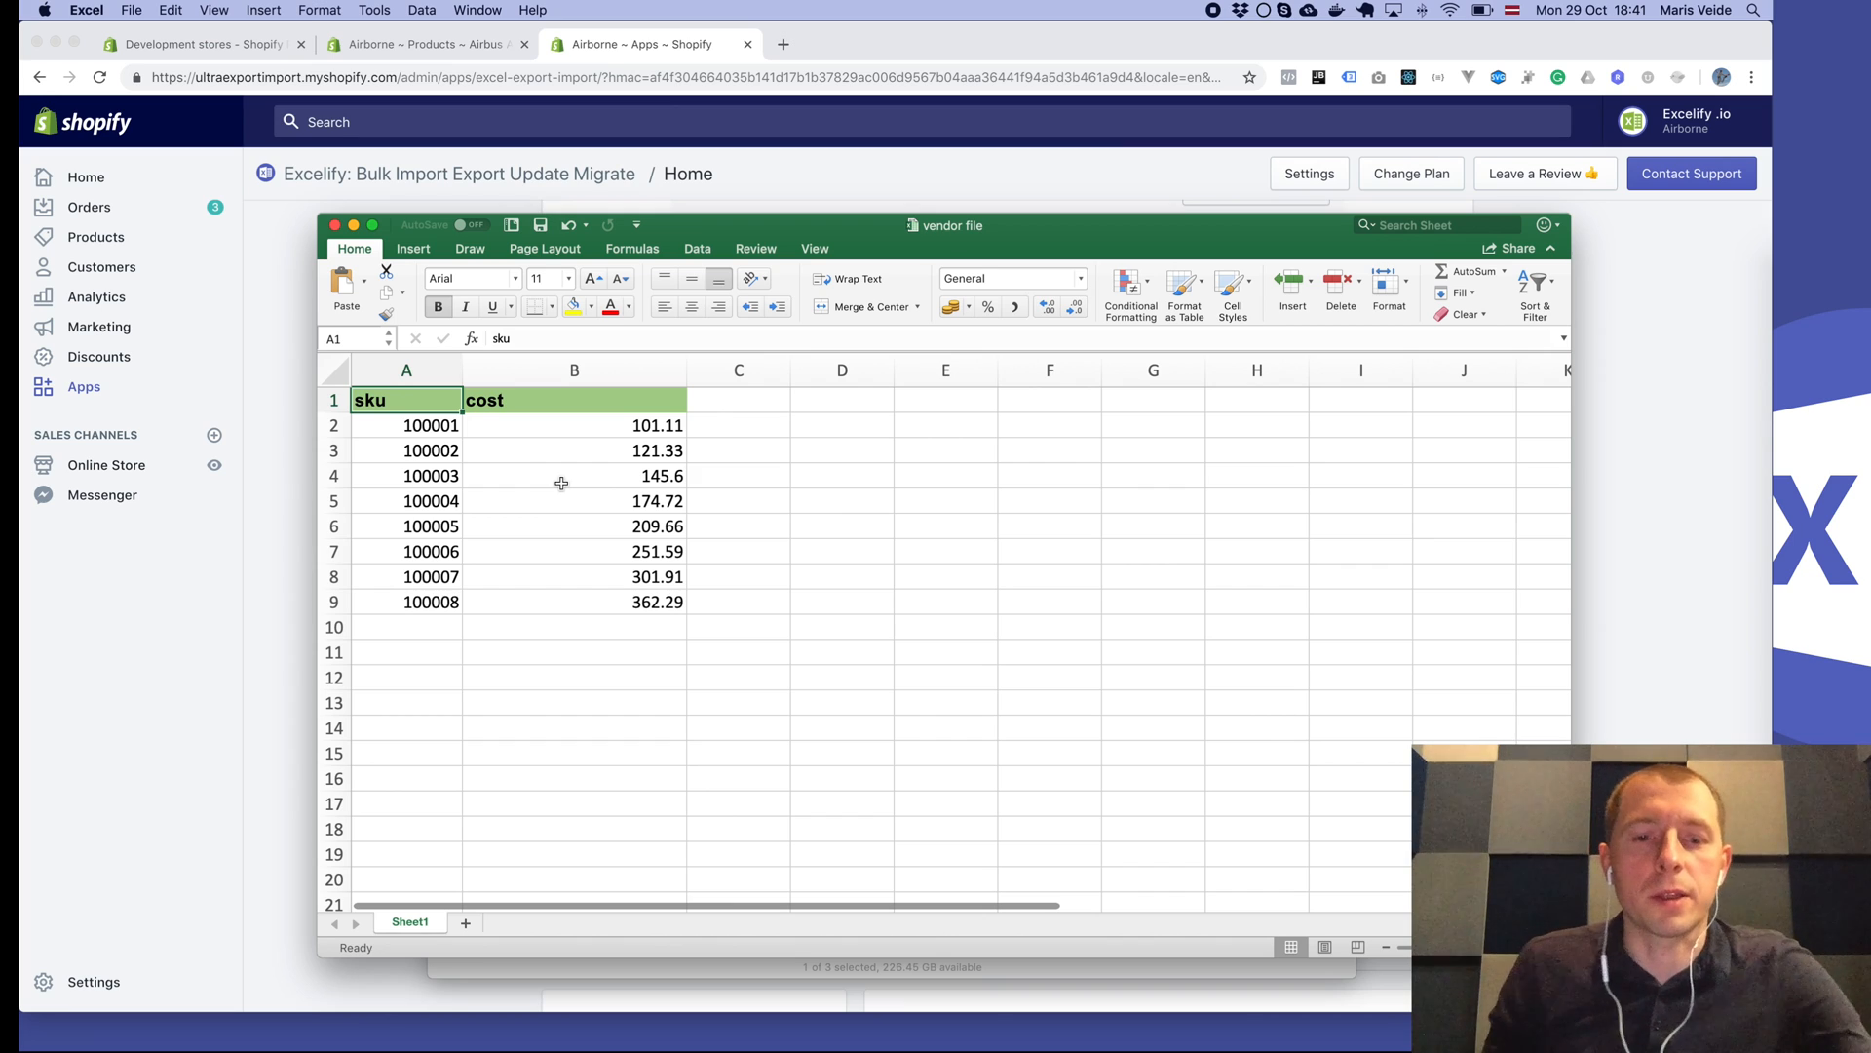
{"action": "type", "text": "Var"}
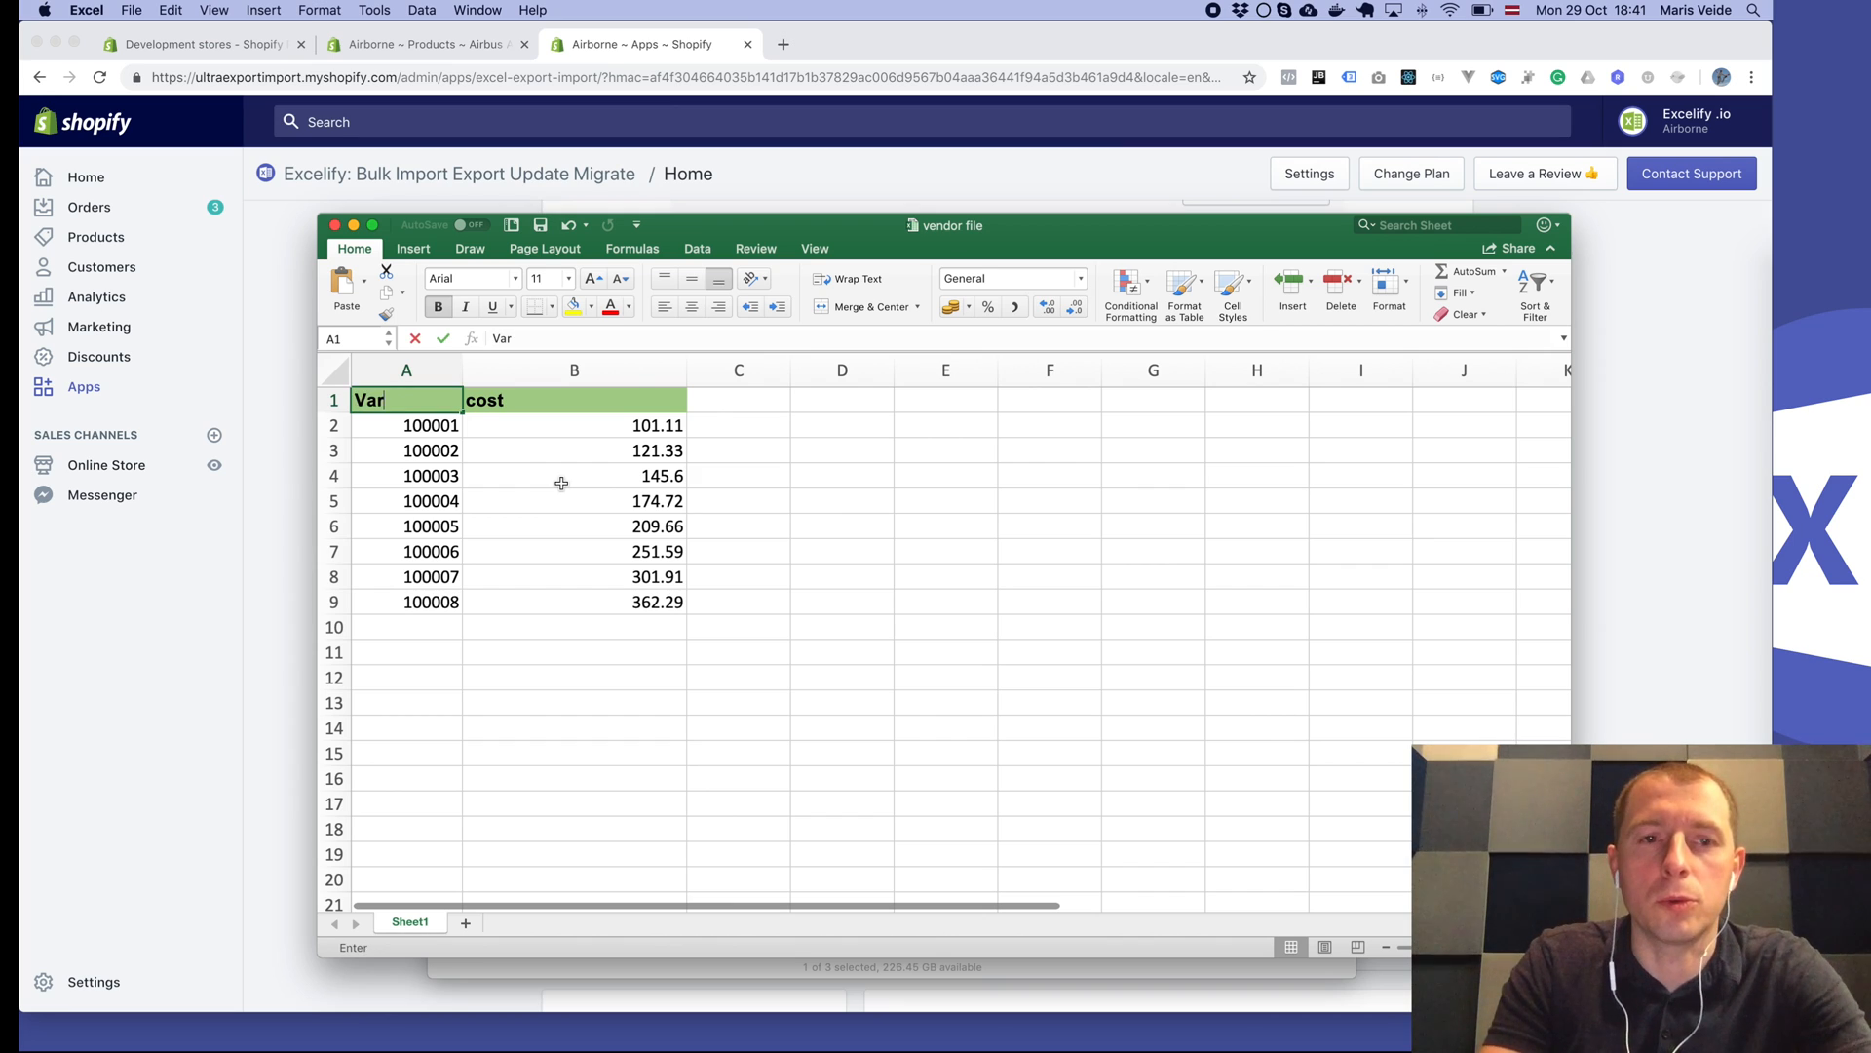
{"action": "type", "text": "Variant SKU"}
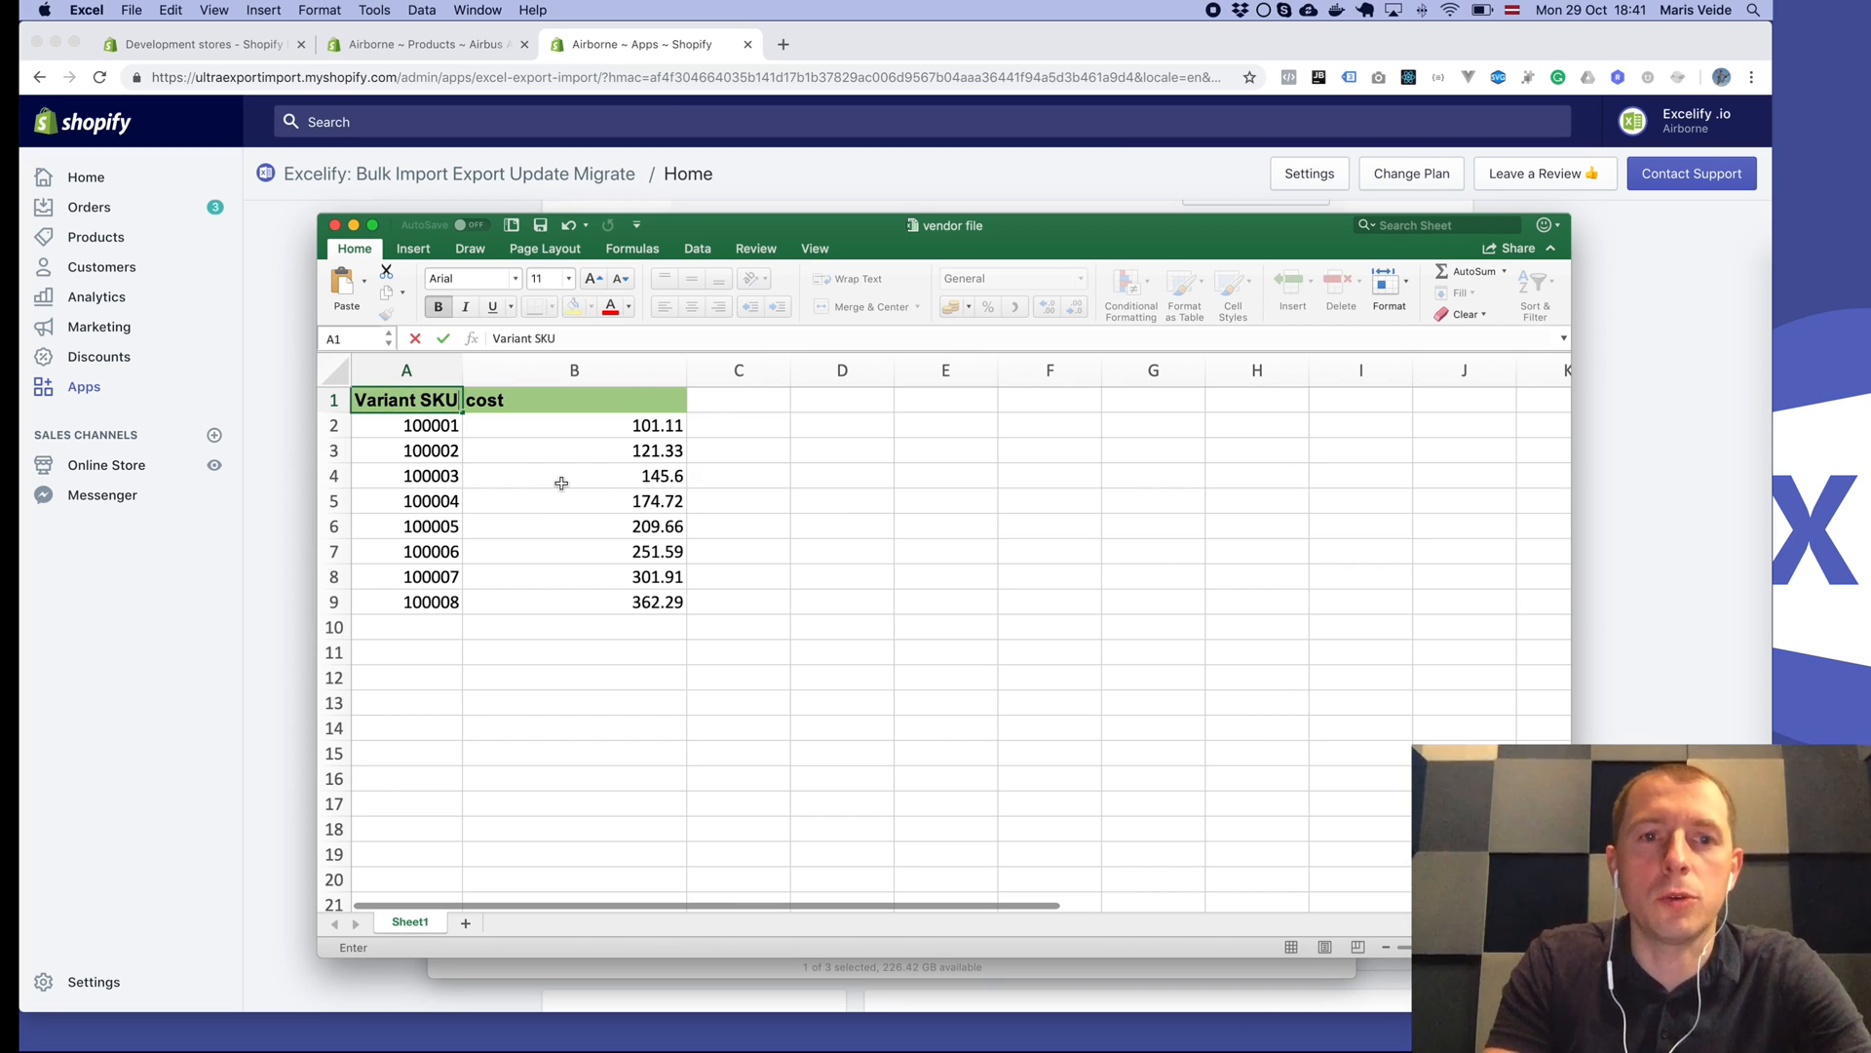
{"action": "type", "text": "Variant"}
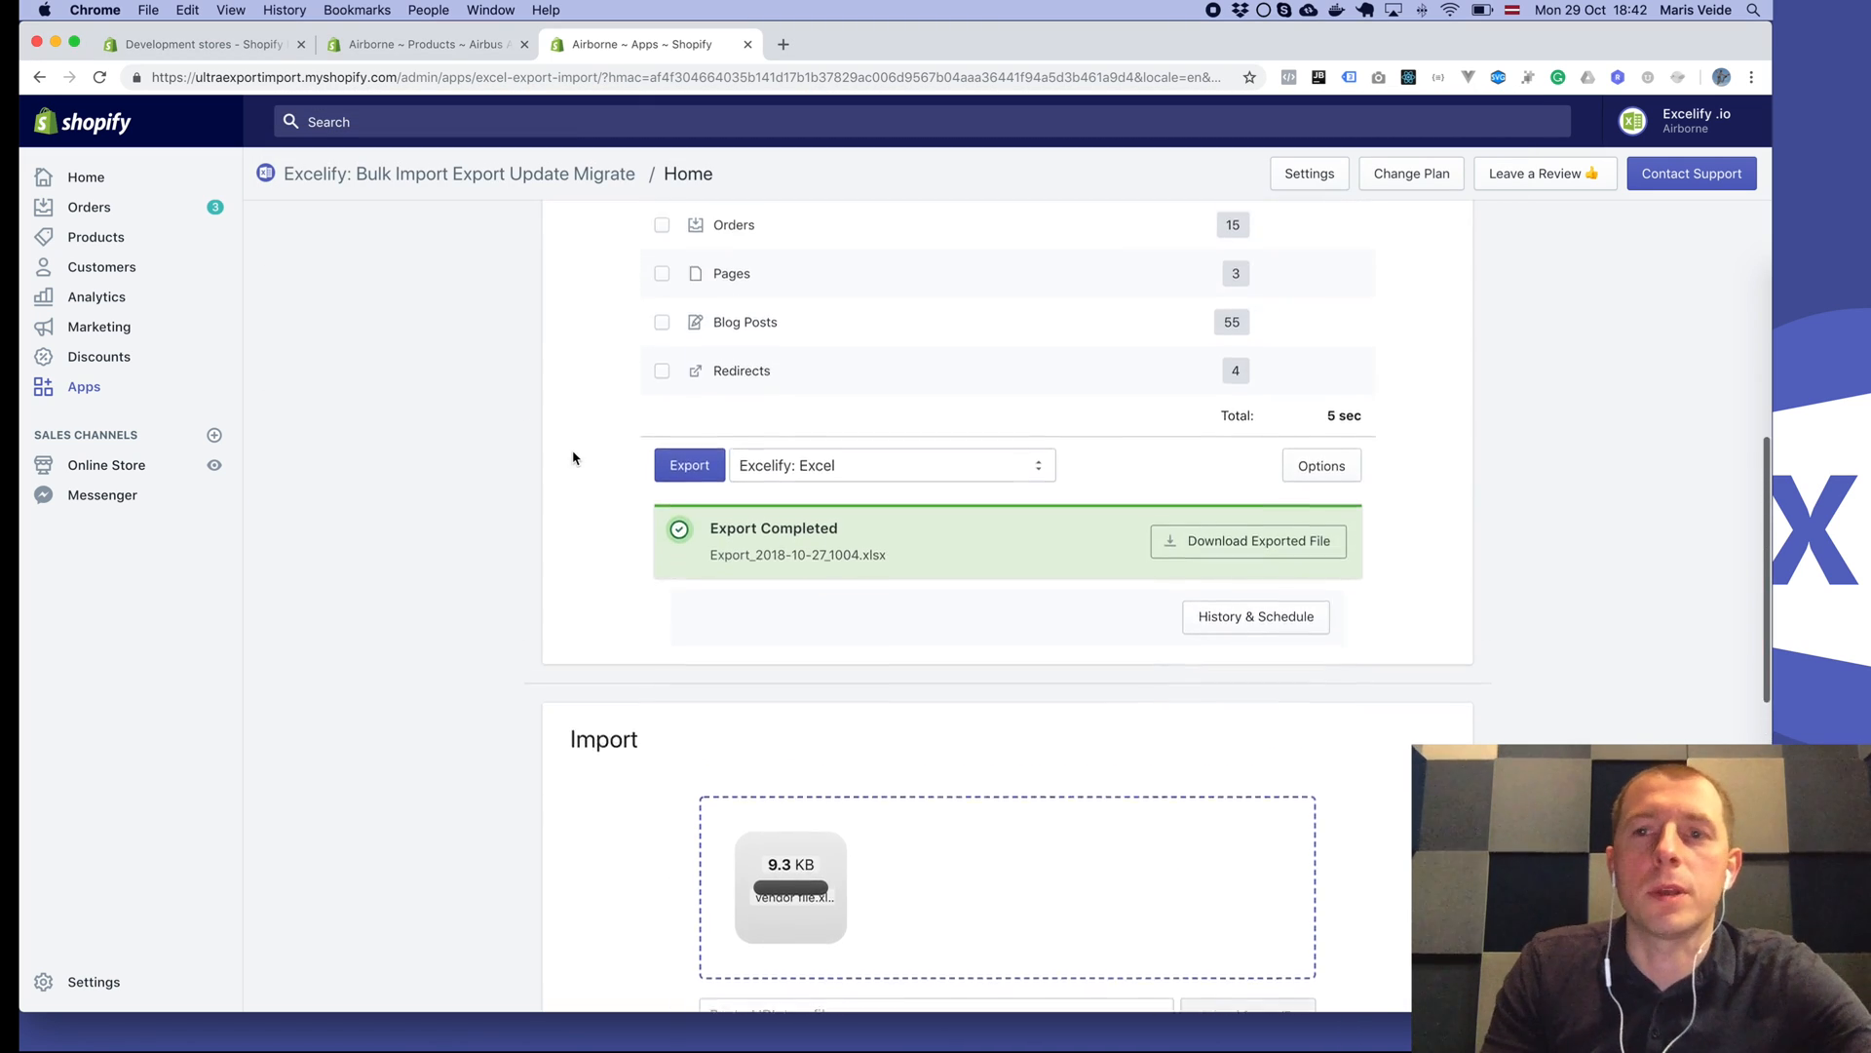
Start importing vendor_file.xlsx with its 8 products.
{"action": "scroll", "scroll_direction": "down", "scroll_amount": 3}
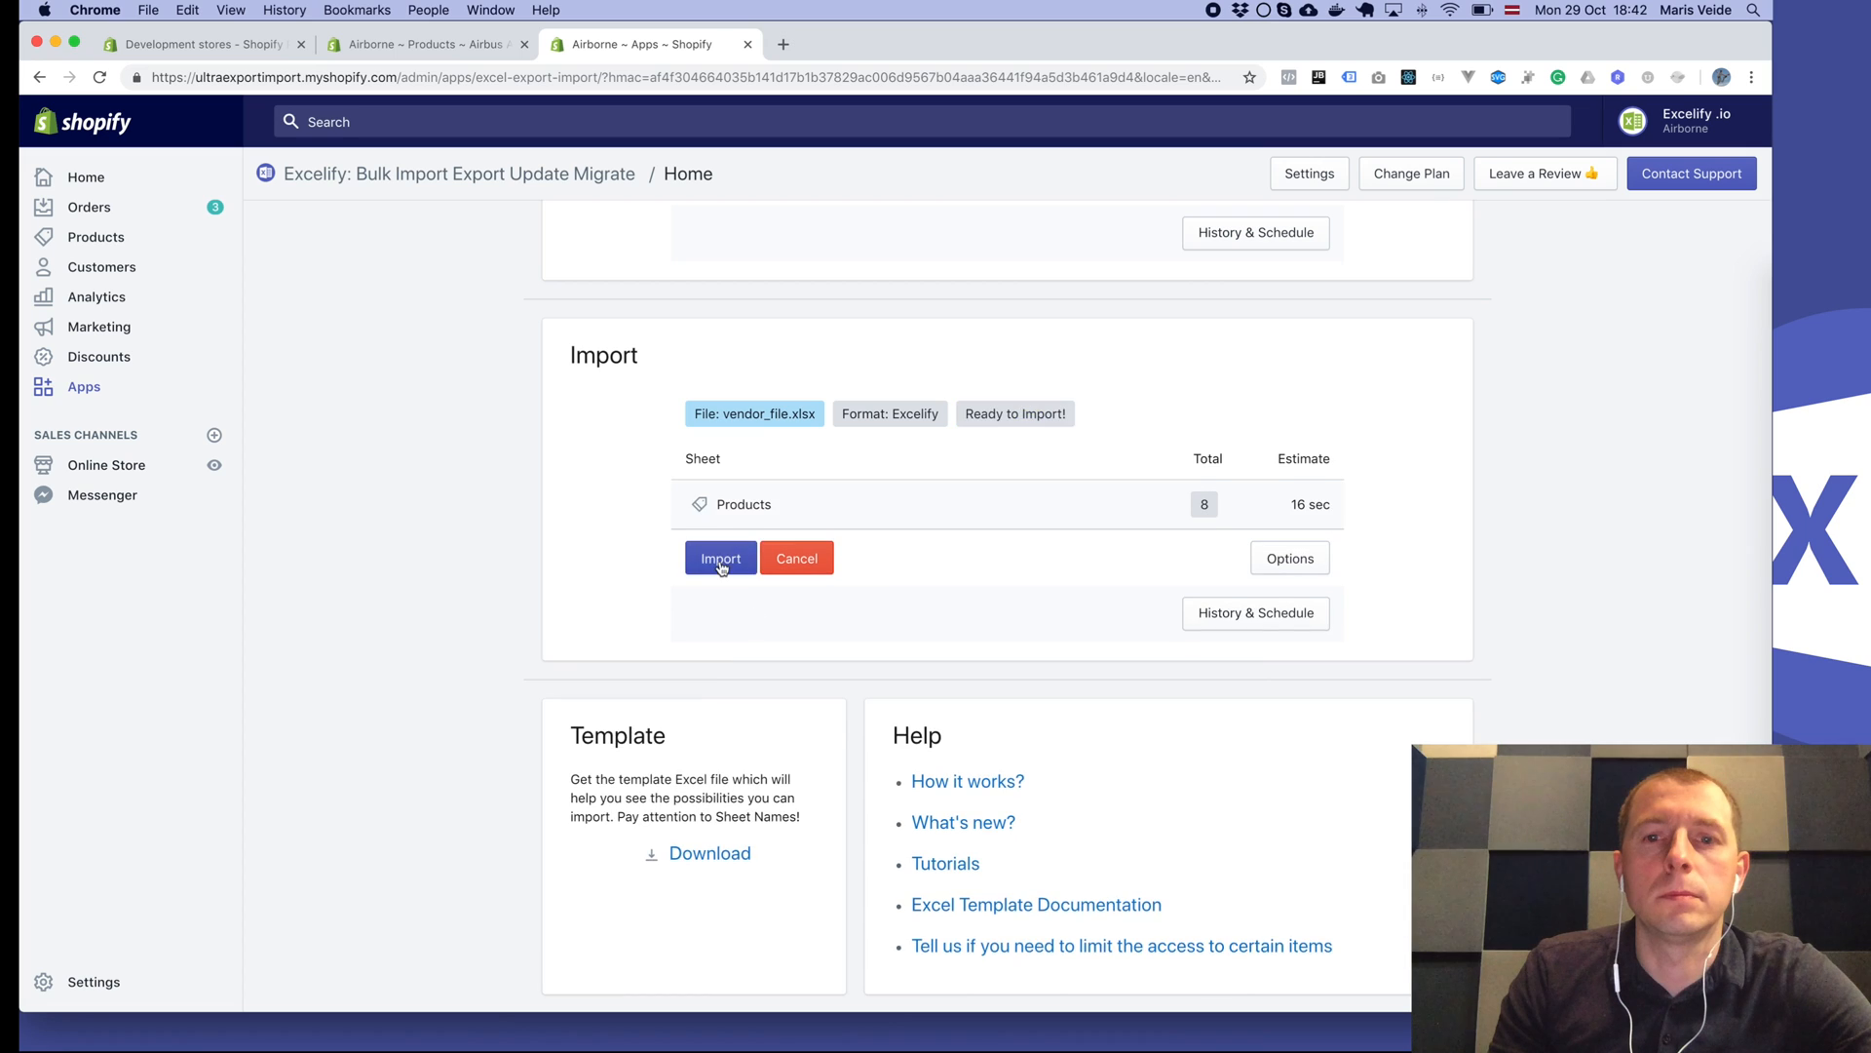
{"action": "left_click", "coordinate": [719, 557]}
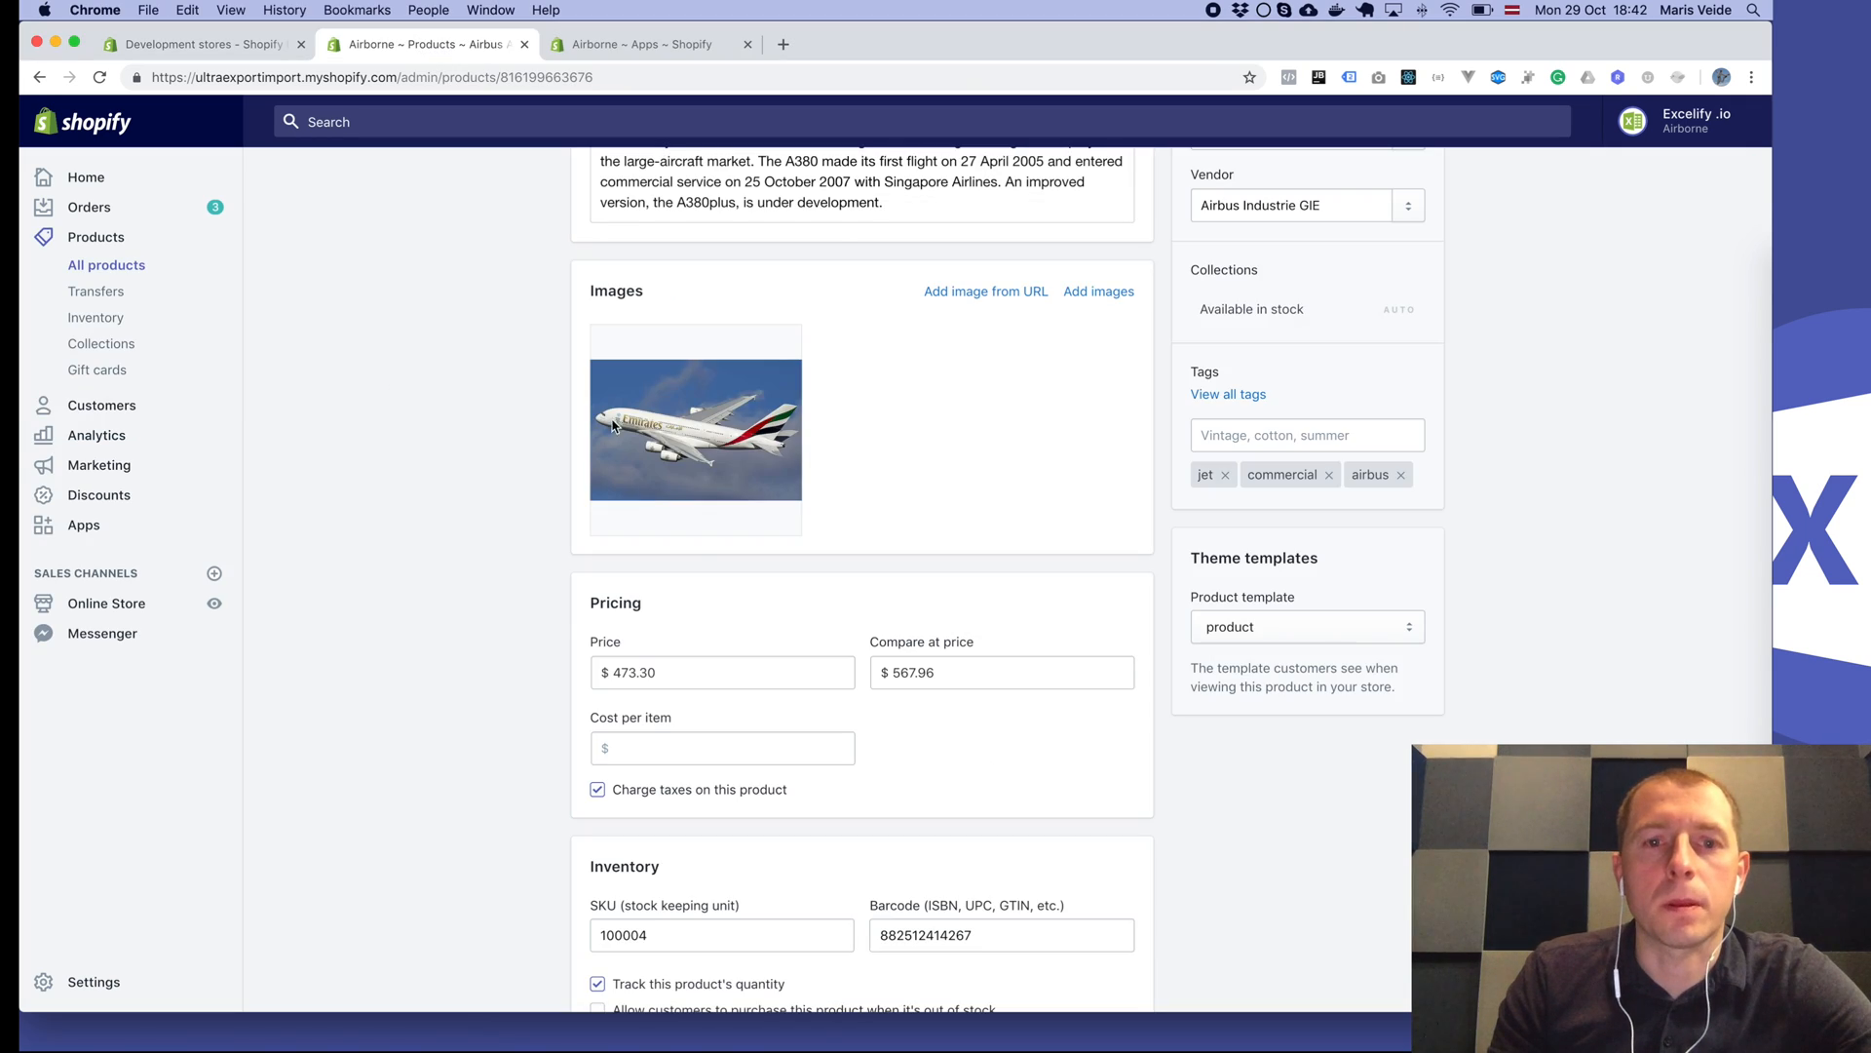
Confirm SKU 100004 now shows a 174.72 cost per item and return to Excelify.
{"action": "scroll", "scroll_direction": "down", "scroll_amount": 3}
{"action": "type", "text": "174.72"}
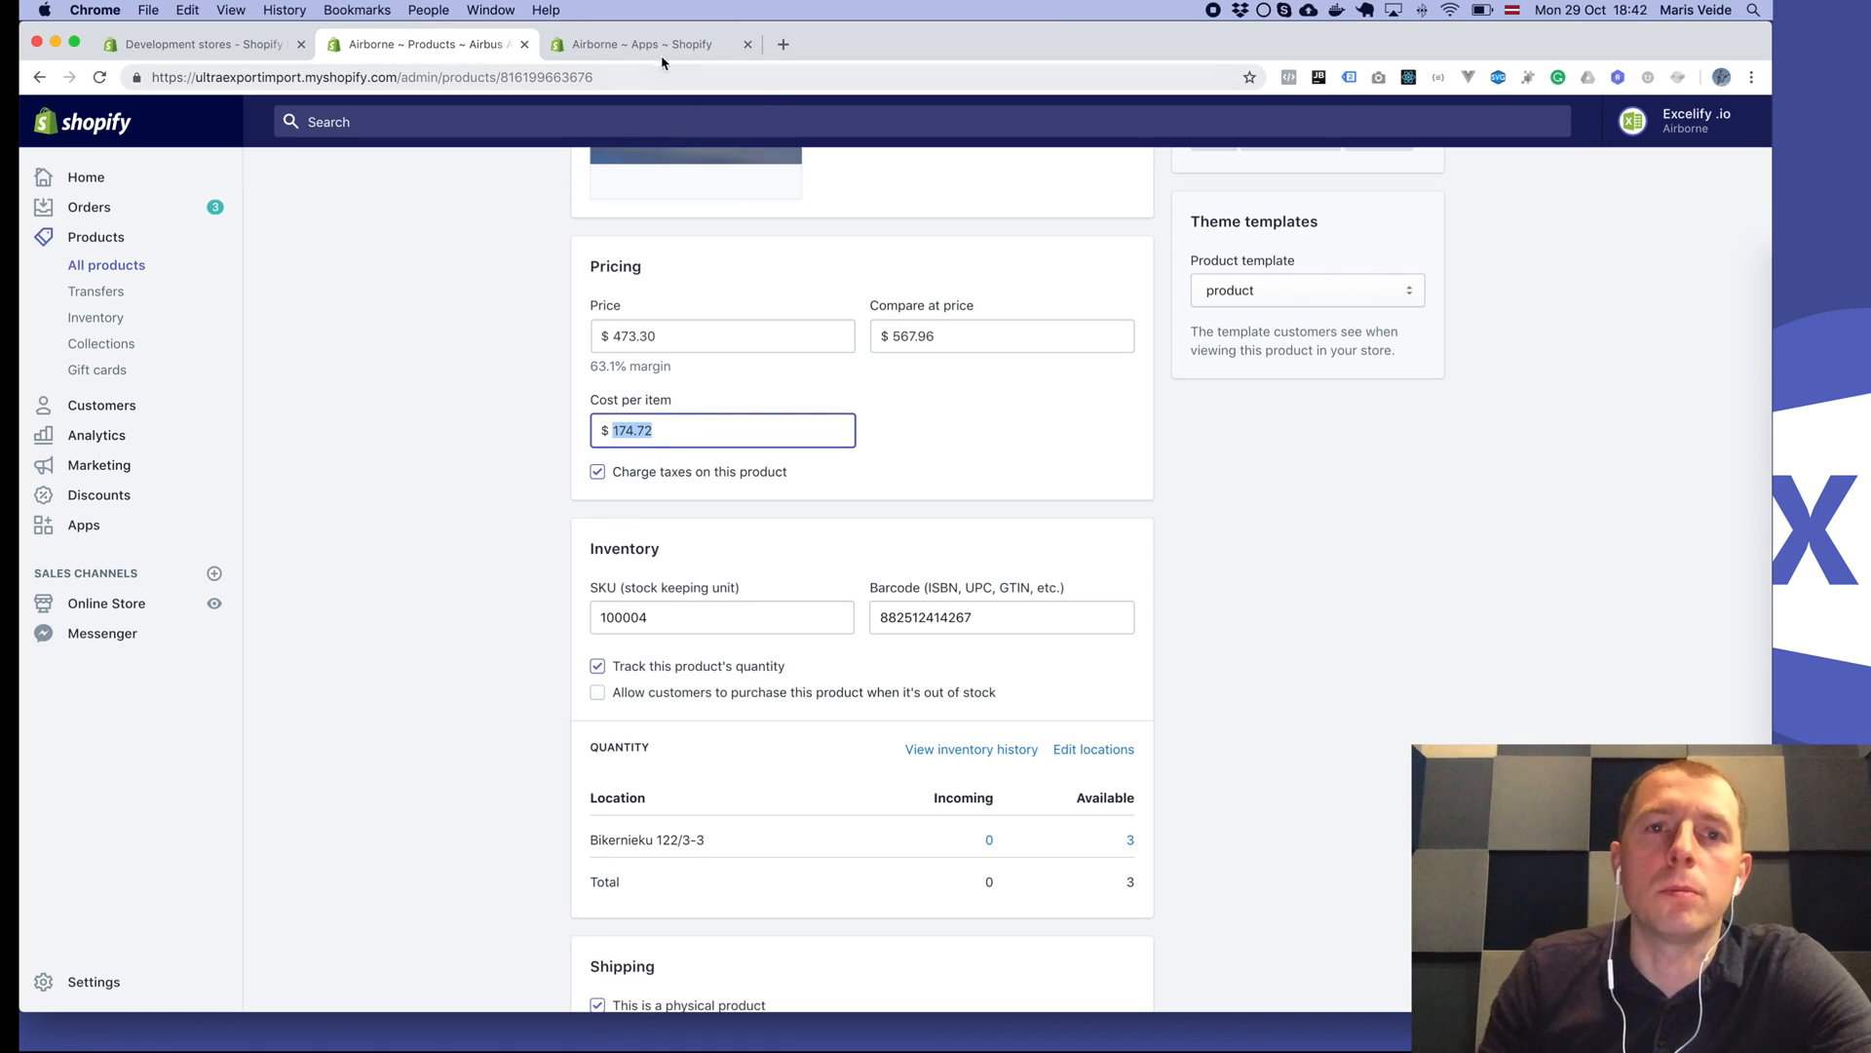
{"action": "left_click", "coordinate": [645, 44]}
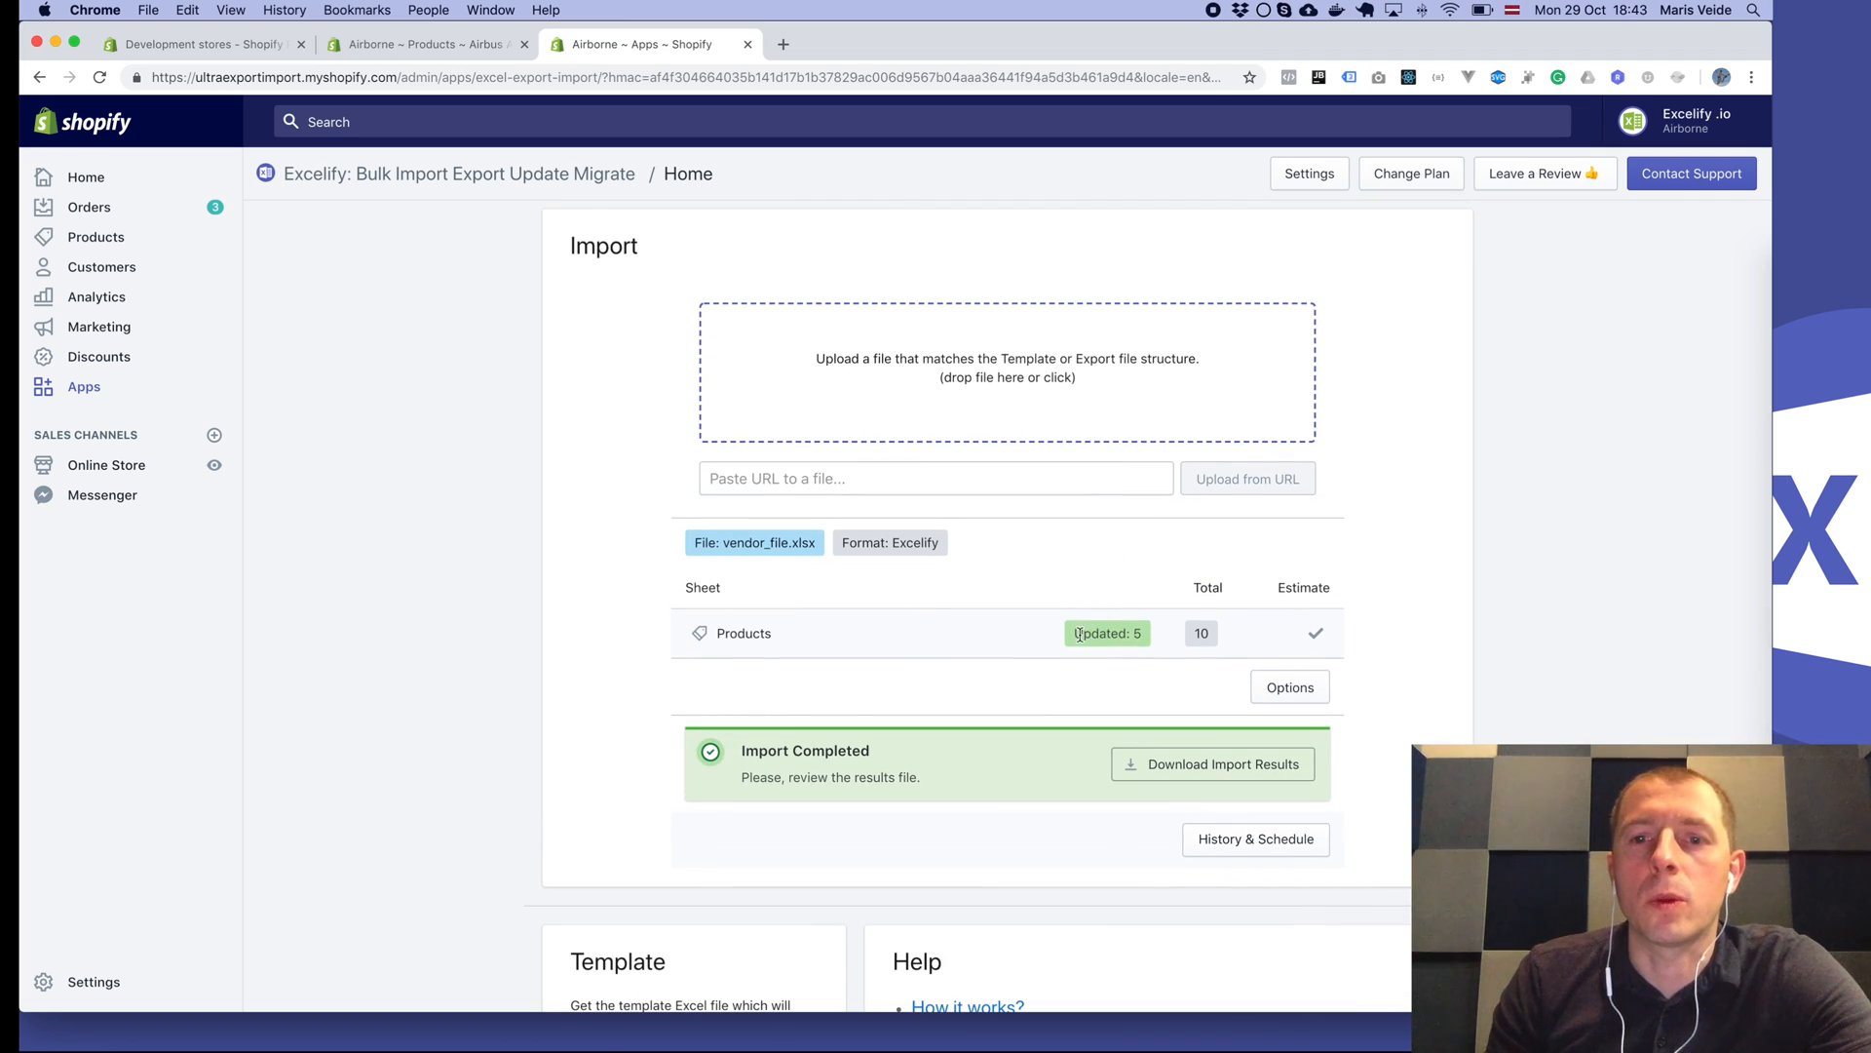
Download Import_Result_2018-10-29_1842 and open it in Excel.
{"action": "left_click", "coordinate": [1211, 764]}
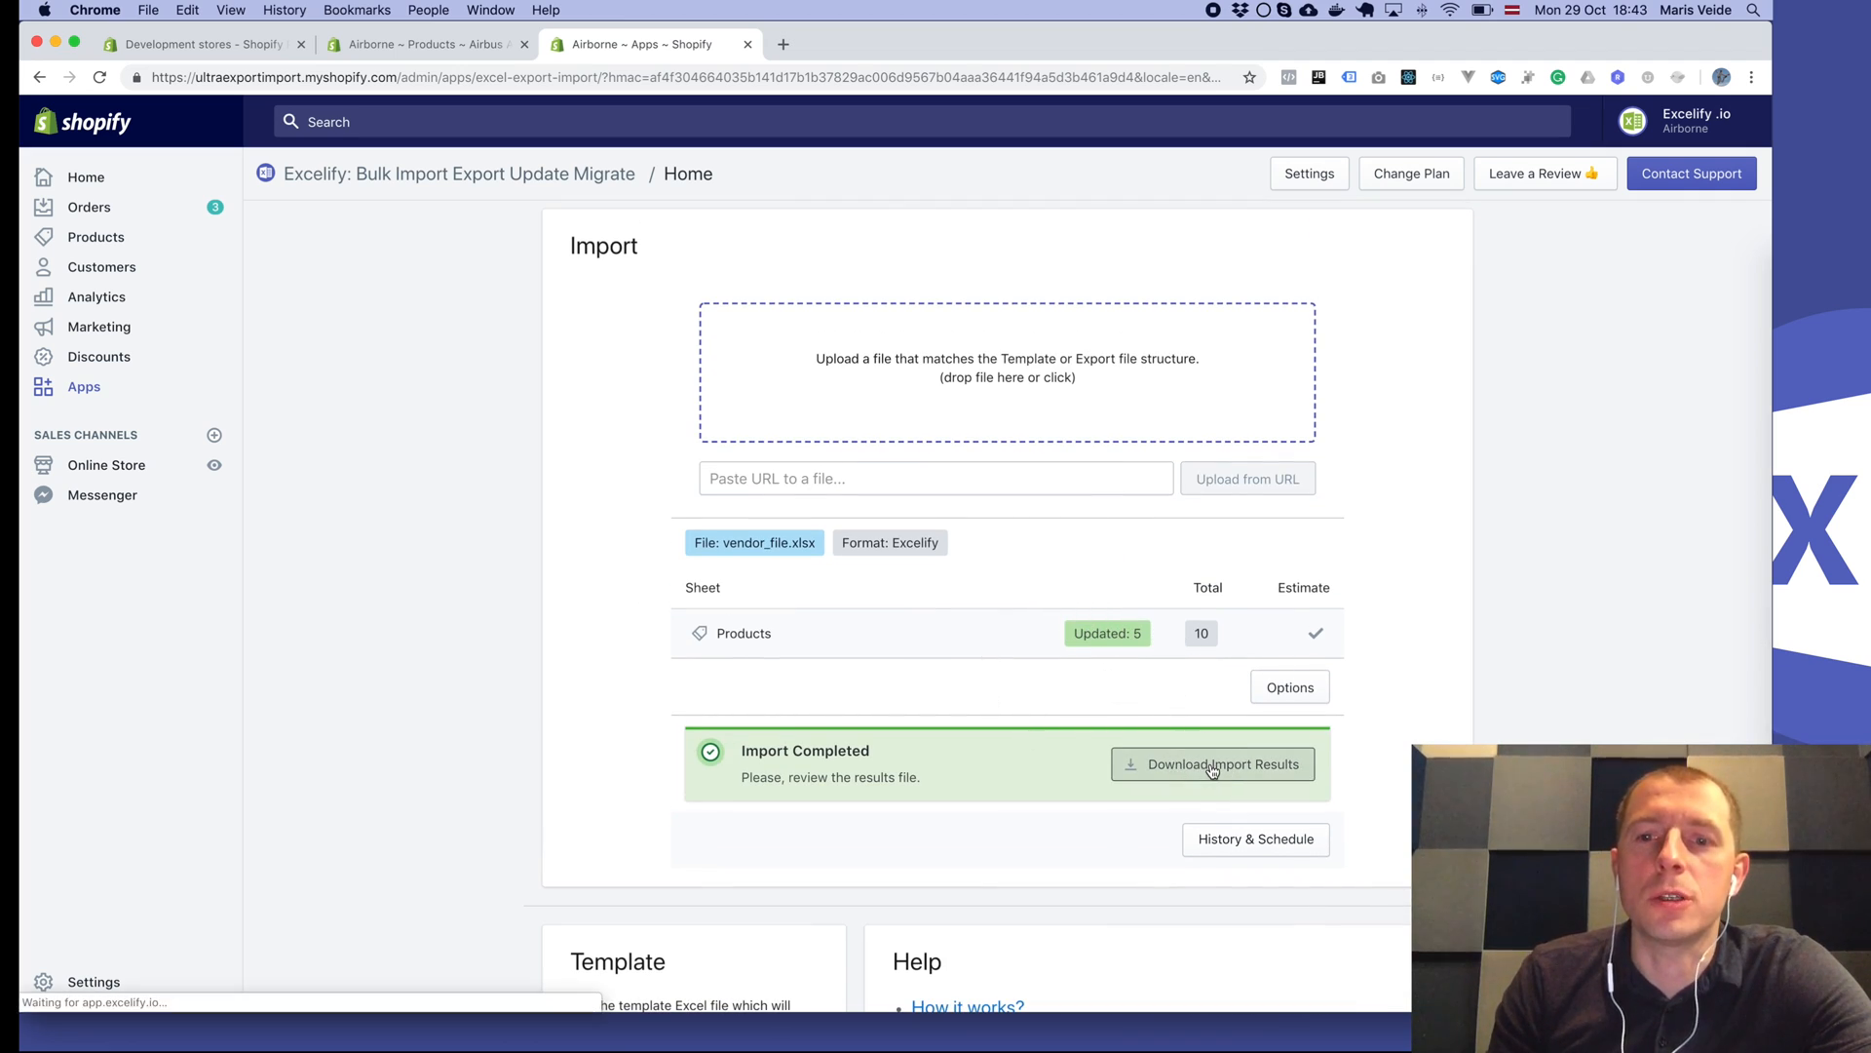
{"action": "left_click", "coordinate": [1211, 764]}
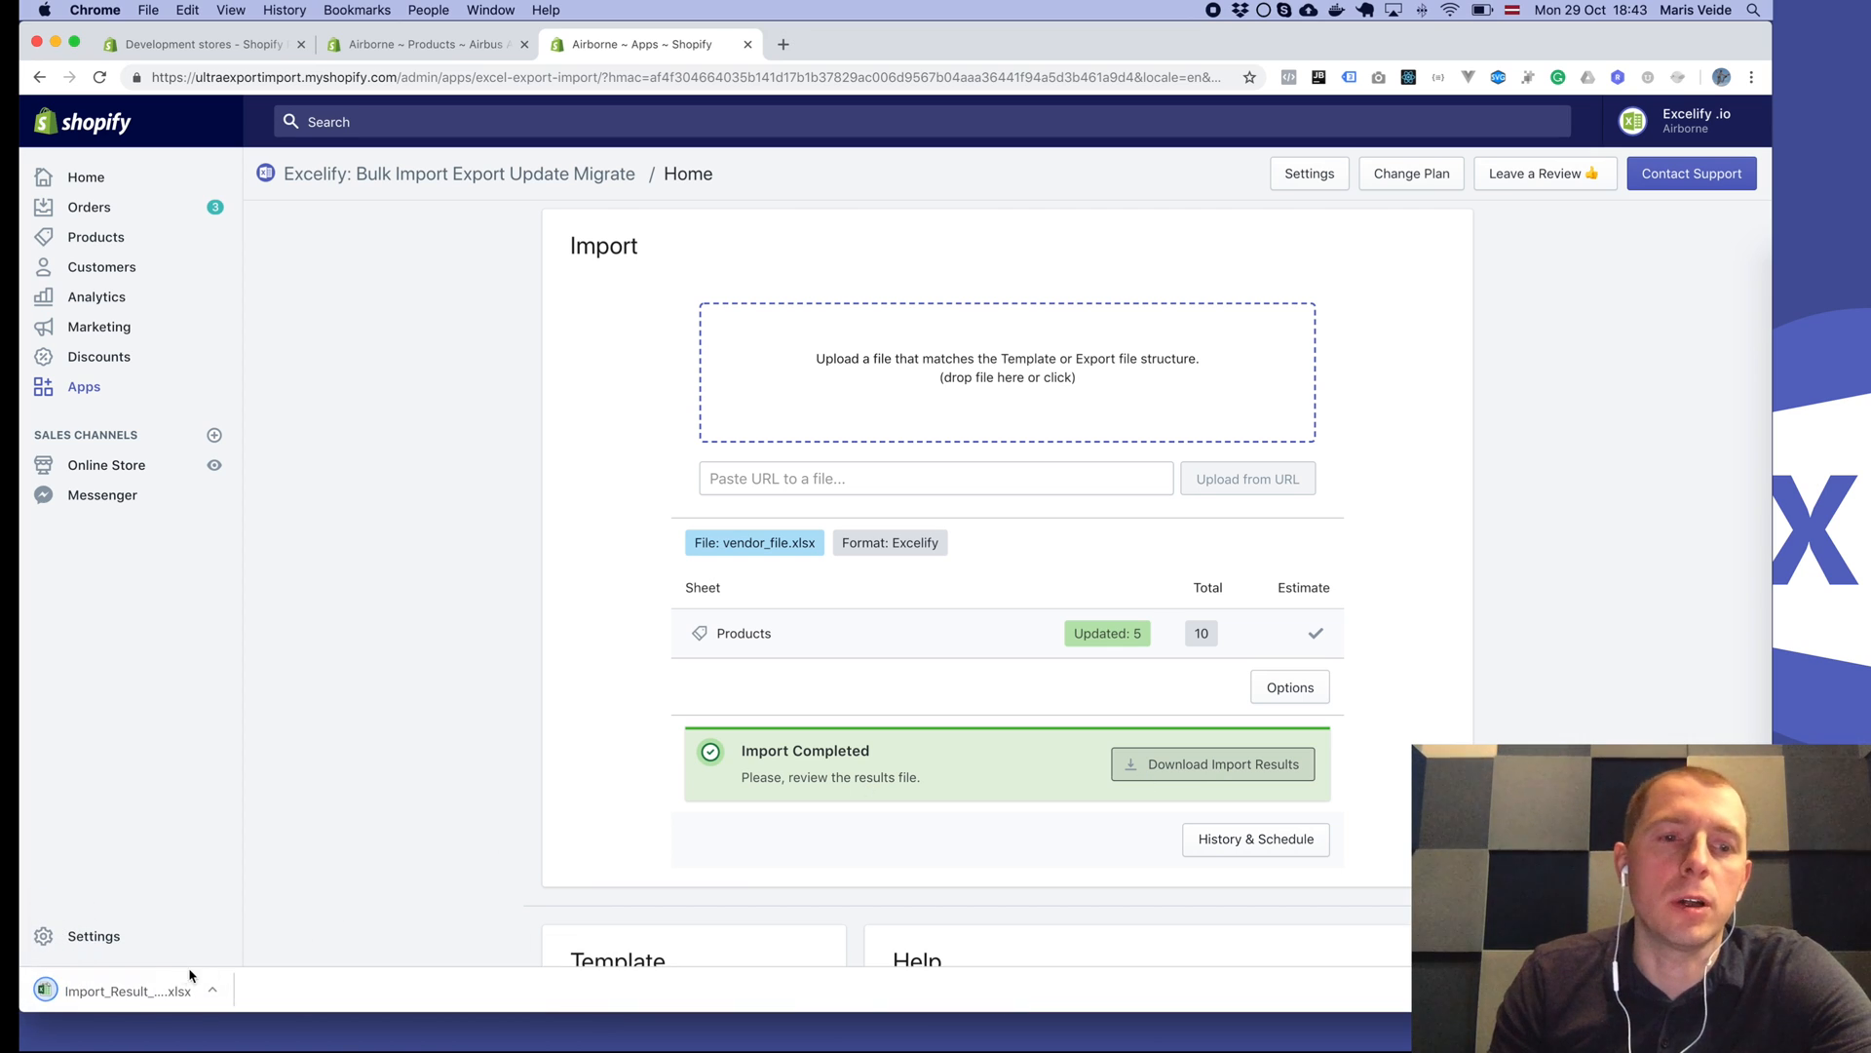
{"action": "left_click", "coordinate": [126, 990]}
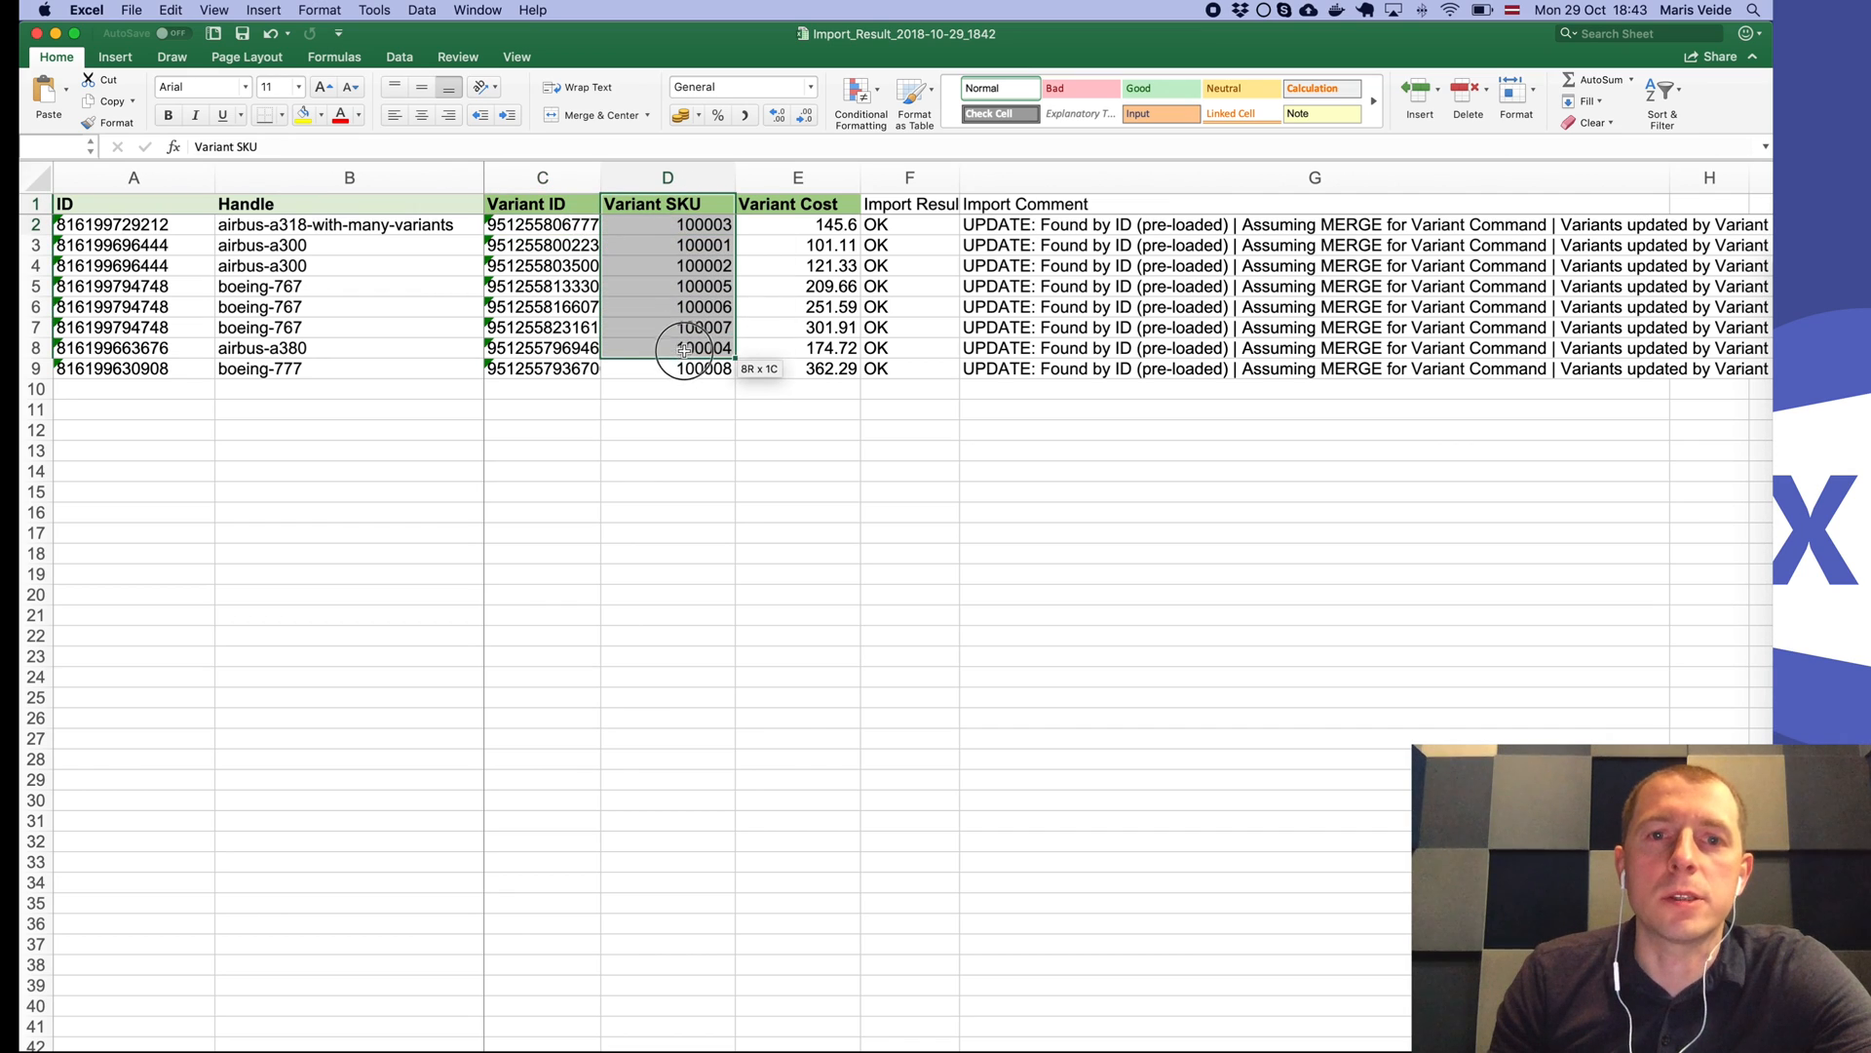
{"action": "left_click", "coordinate": [668, 368]}
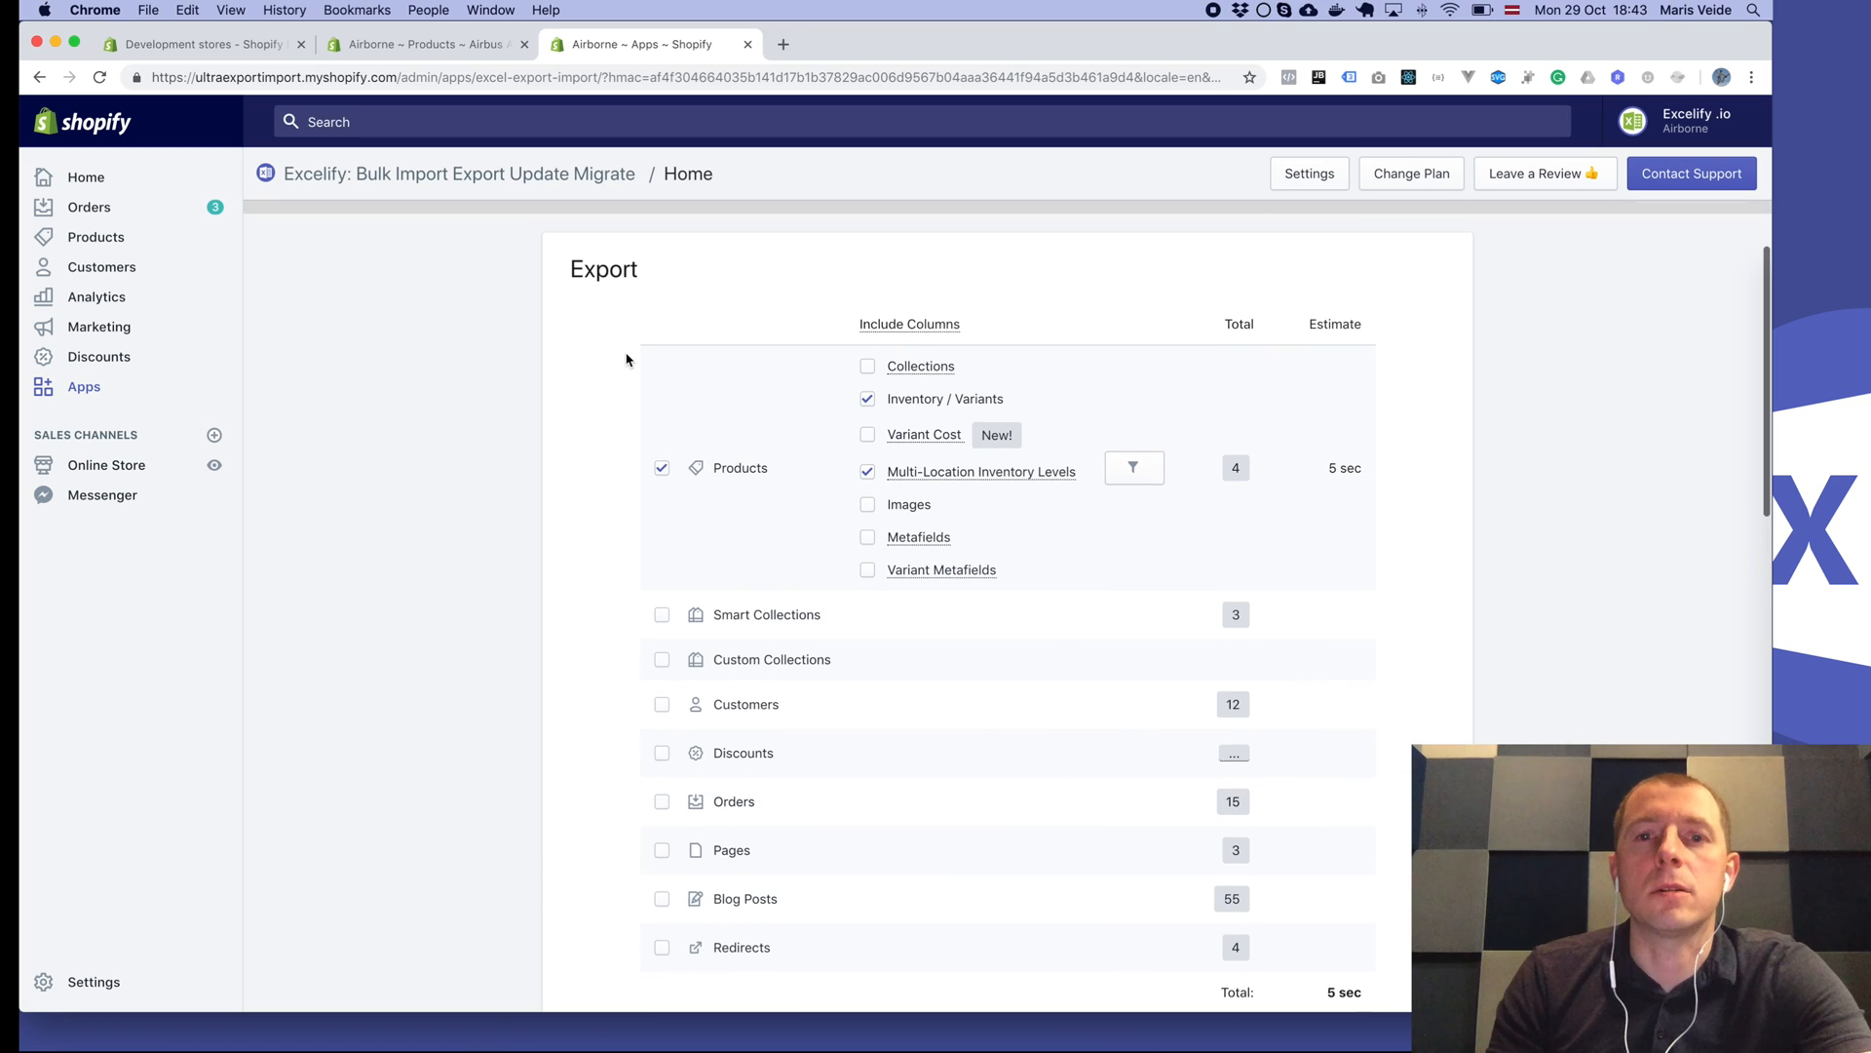
{"action": "mouse_move", "coordinate": [740, 463]}
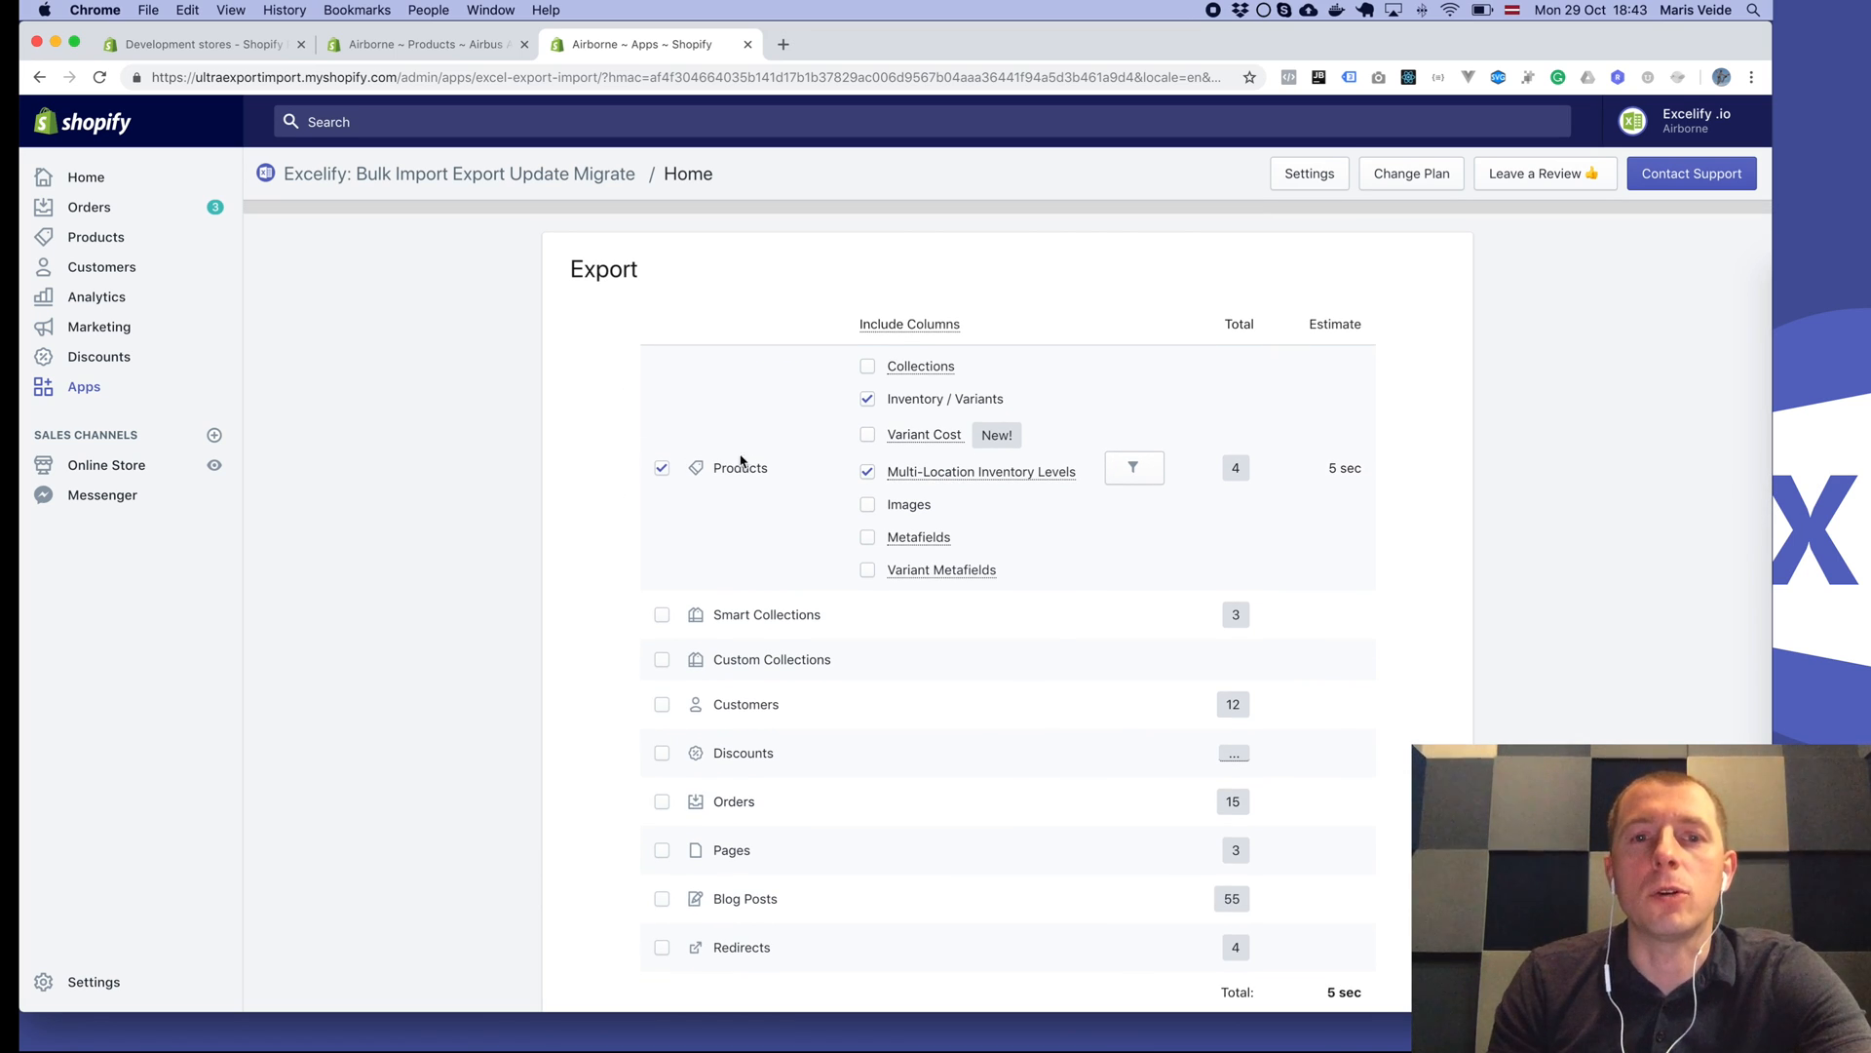
{"action": "mouse_move", "coordinate": [786, 450]}
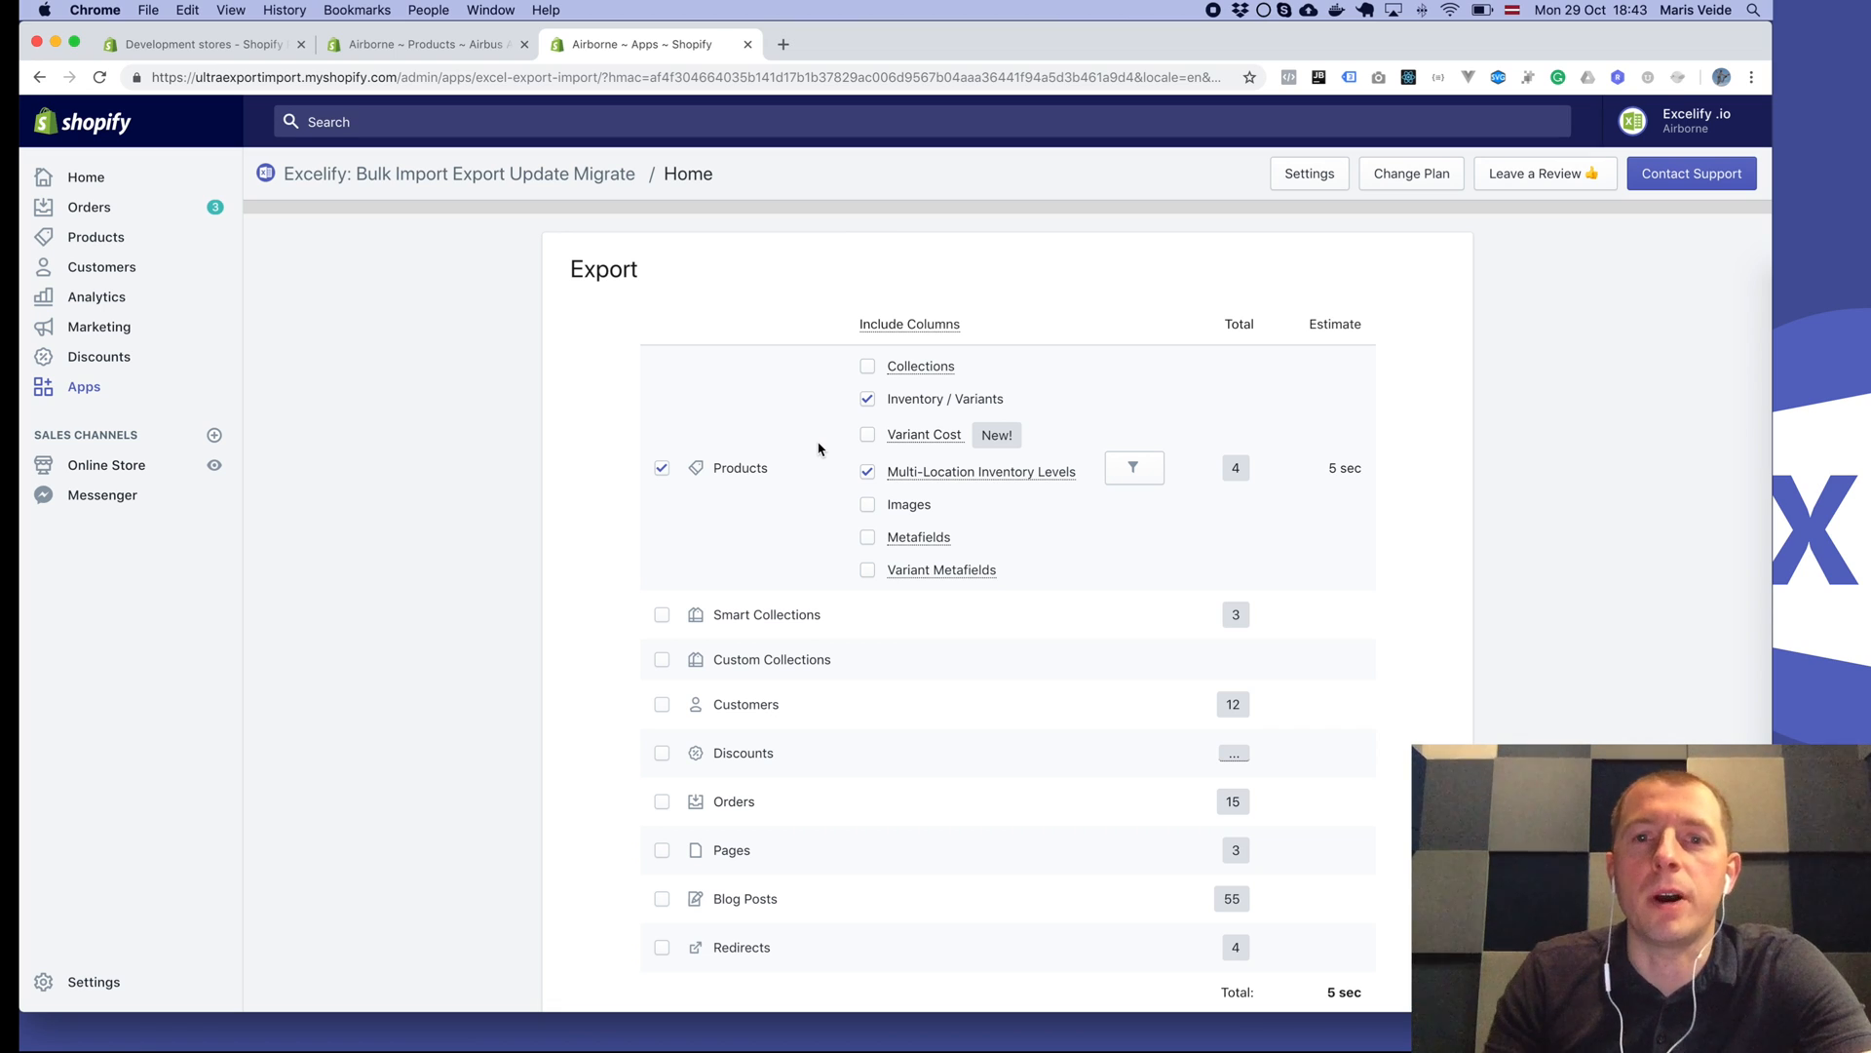
{"action": "mouse_move", "coordinate": [847, 468]}
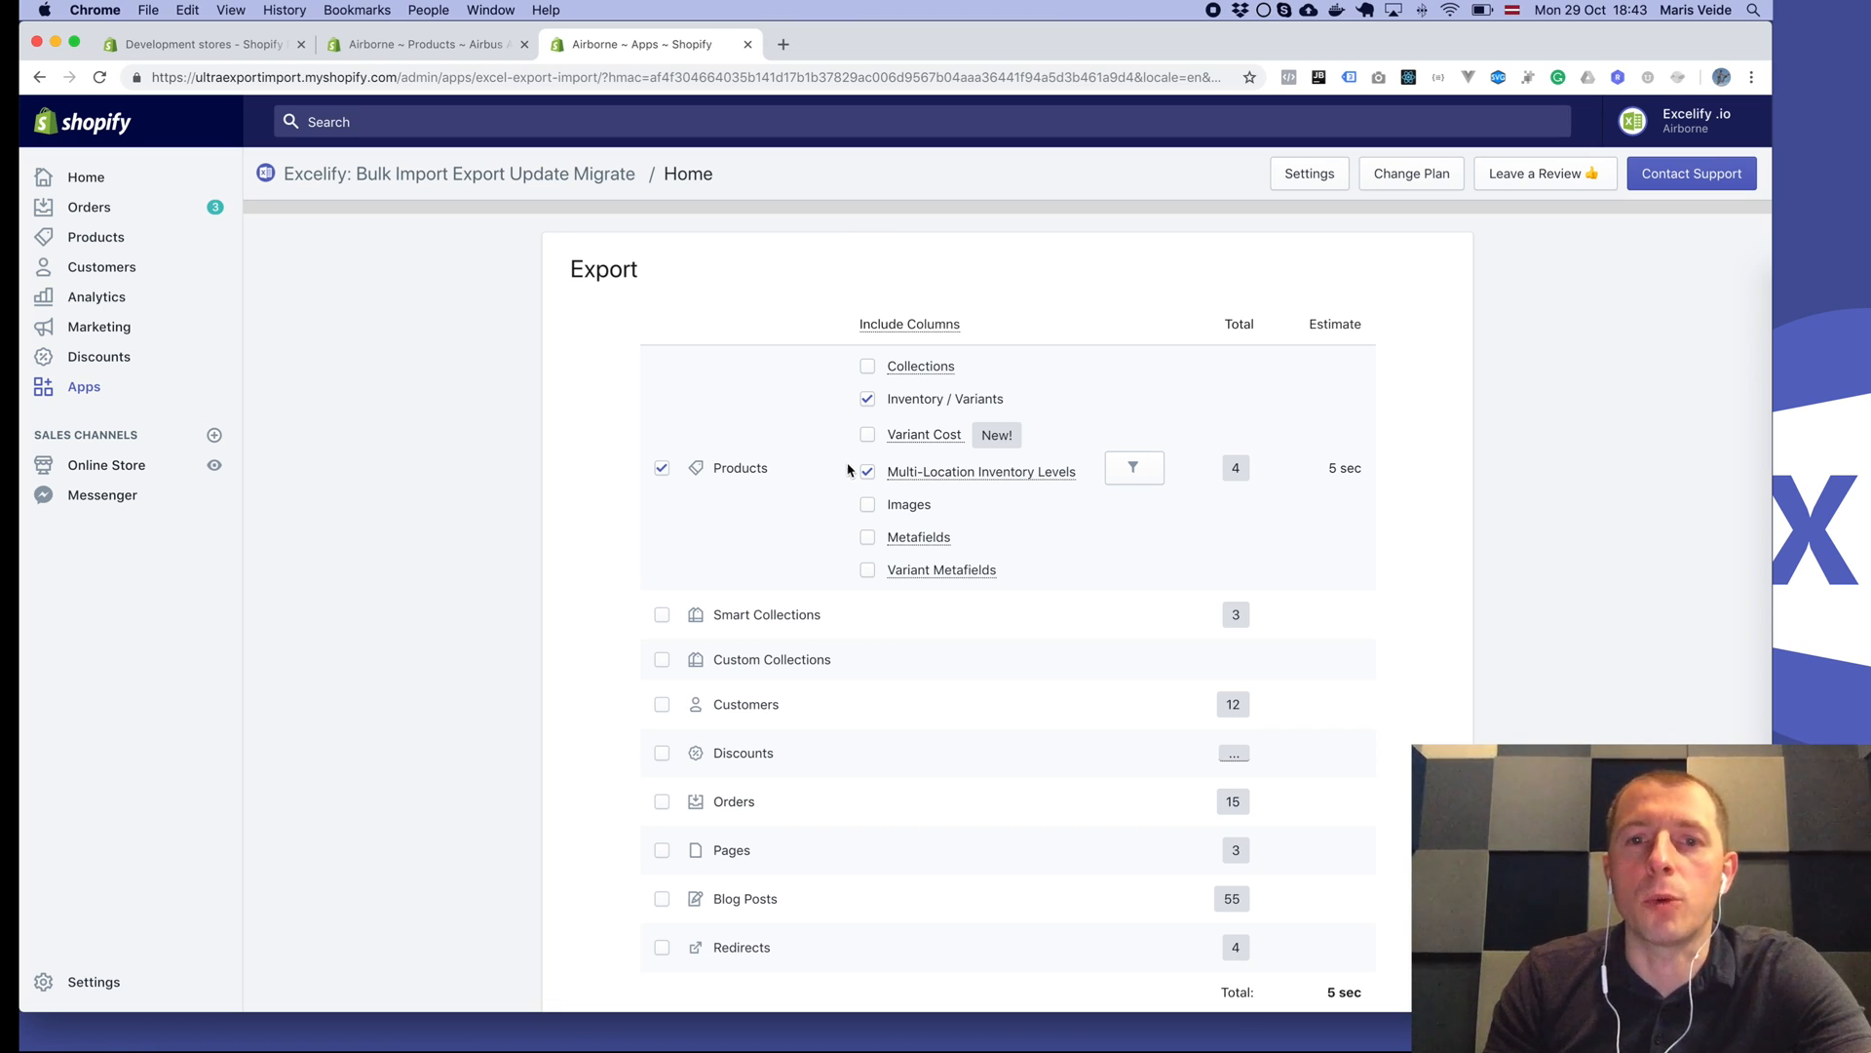
Include Variant Cost instead of Multi-Location Inventory Levels in the Products export.
{"action": "left_click", "coordinate": [868, 470]}
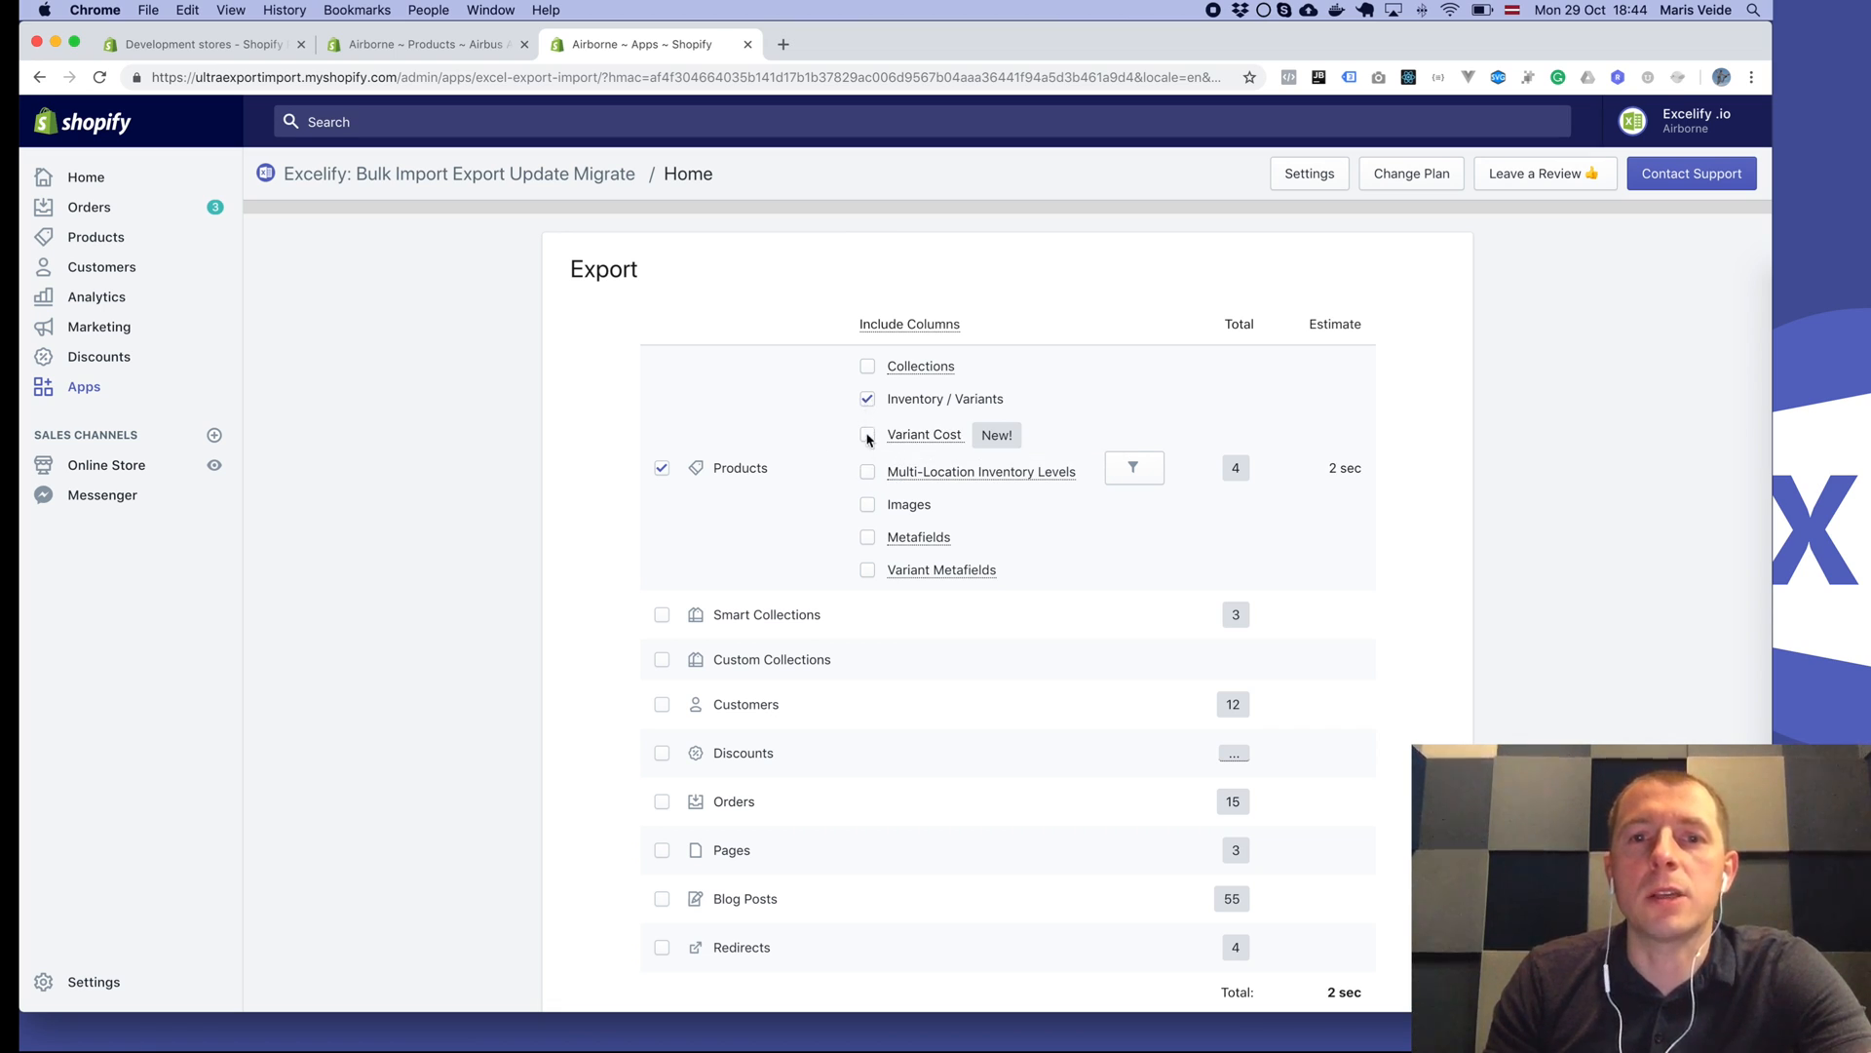
{"action": "left_click", "coordinate": [868, 435]}
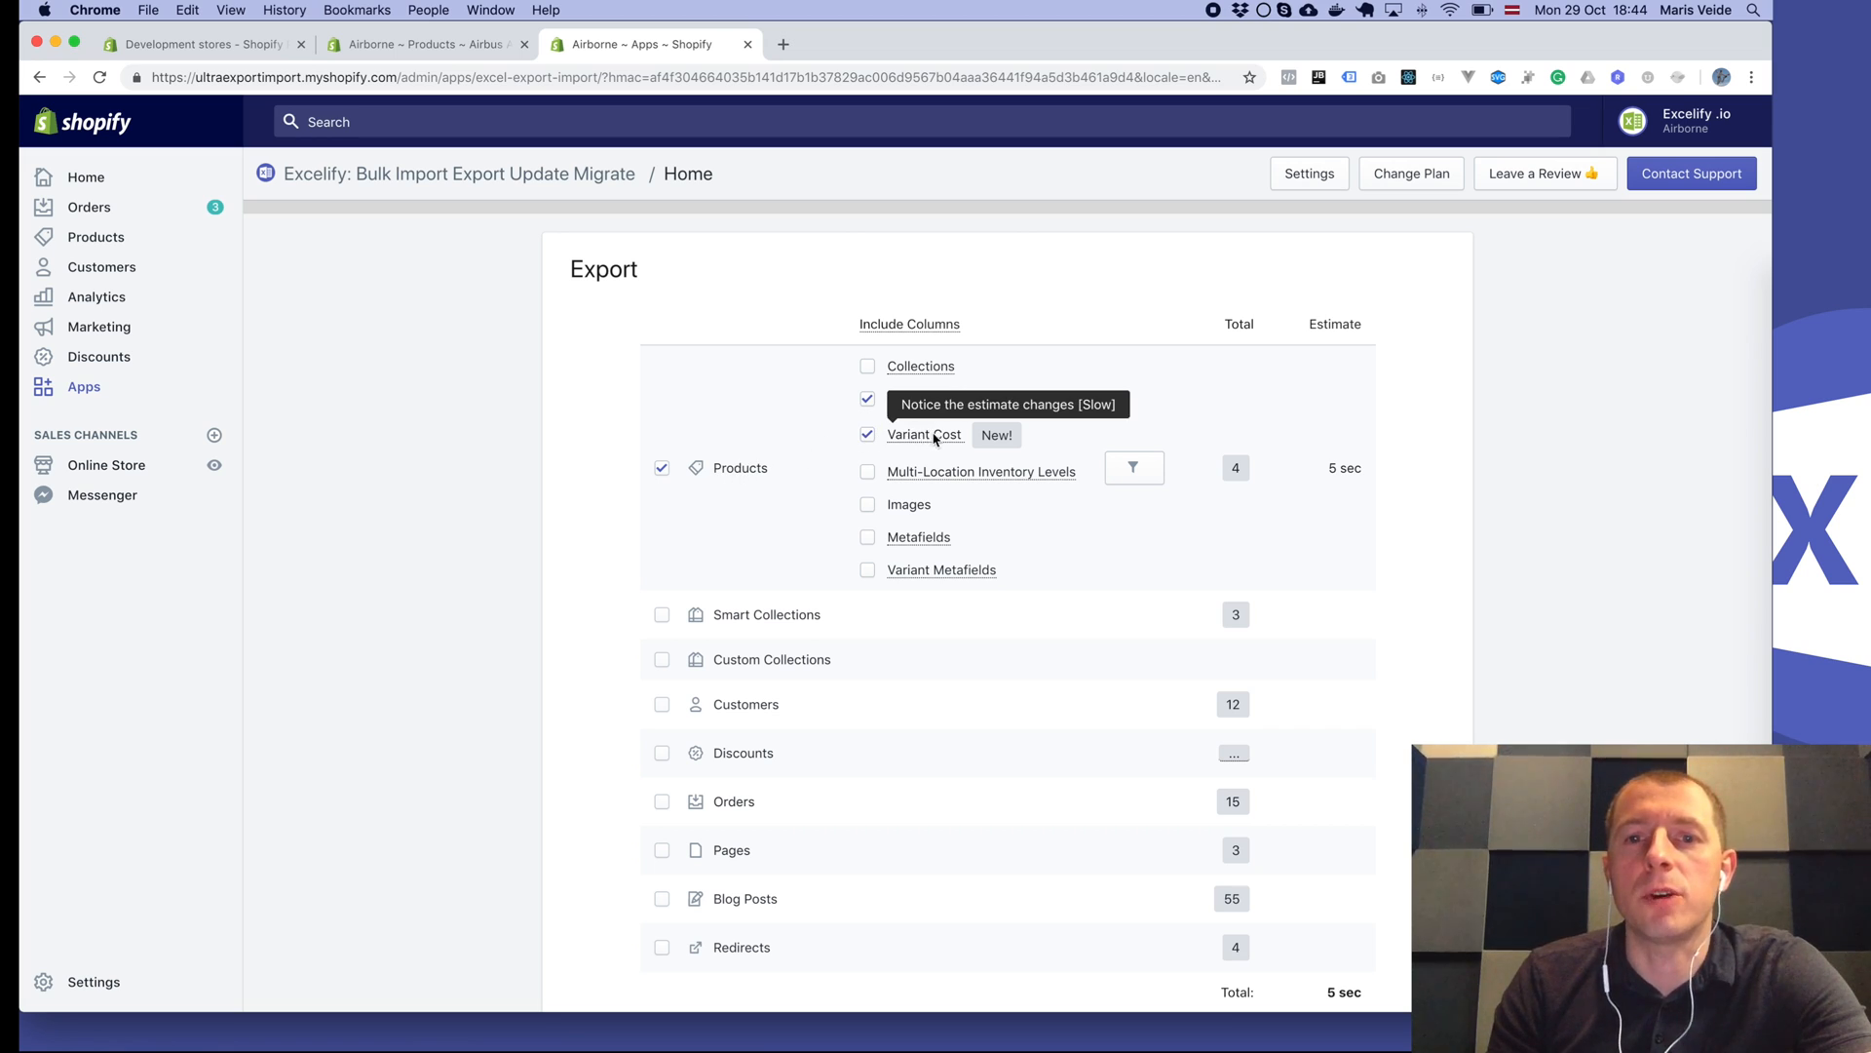
{"action": "scroll", "scroll_direction": "down", "scroll_amount": 3}
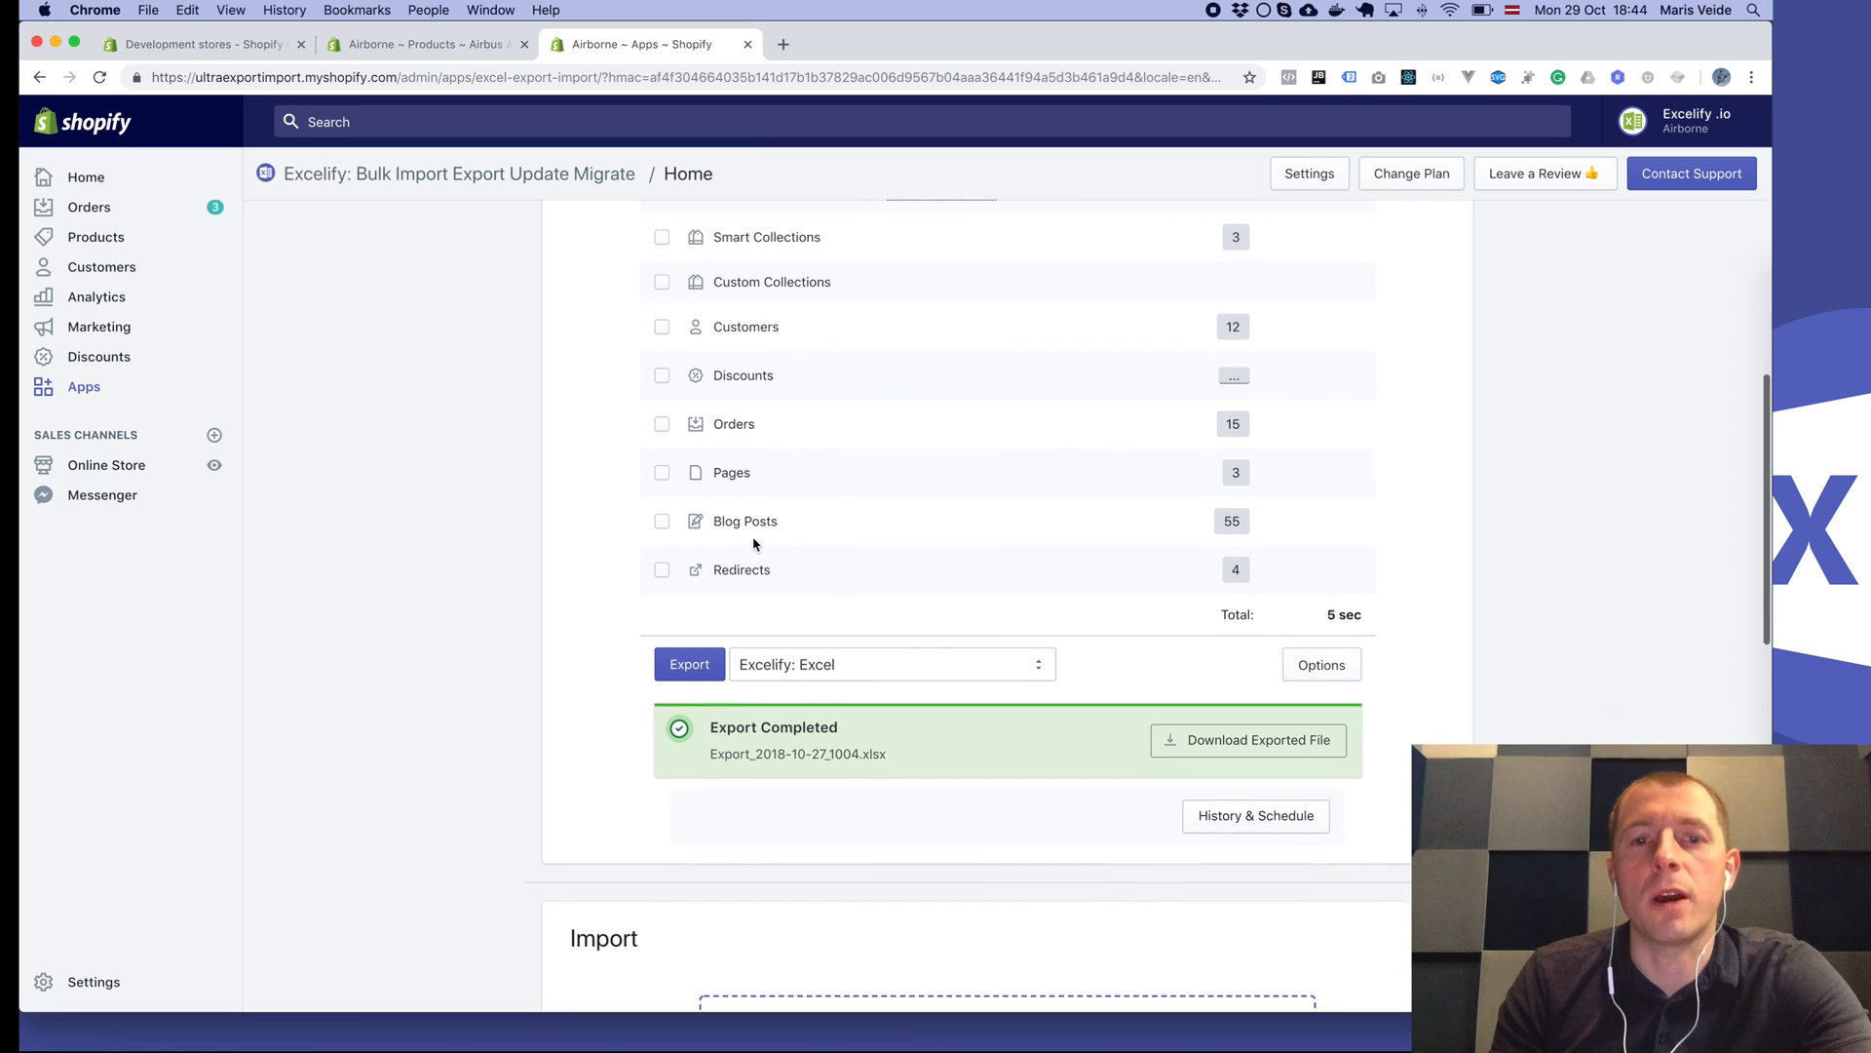
{"action": "left_click", "coordinate": [689, 663]}
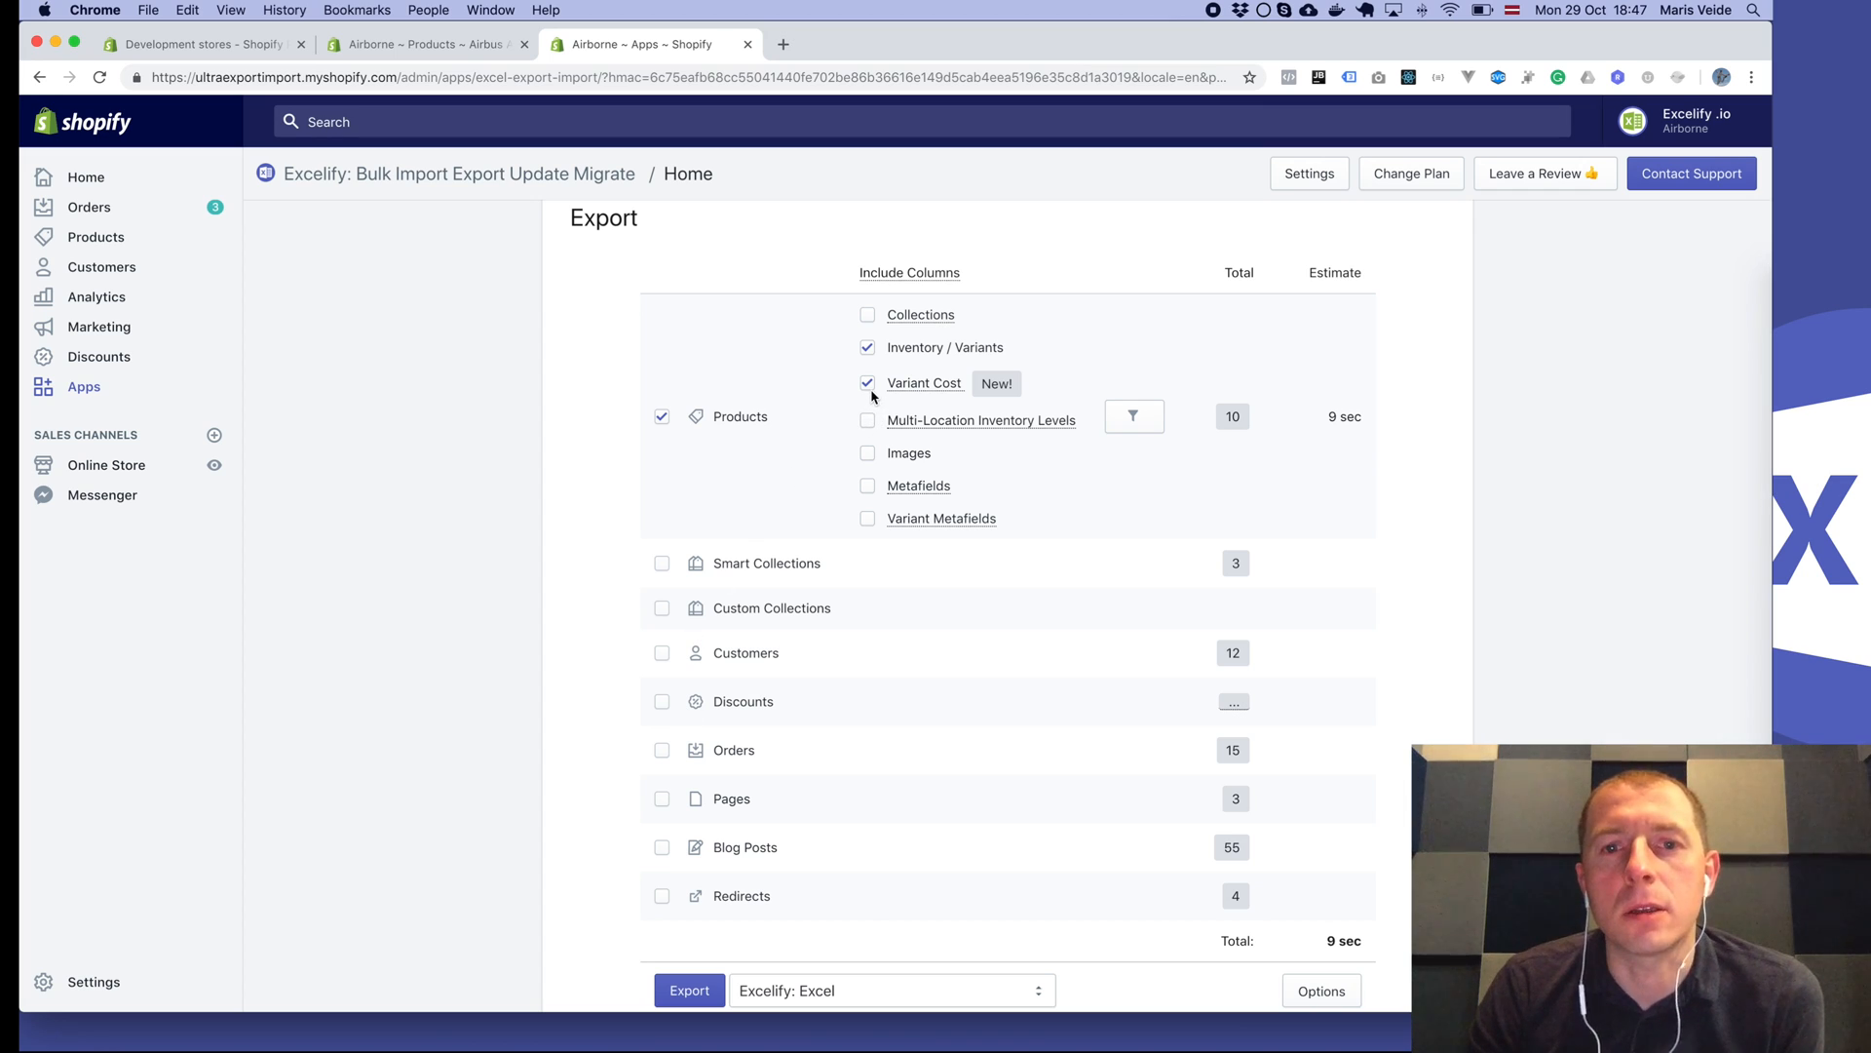
Toggle Variant Cost on and off to compare the 9- and 2-second export estimates.
{"action": "scroll", "scroll_direction": "down", "scroll_amount": 3}
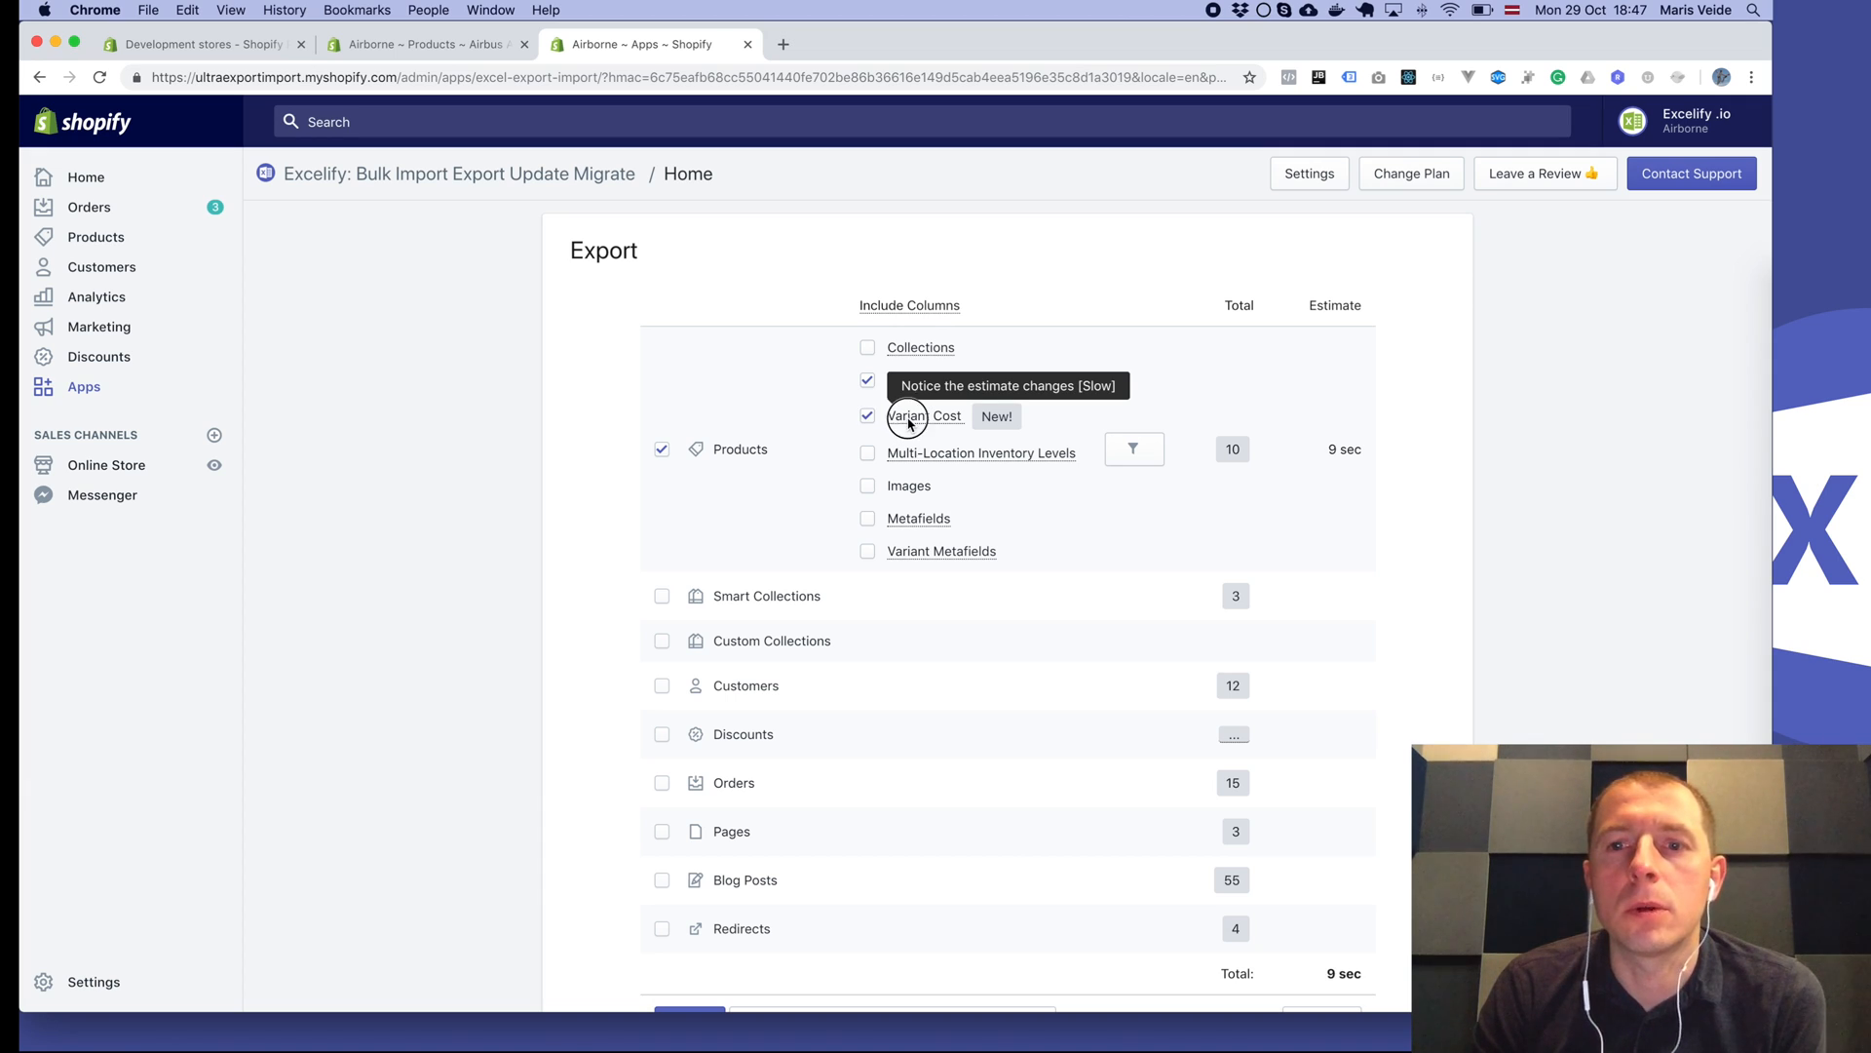
{"action": "double_click", "coordinate": [908, 415]}
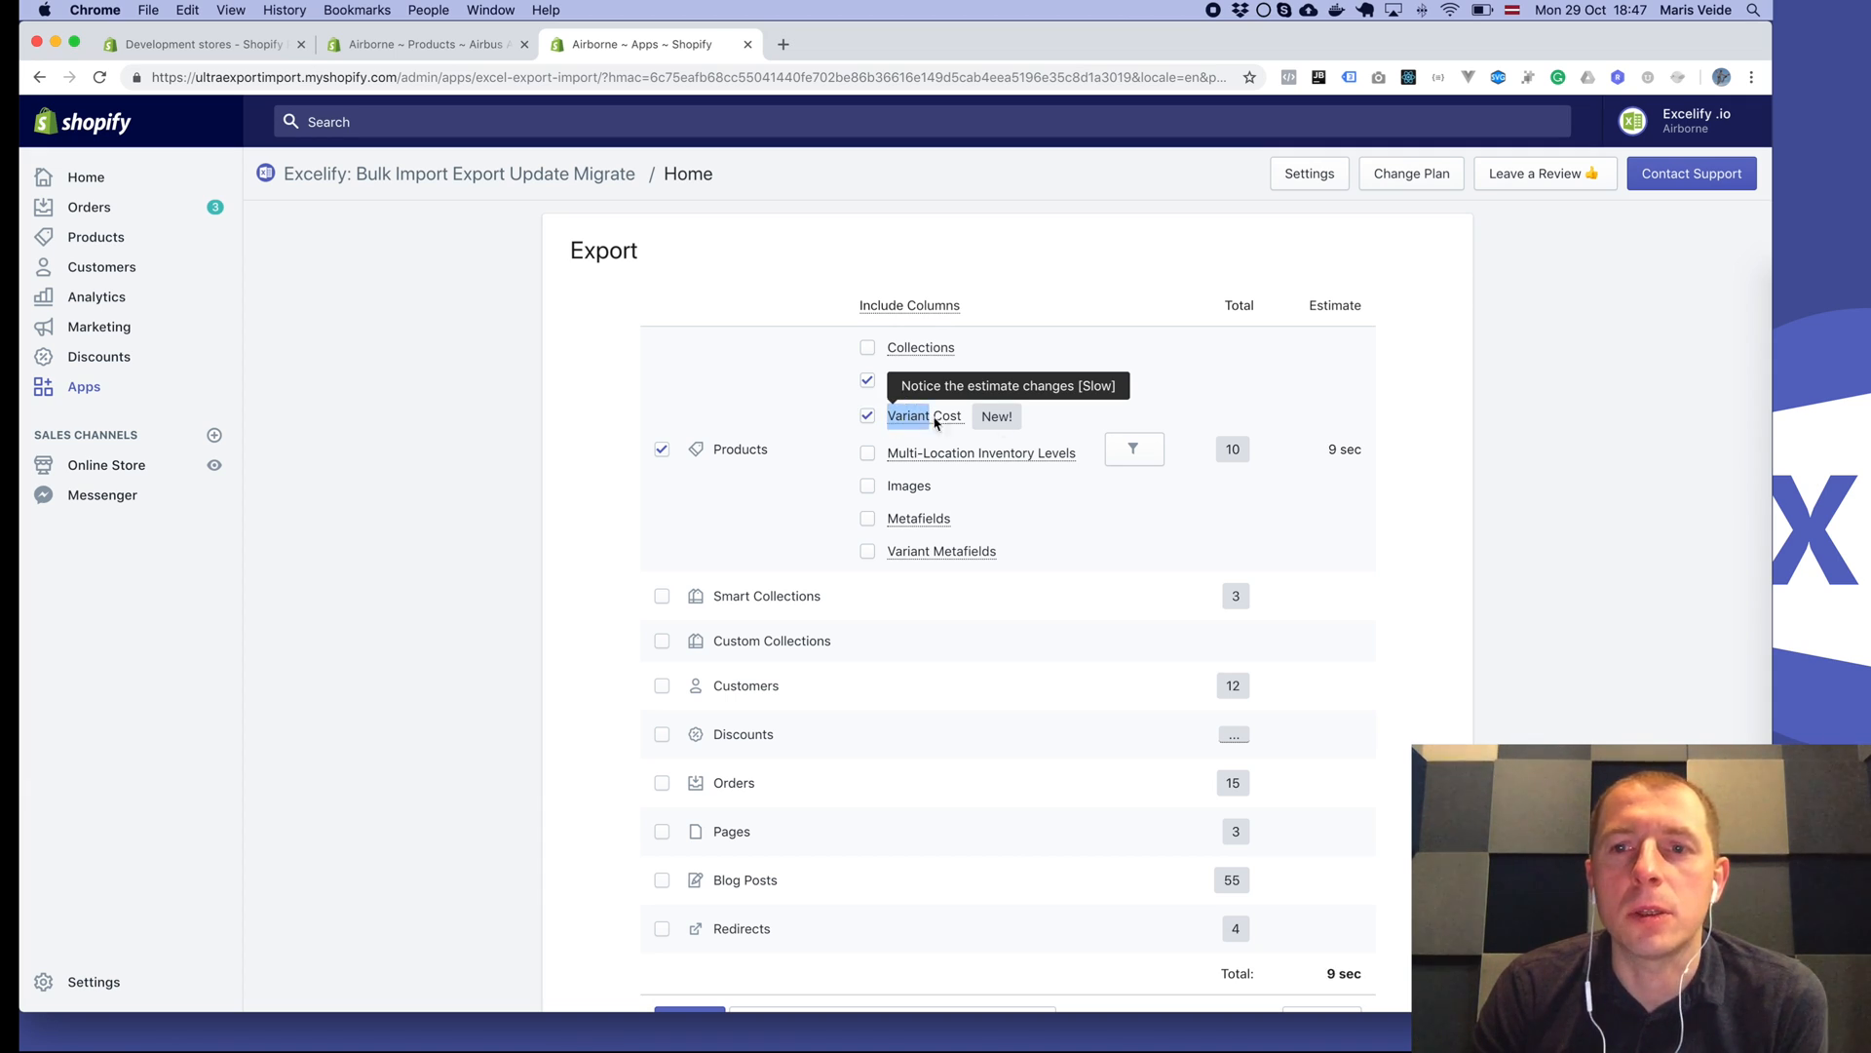
{"action": "left_click", "coordinate": [867, 415]}
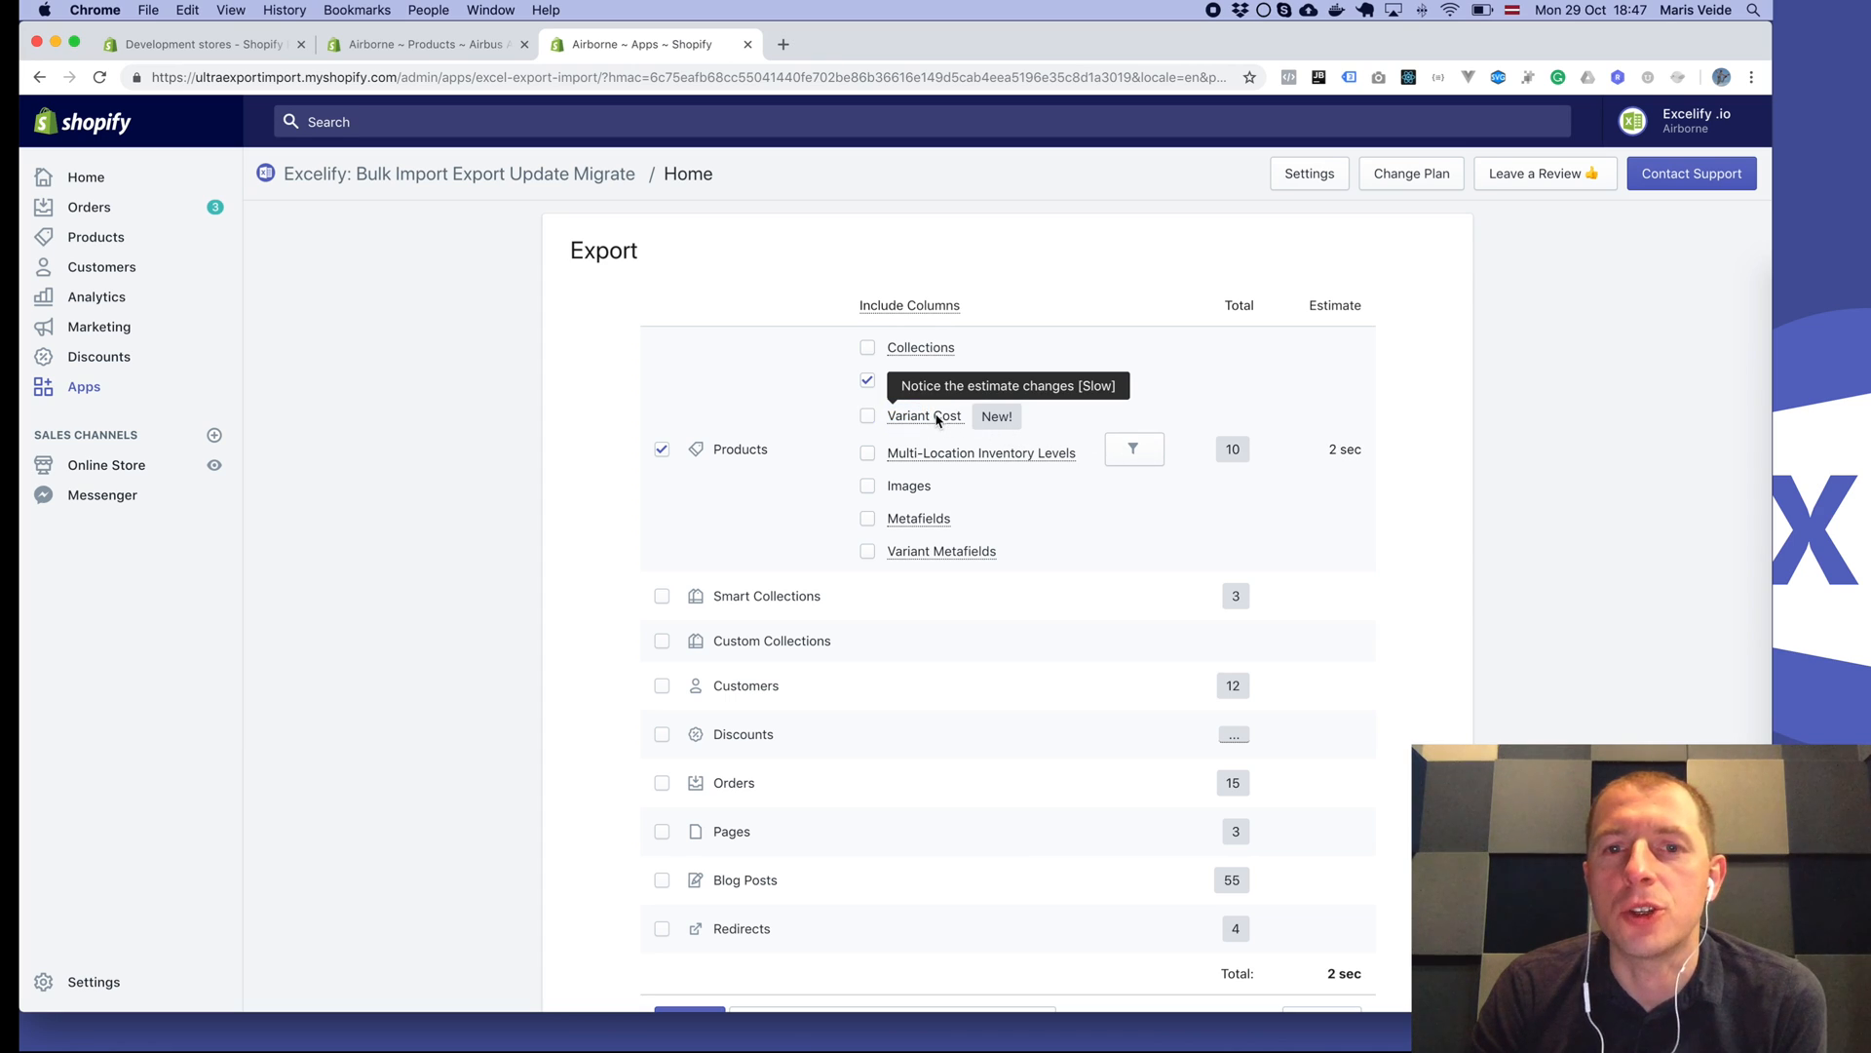
{"action": "left_click", "coordinate": [867, 415]}
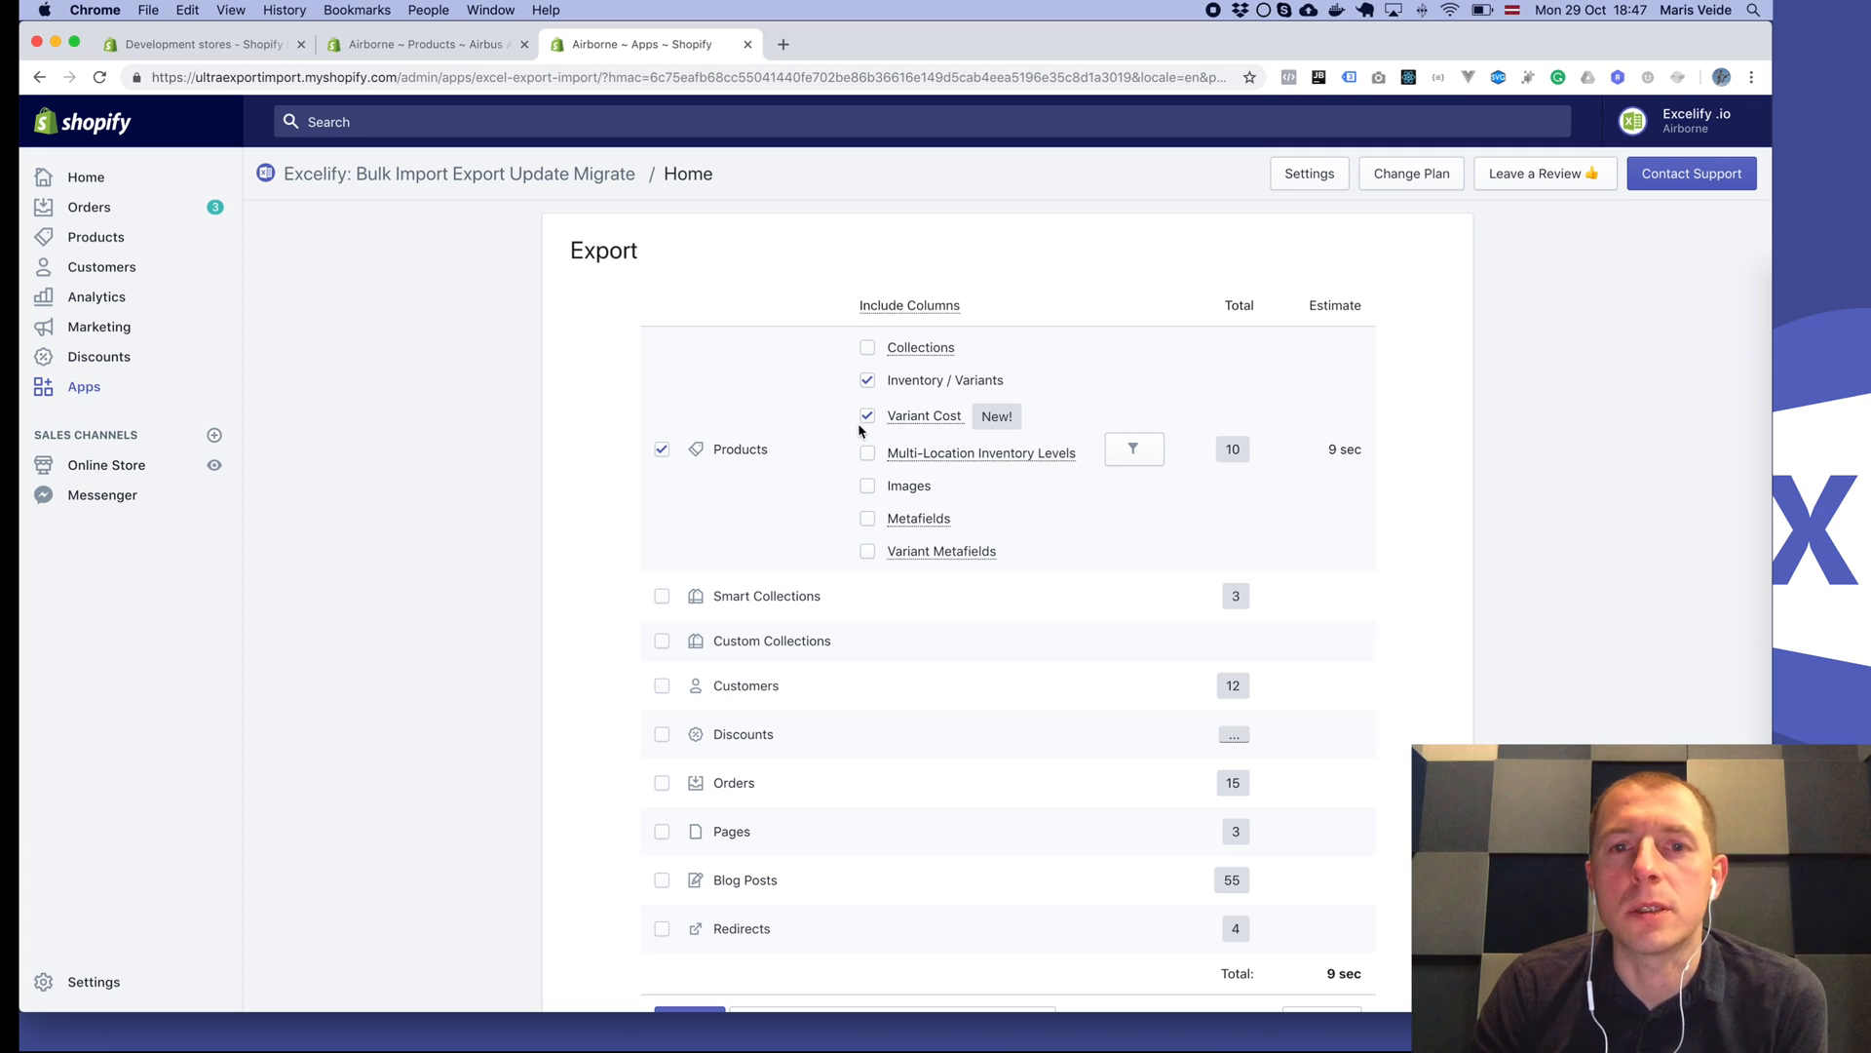
{"action": "mouse_move", "coordinate": [913, 418]}
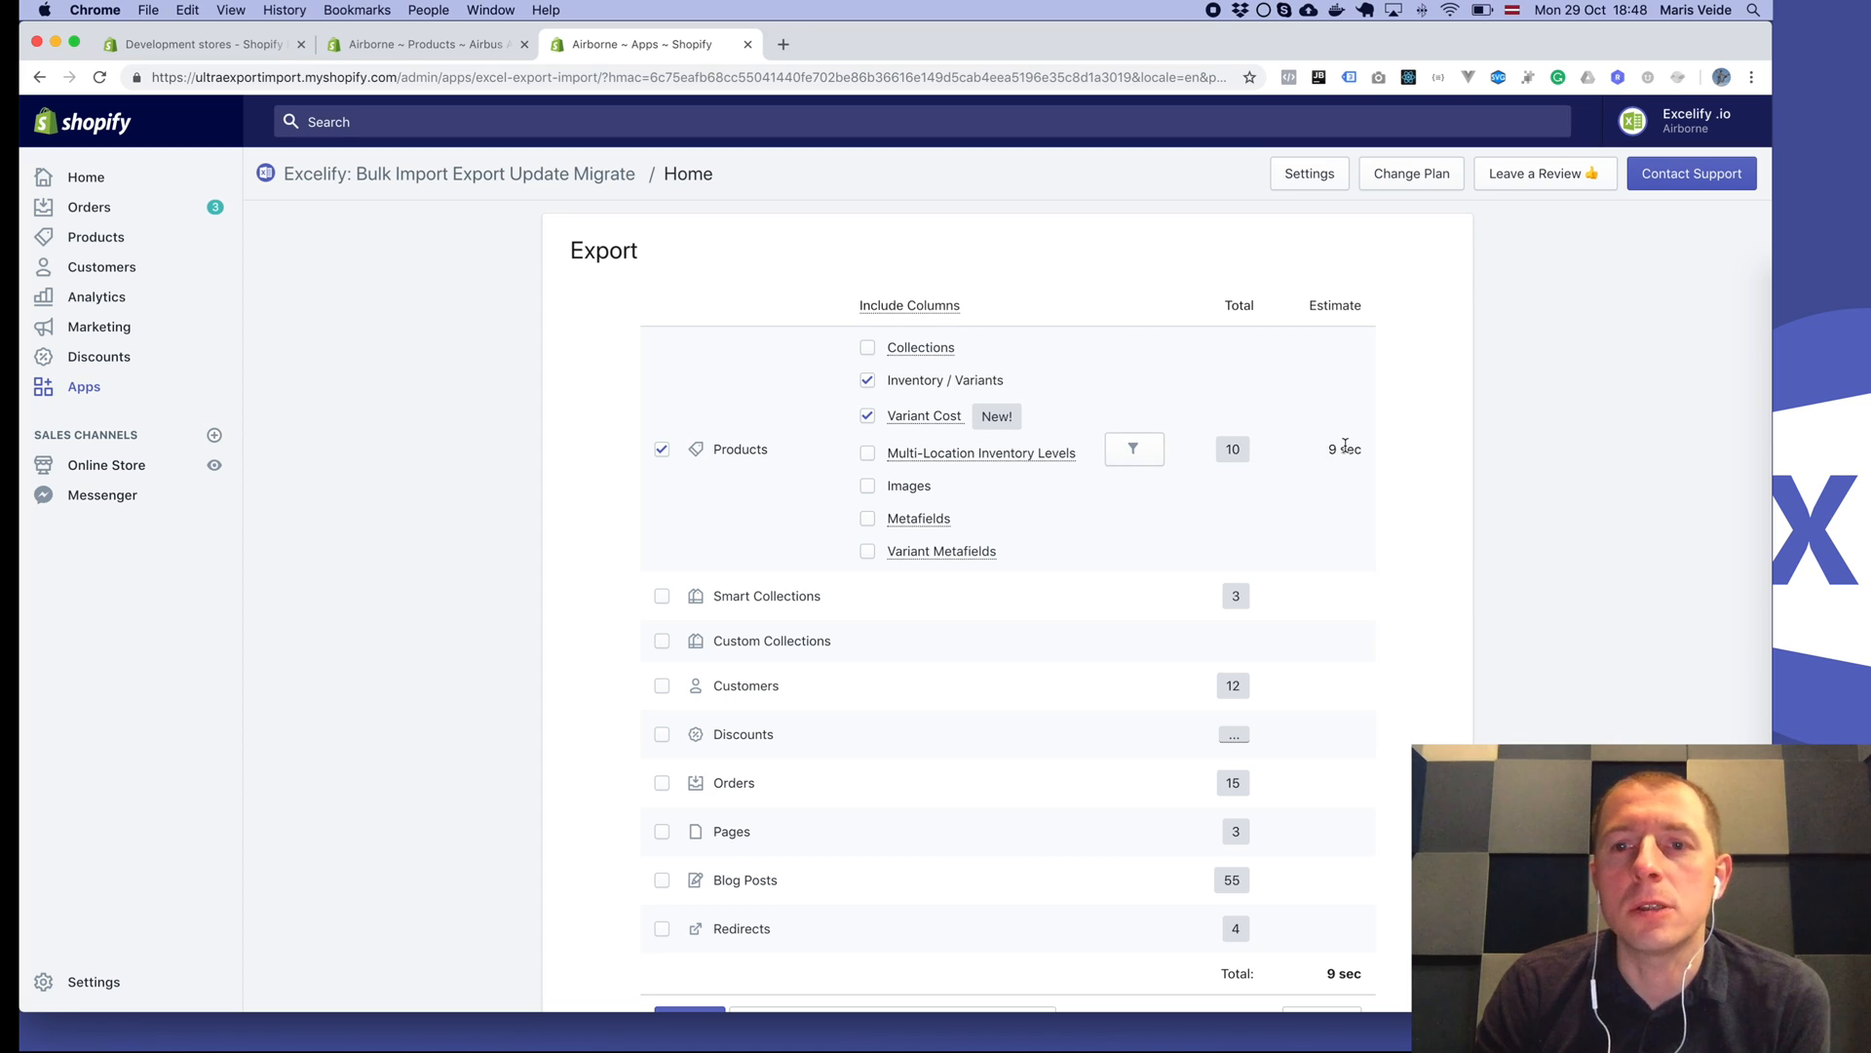
{"action": "left_click", "coordinate": [868, 415]}
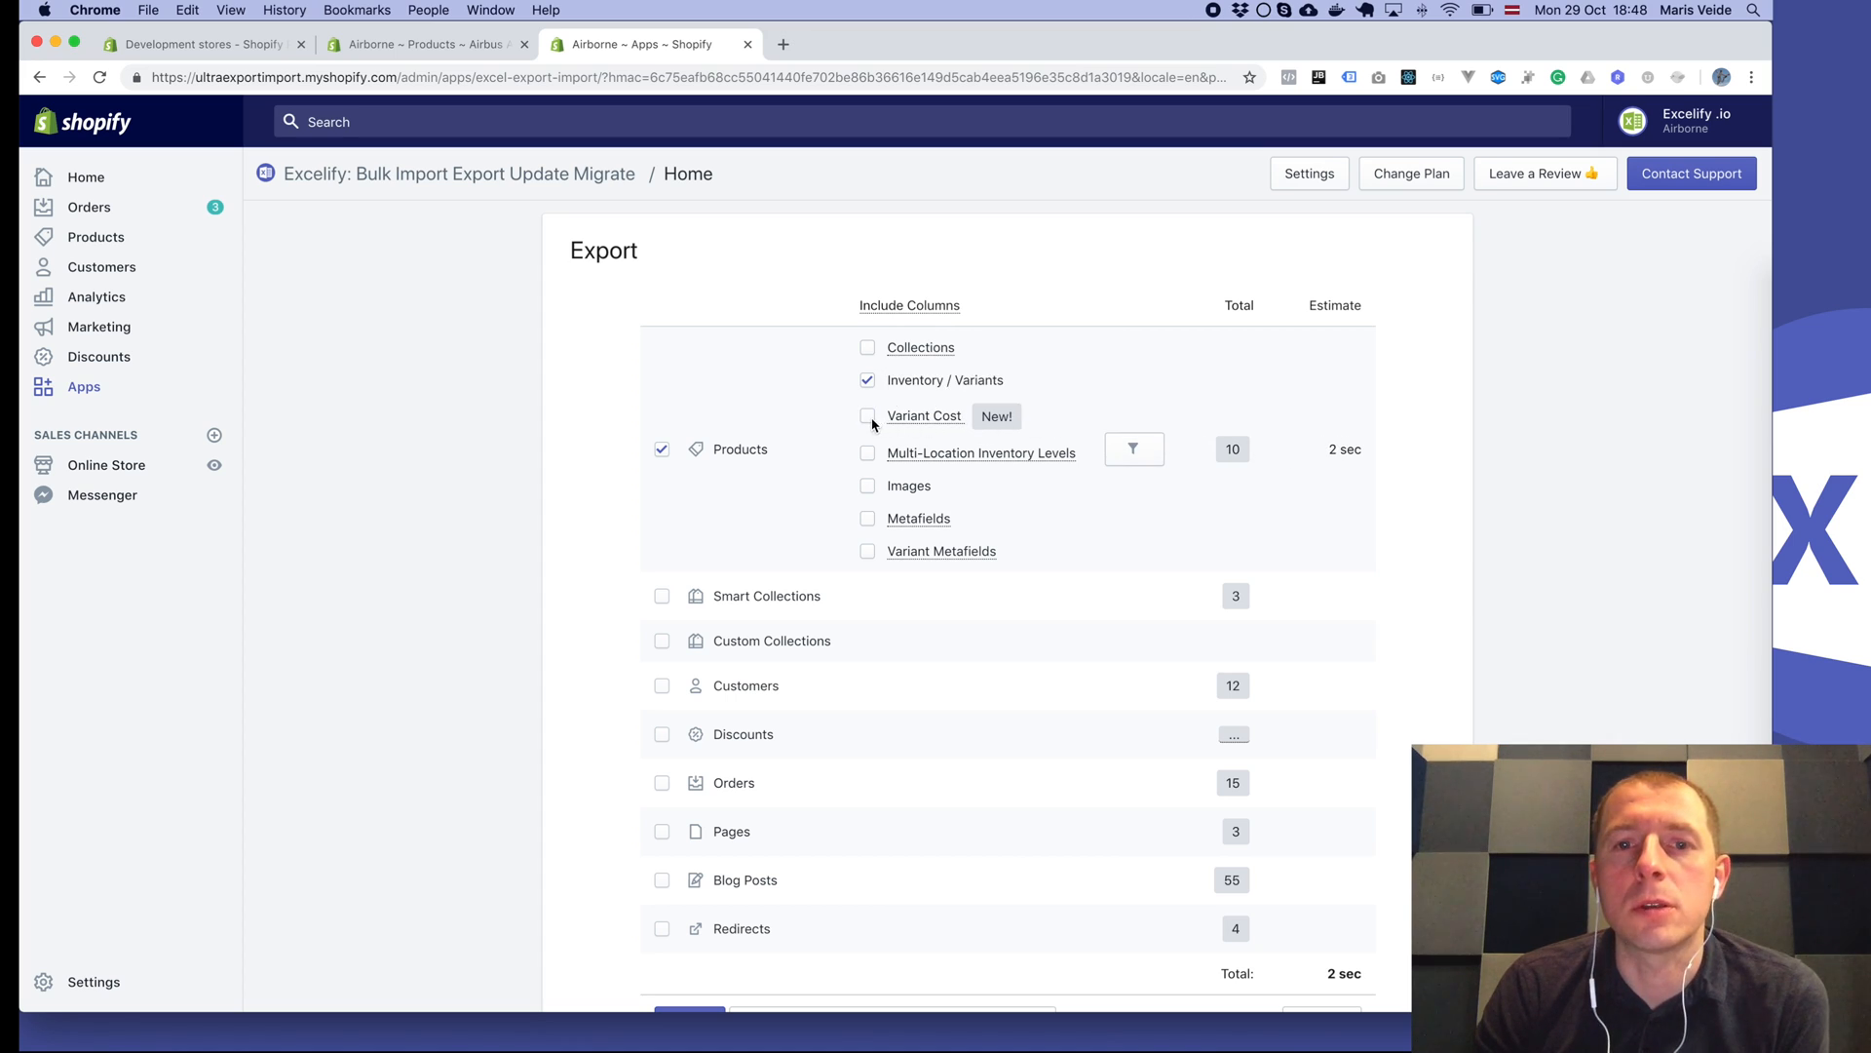
{"action": "left_click", "coordinate": [867, 415]}
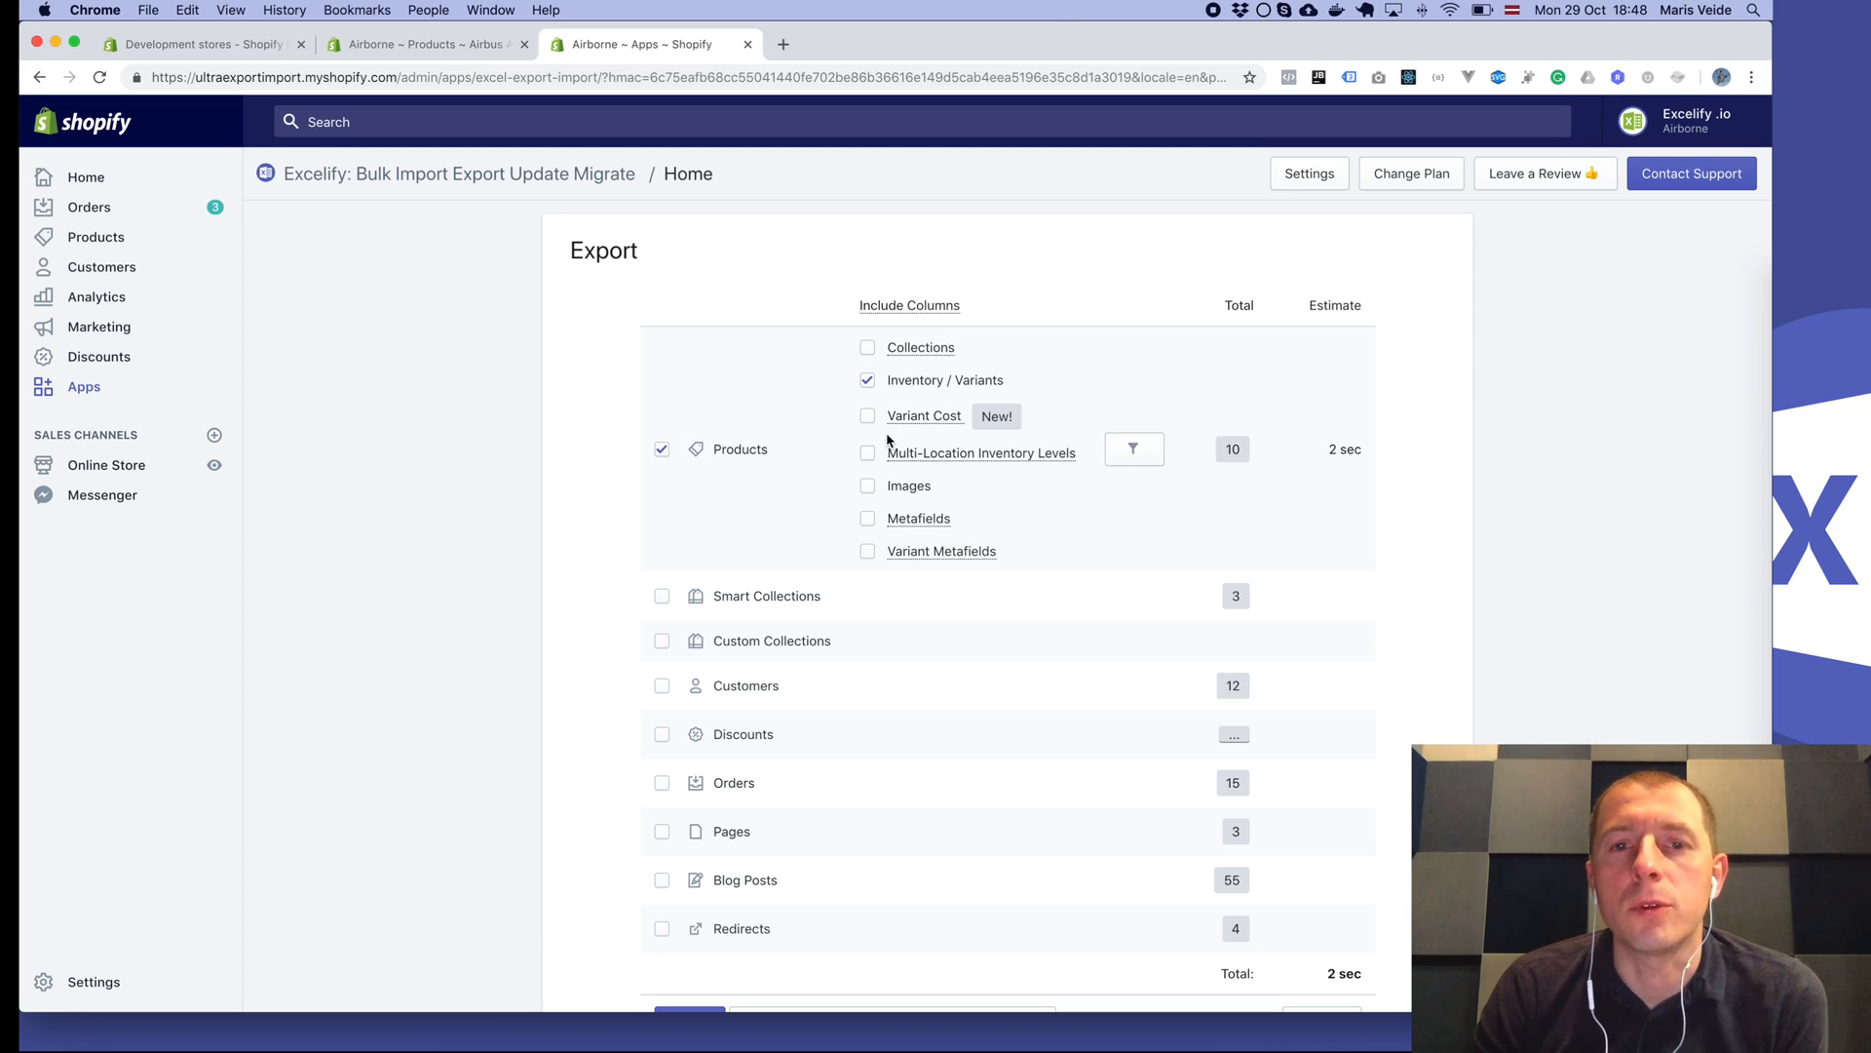
{"action": "mouse_move", "coordinate": [919, 419]}
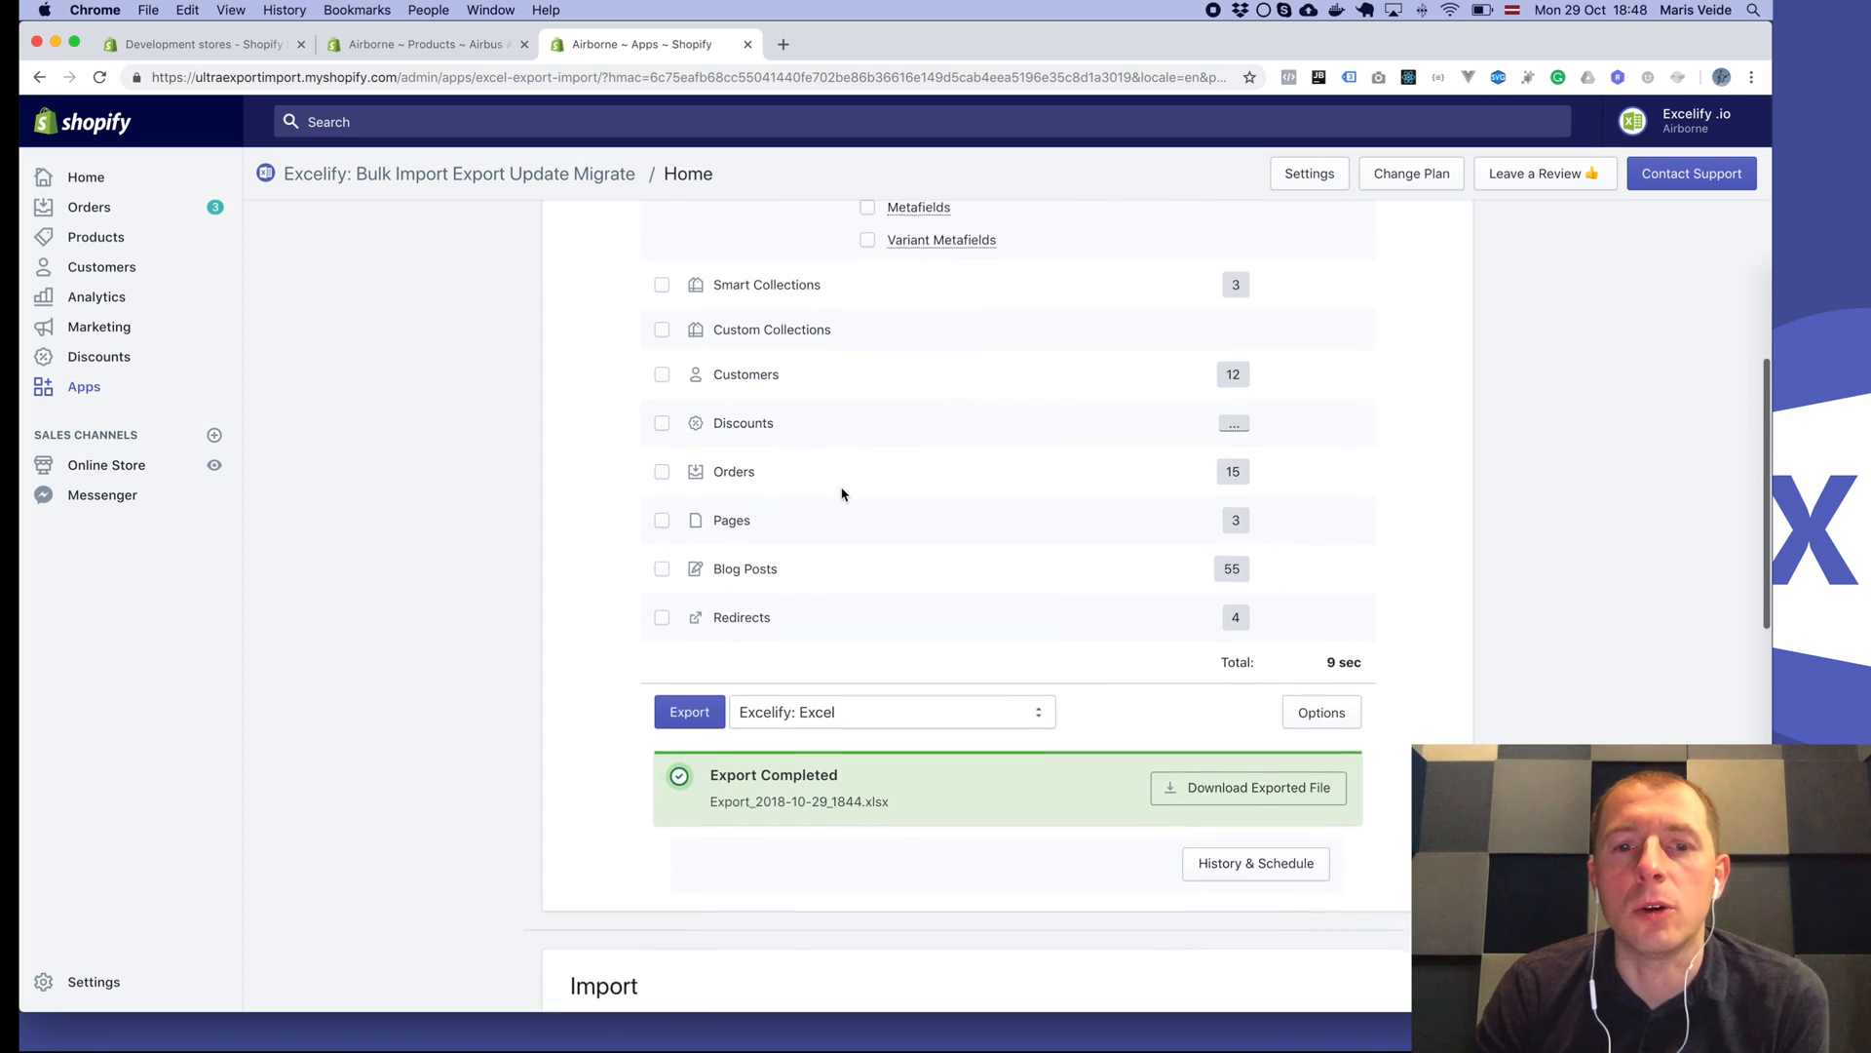
Download Export_2018-10-29_1844.xlsx and open it in Excel.
{"action": "scroll", "scroll_direction": "down", "scroll_amount": 3}
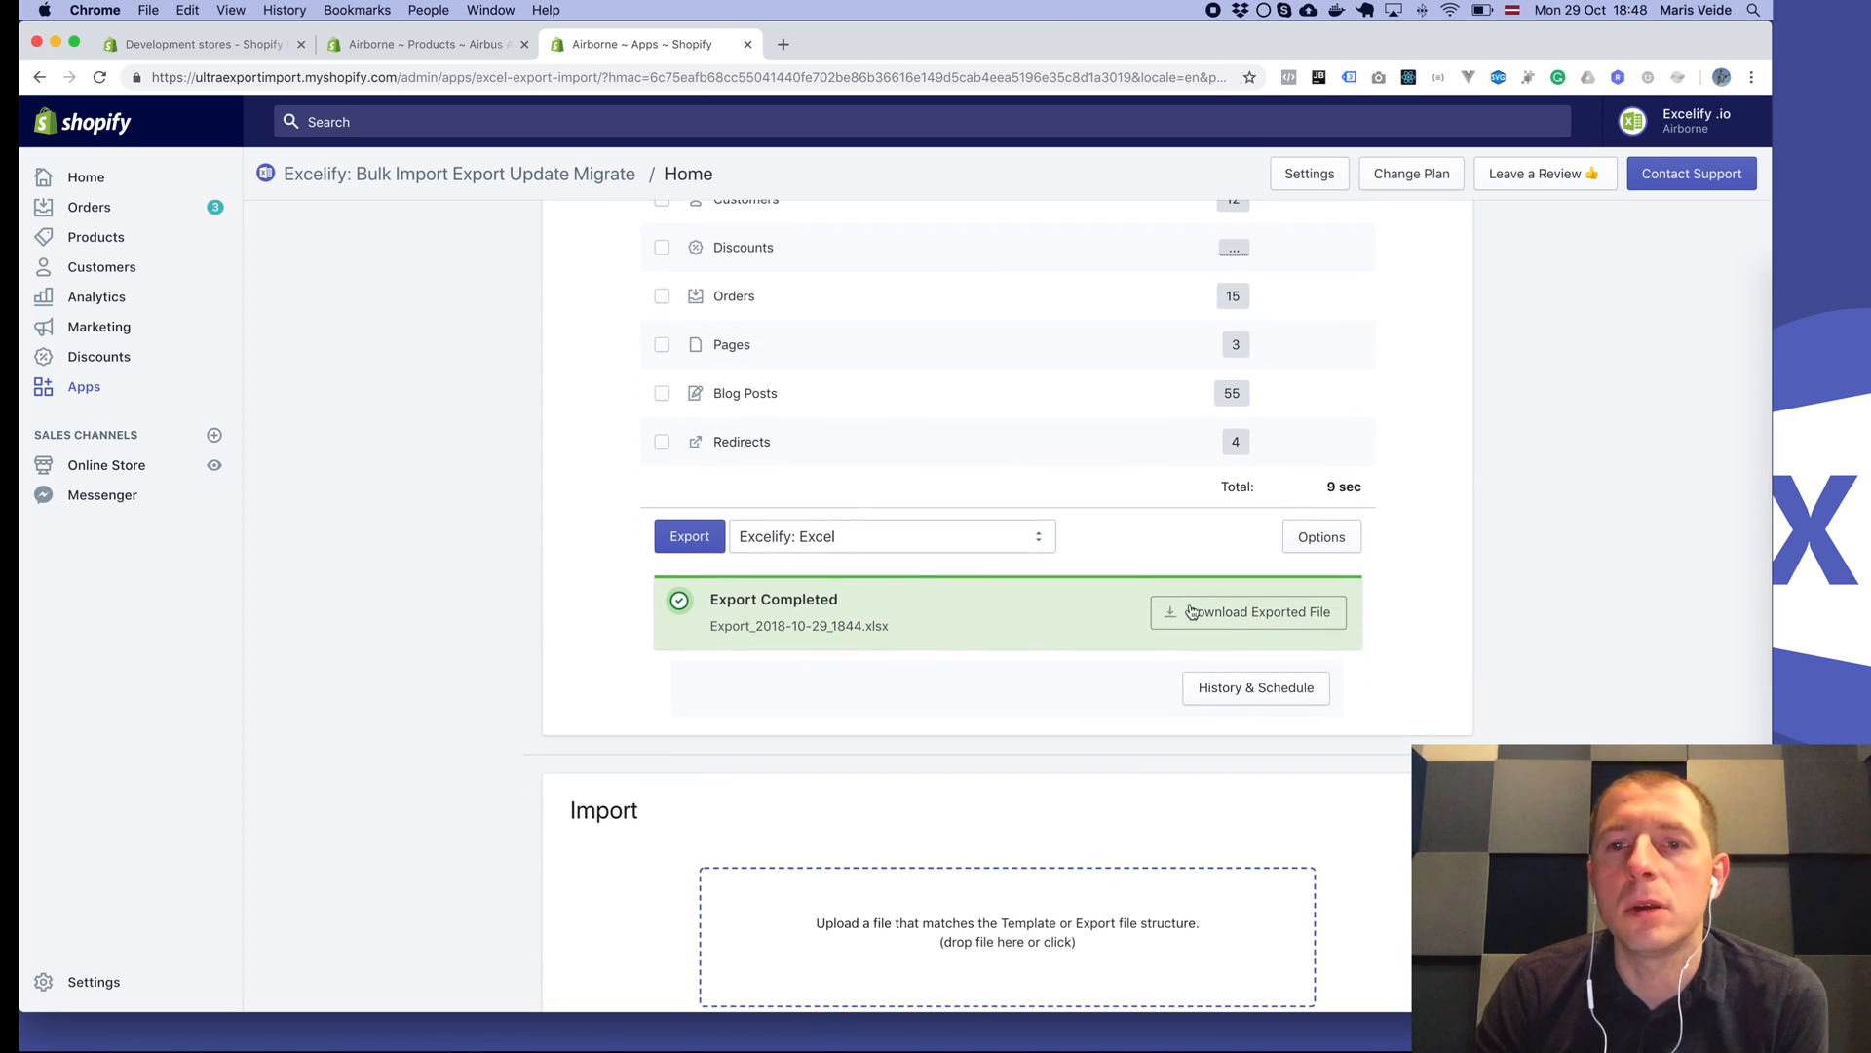
{"action": "left_click", "coordinate": [1248, 611]}
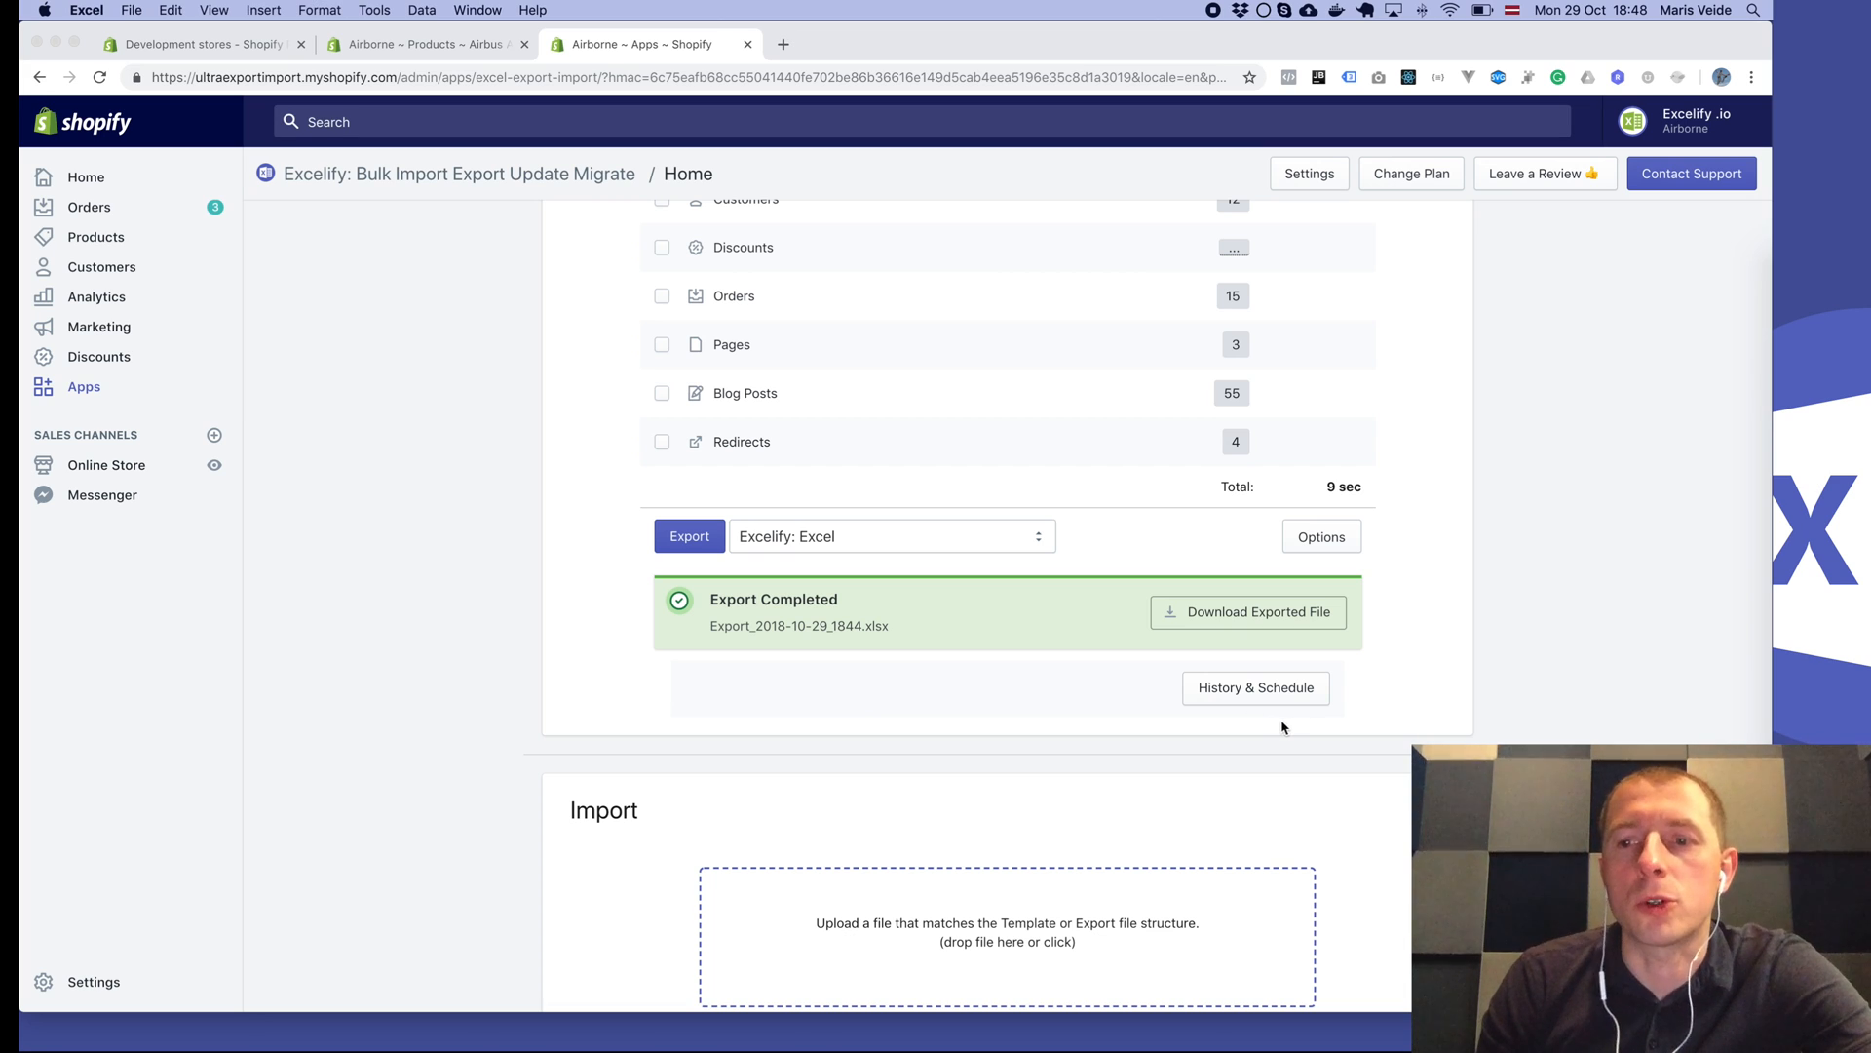
{"action": "left_click", "coordinate": [1247, 611]}
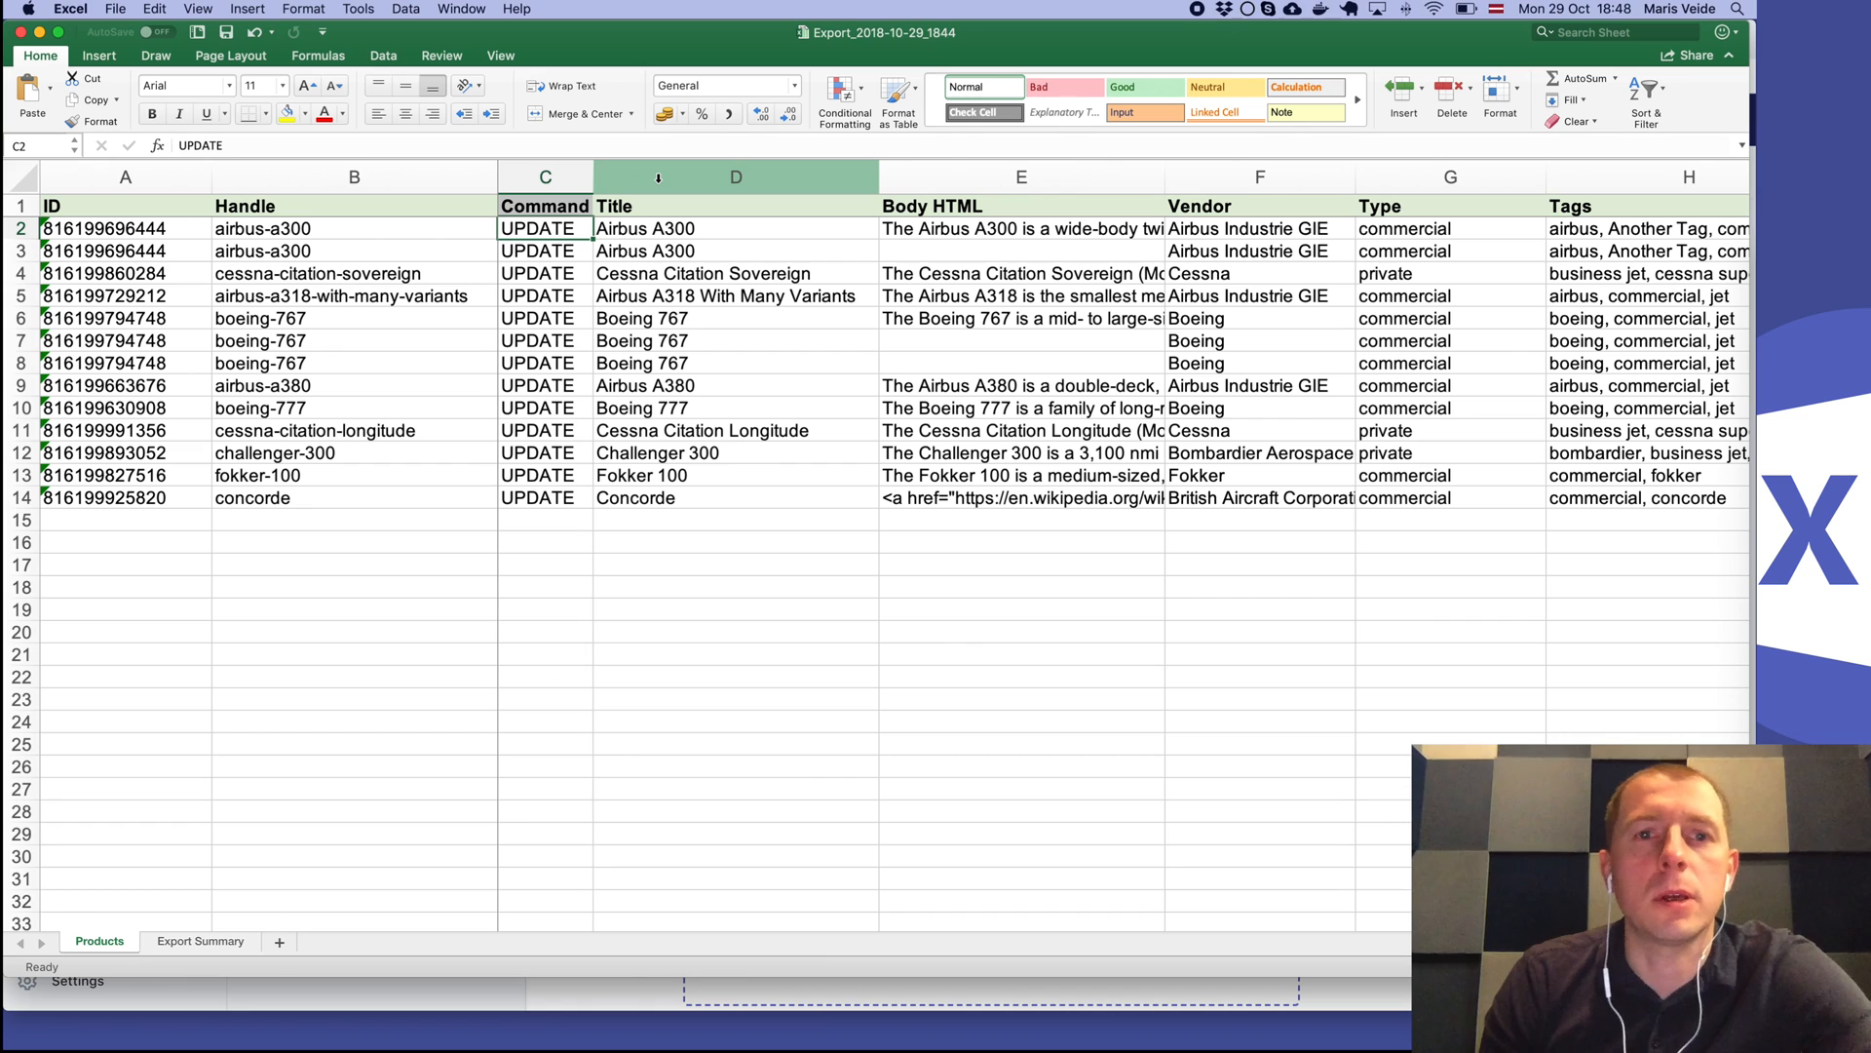
Select and delete the product columns from Title onward, keeping ID, Handle and Variant ID.
{"action": "left_click", "coordinate": [735, 177]}
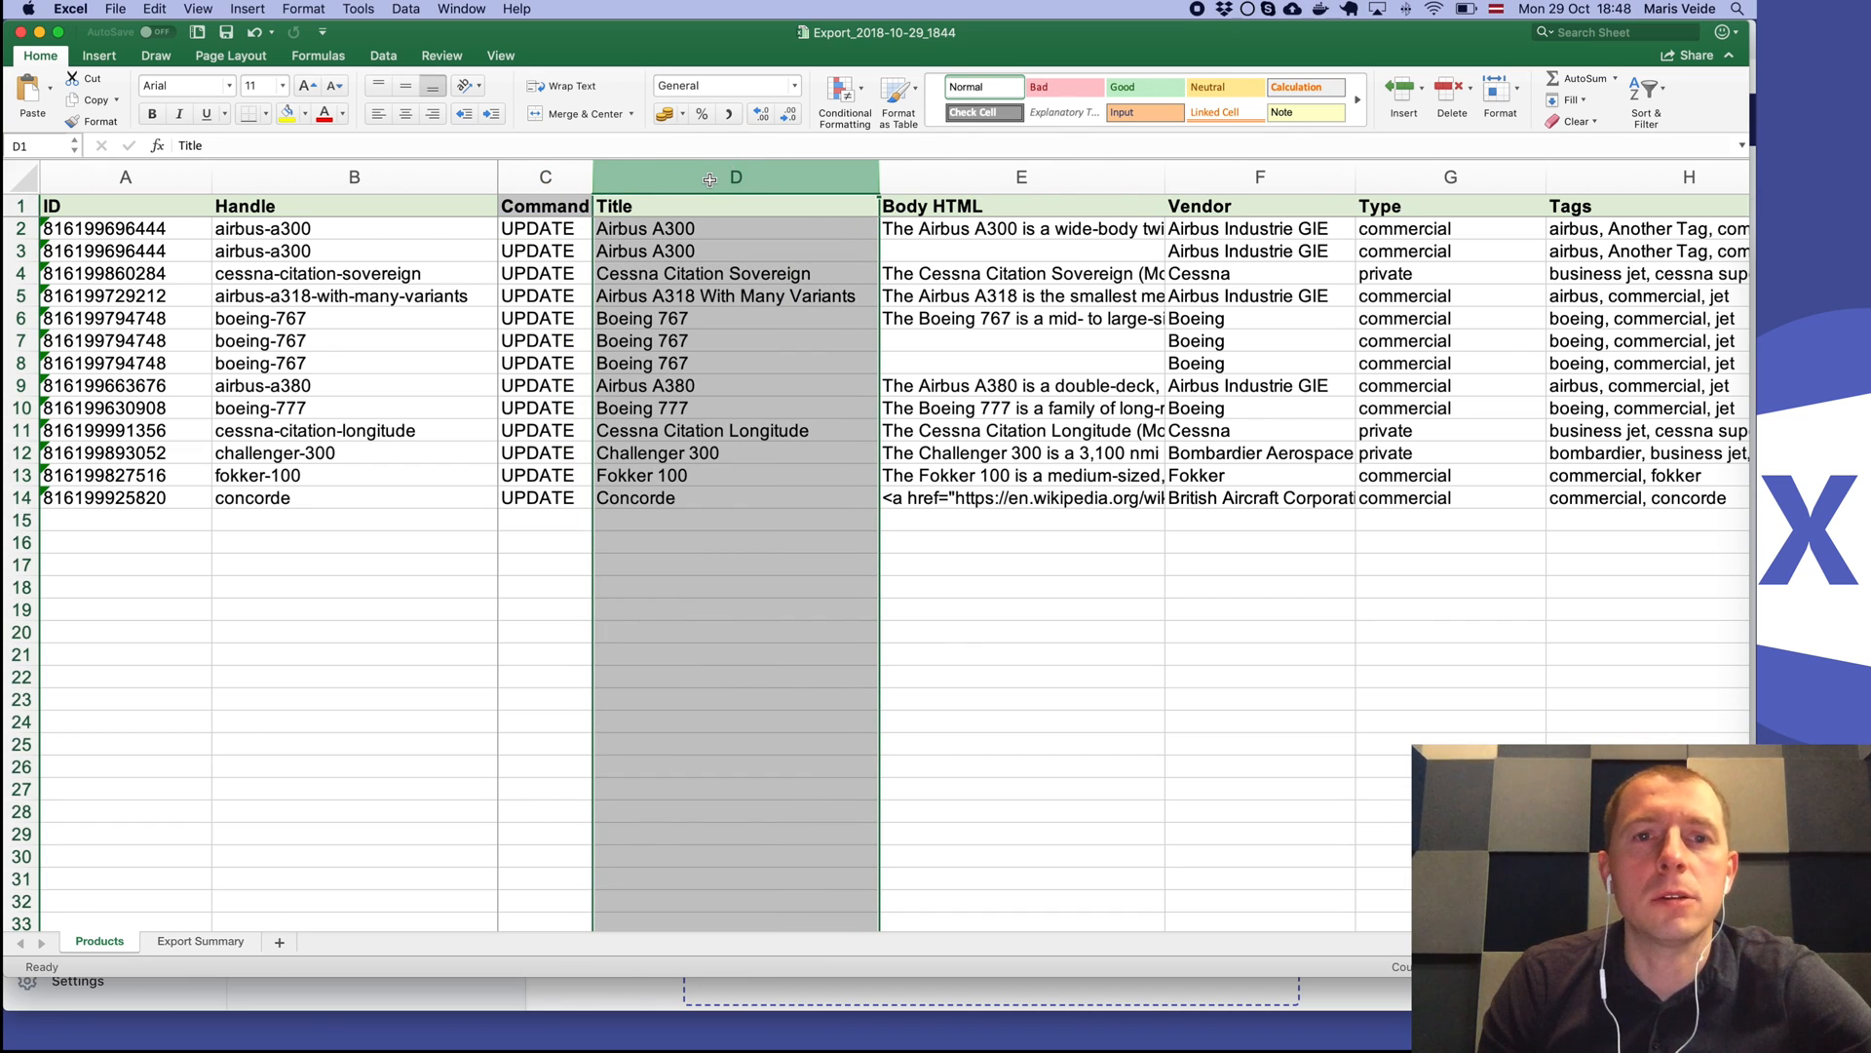
{"action": "left_click", "coordinate": [544, 176]}
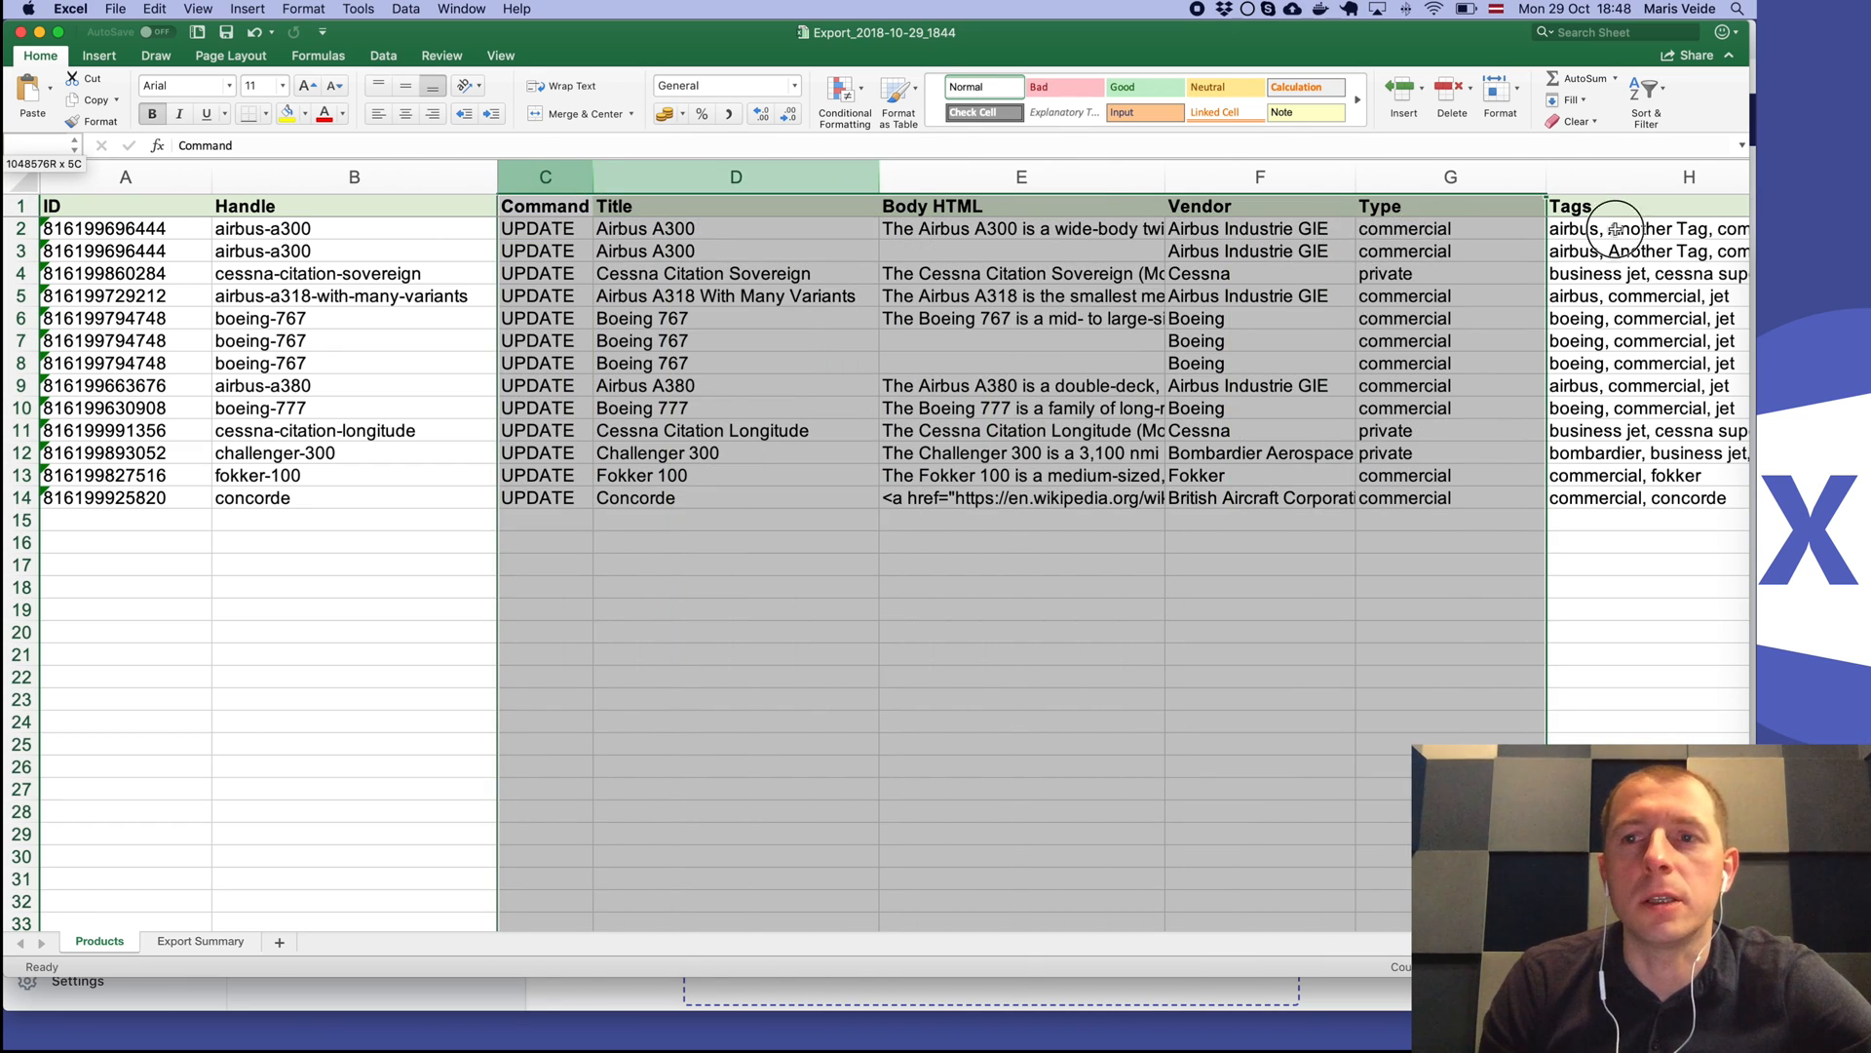
{"action": "scroll", "scroll_direction": "right", "scroll_amount": 3}
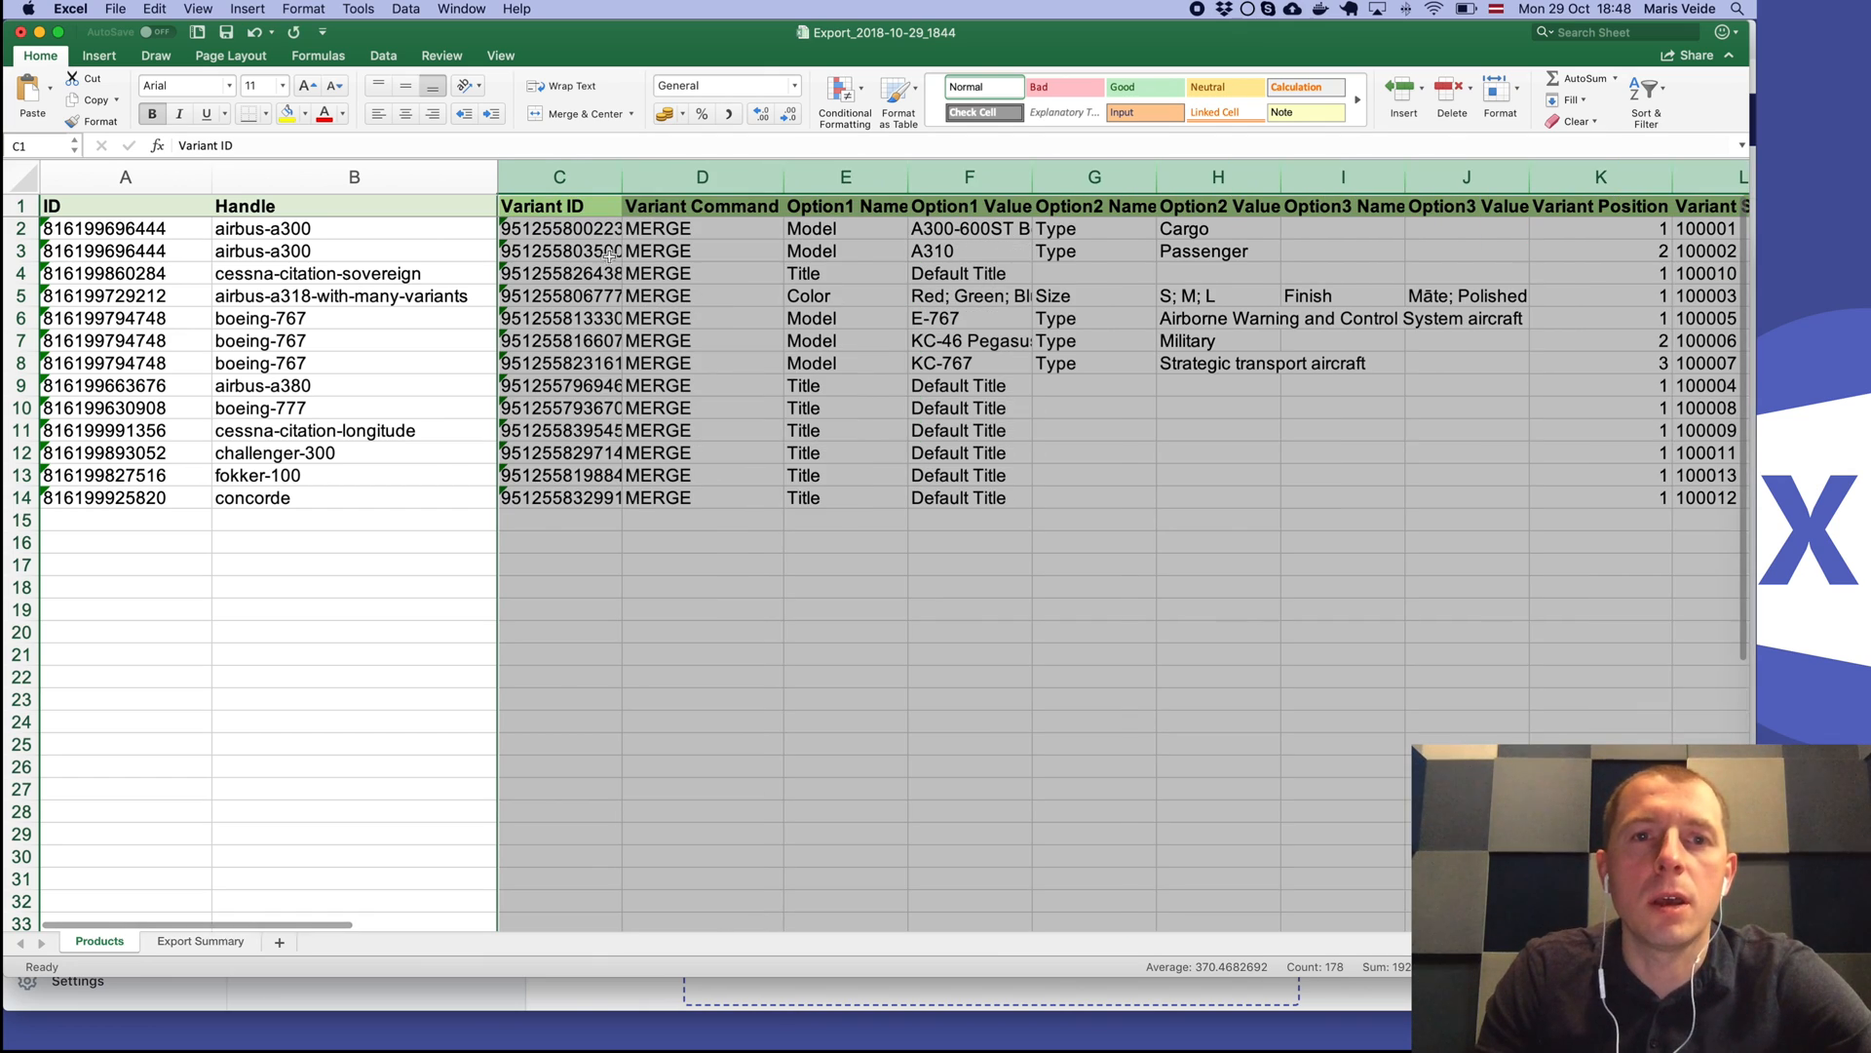
{"action": "left_click", "coordinate": [559, 176]}
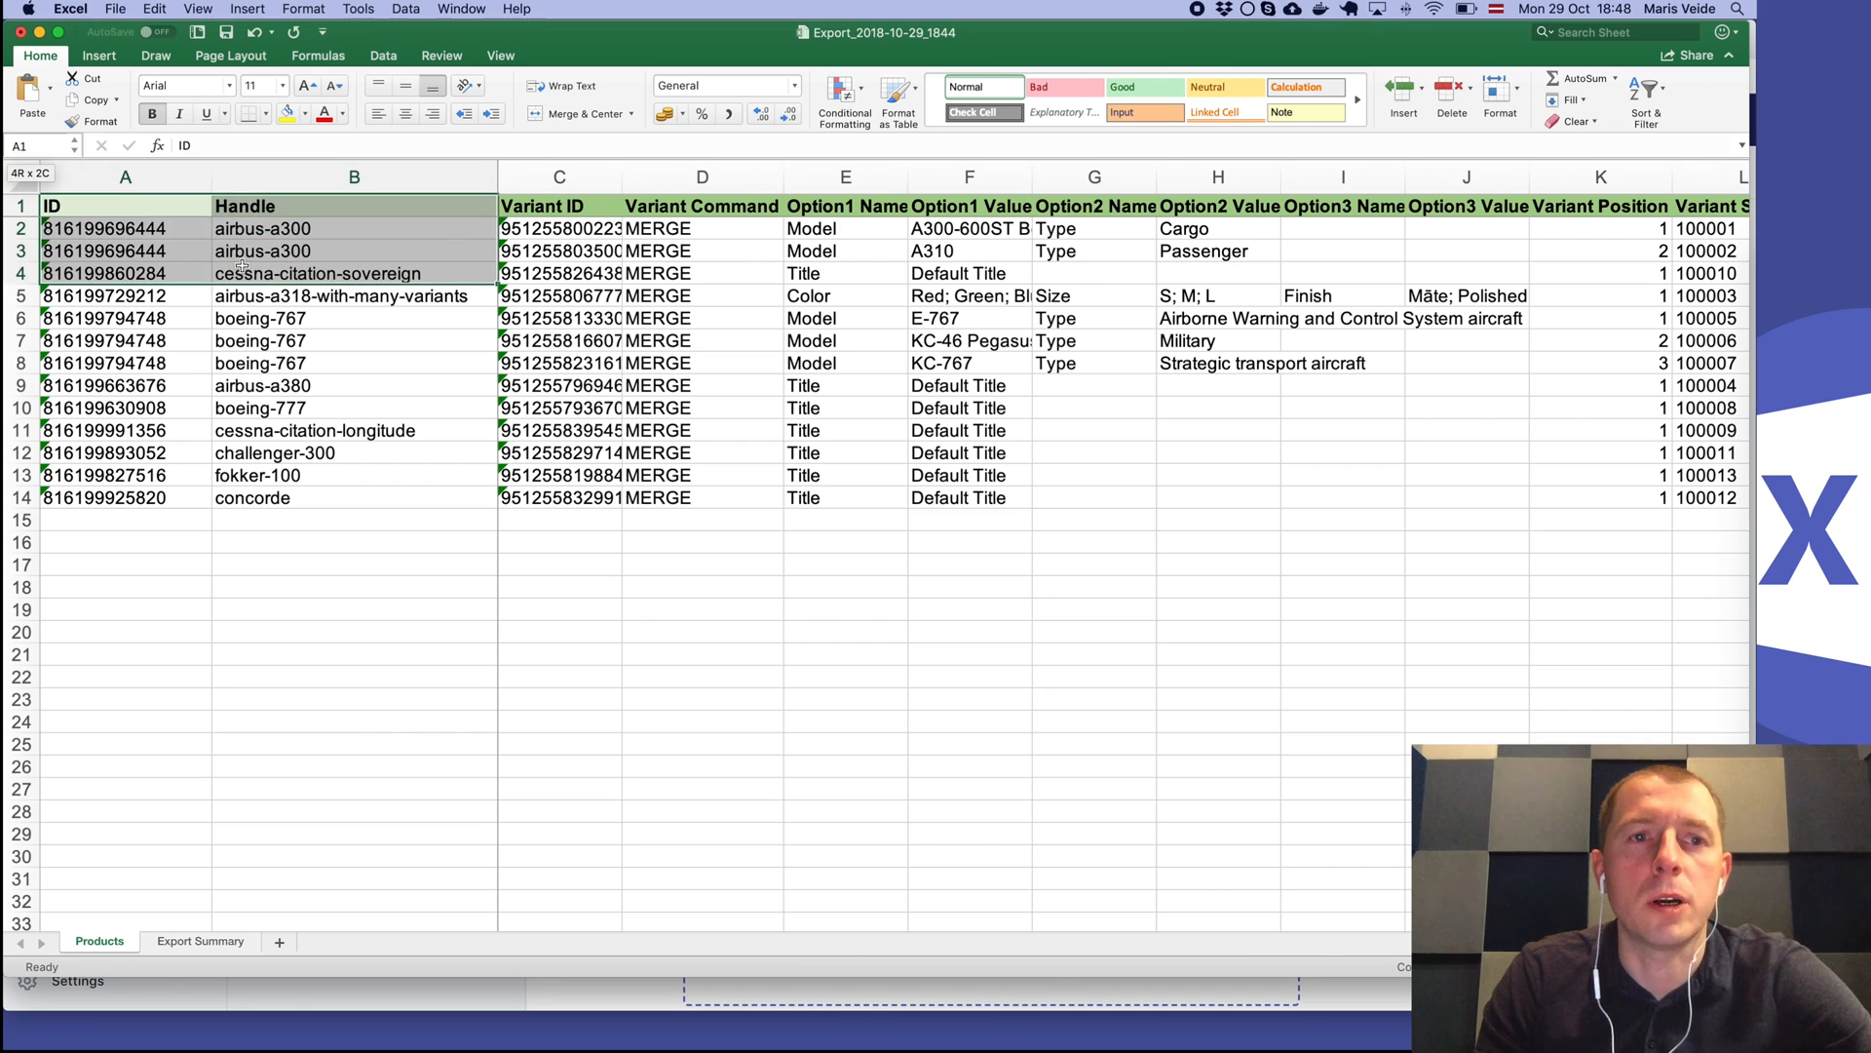
{"action": "left_click", "coordinate": [557, 206]}
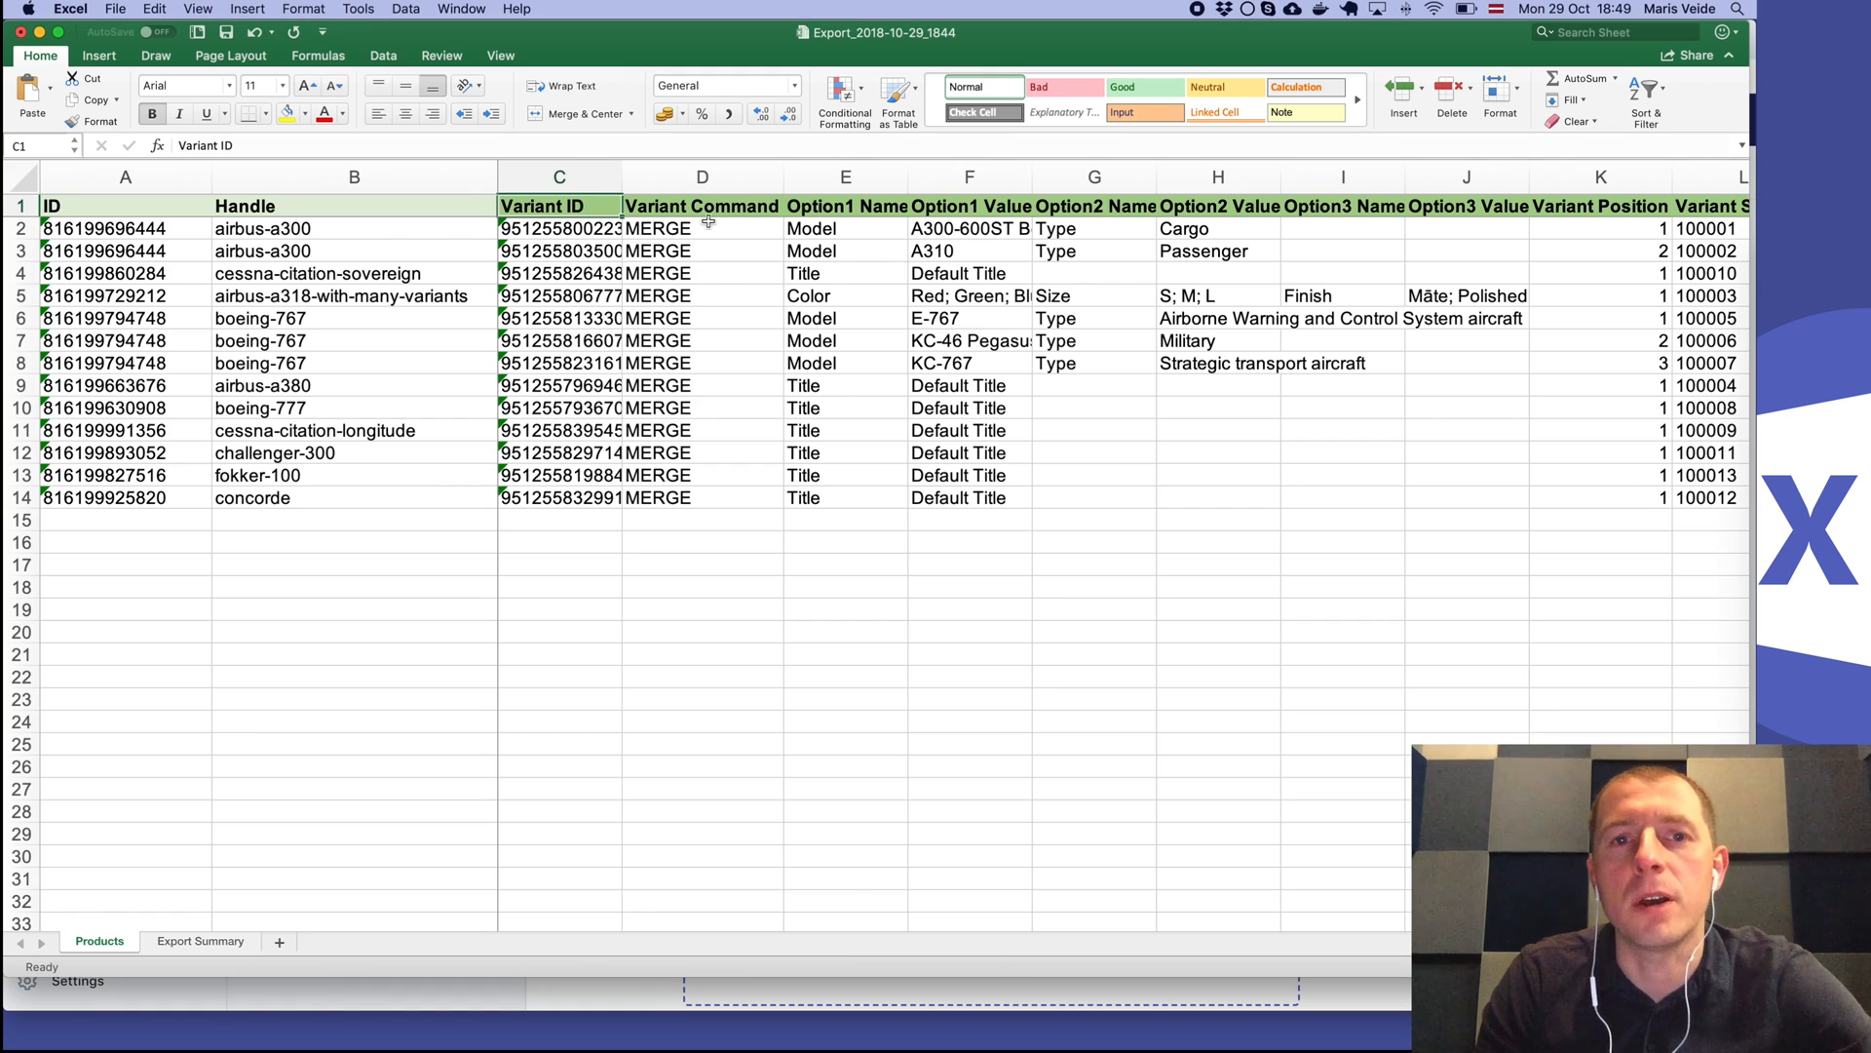
{"action": "left_click", "coordinate": [701, 175]}
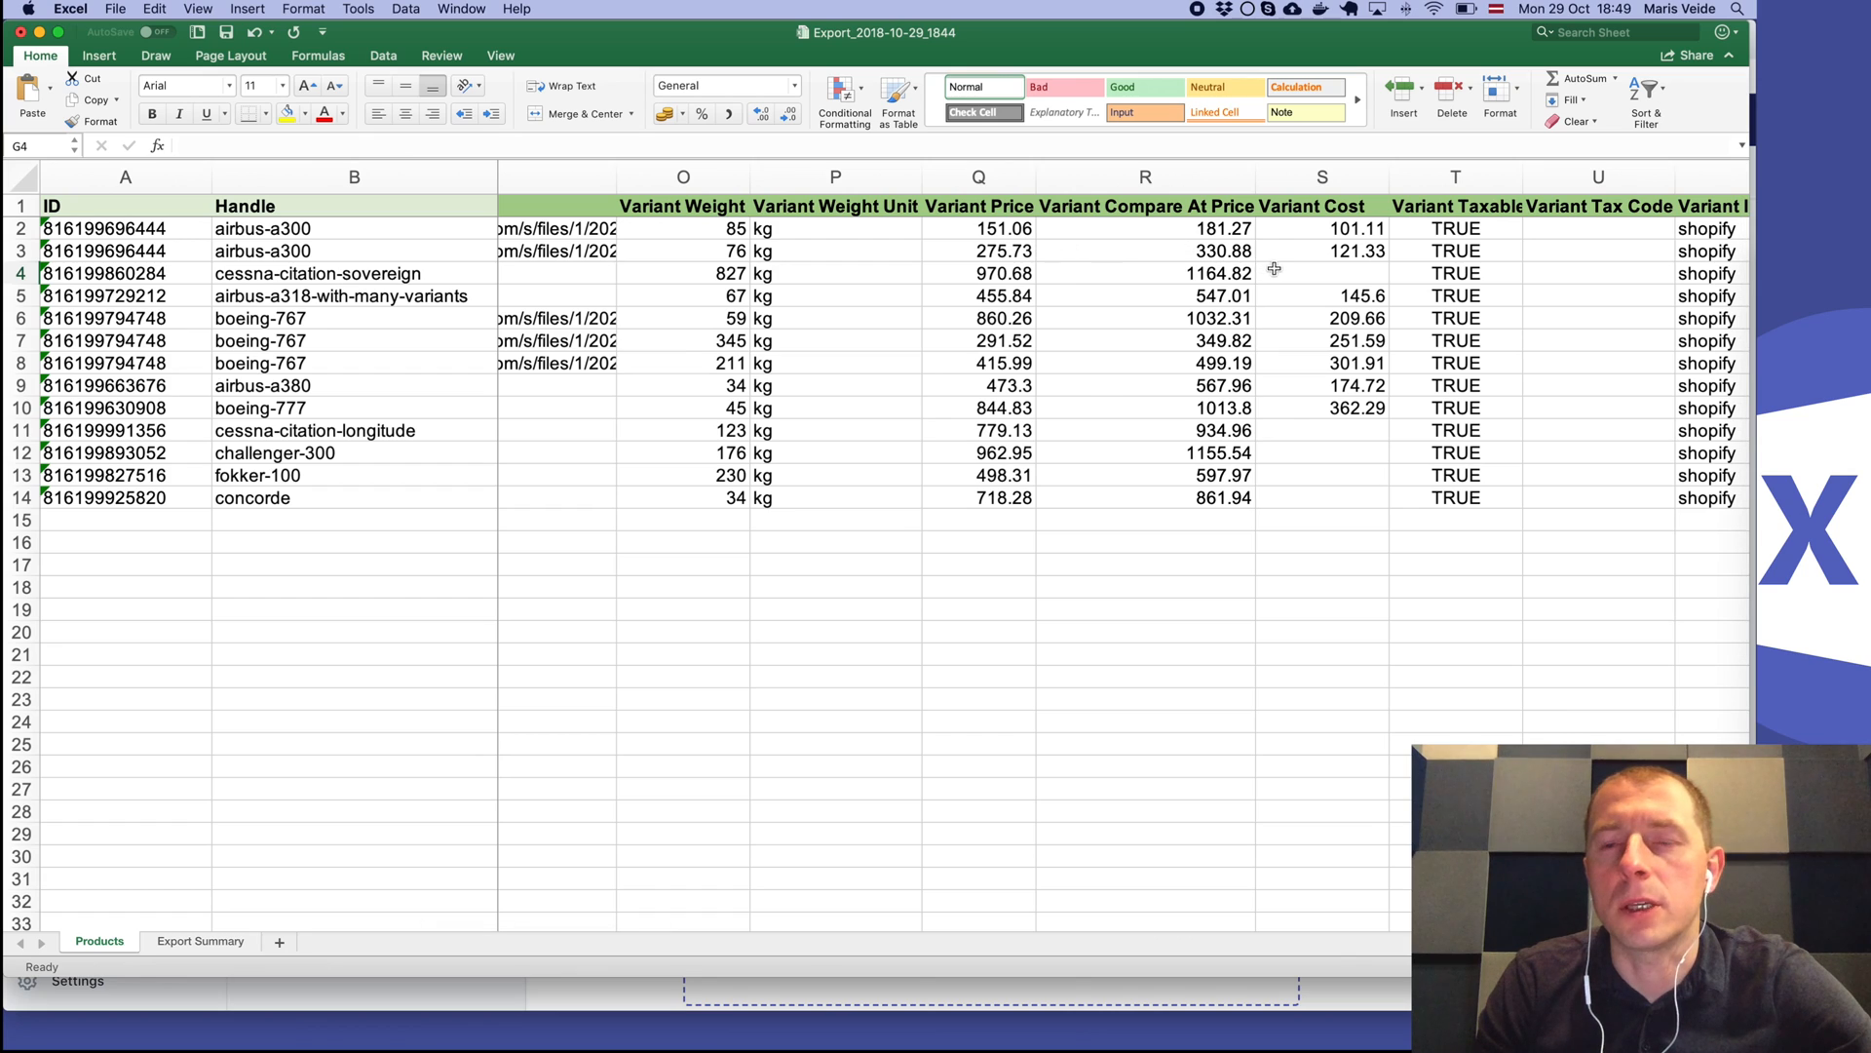
{"action": "mouse_move", "coordinate": [1319, 234]}
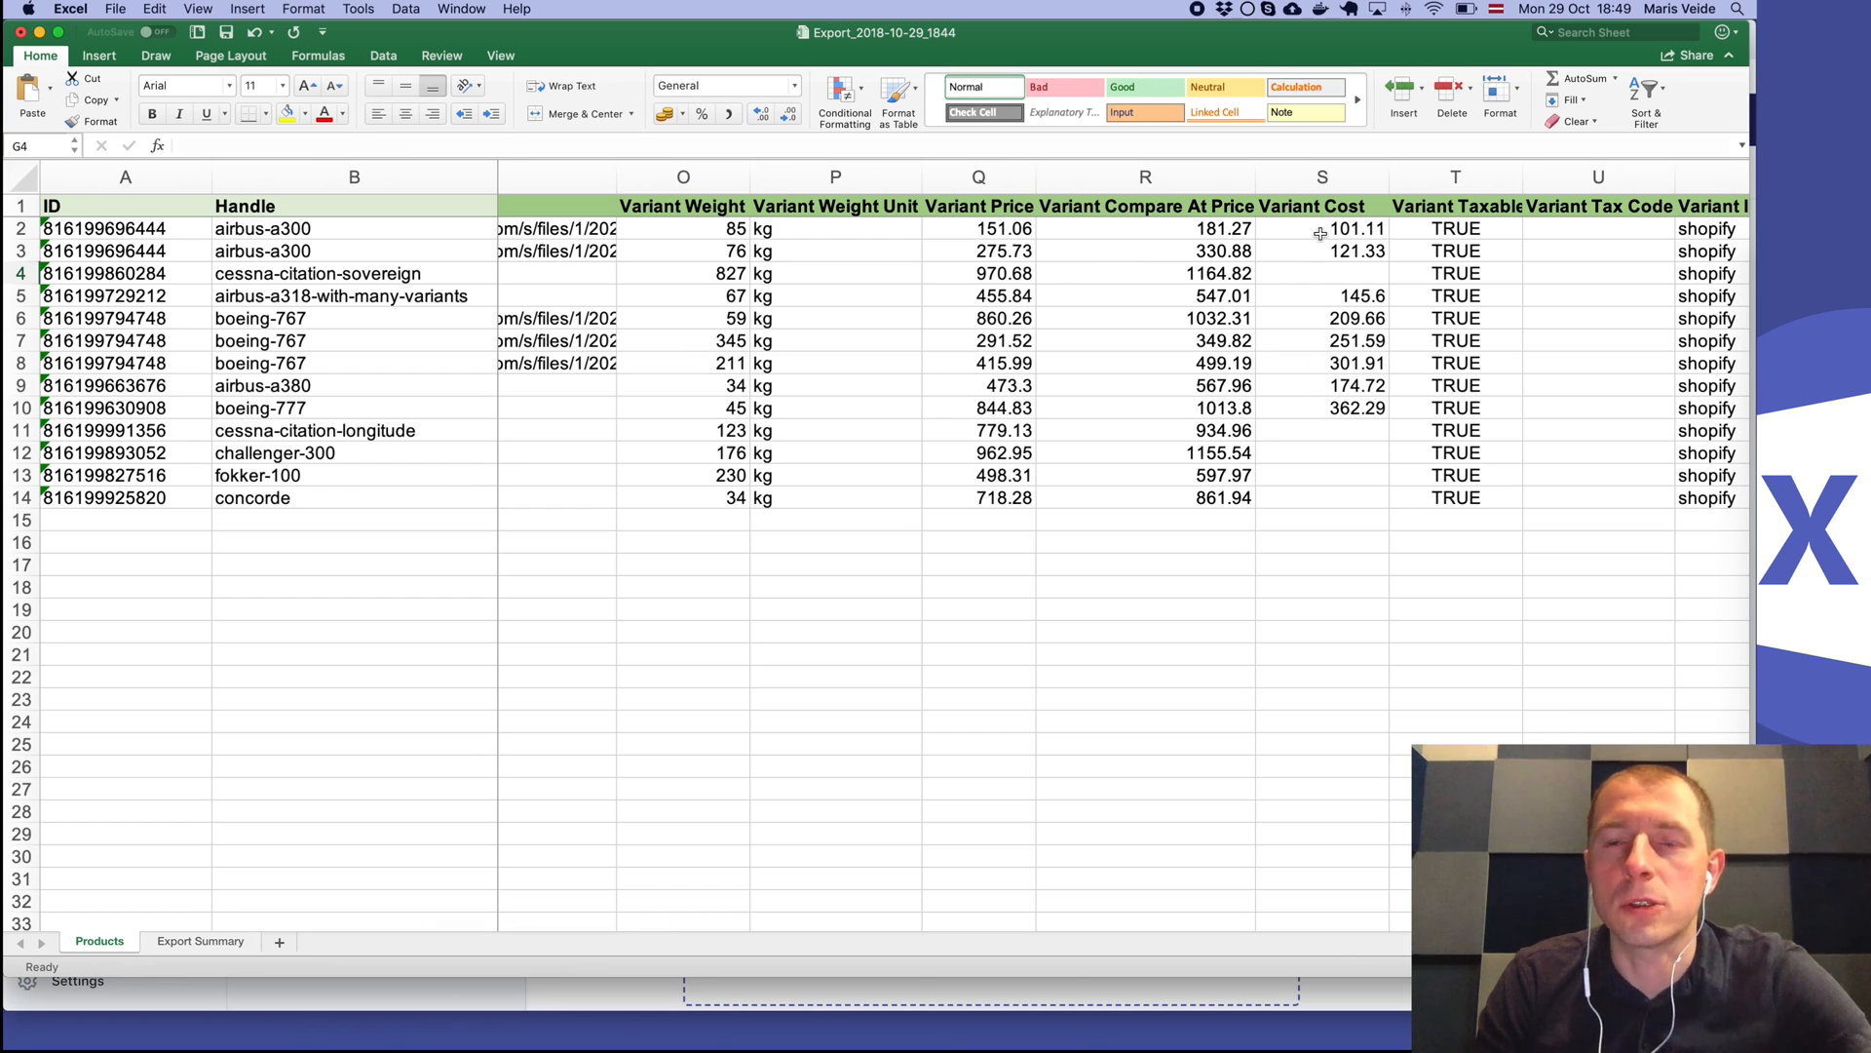
{"action": "mouse_move", "coordinate": [1346, 284]}
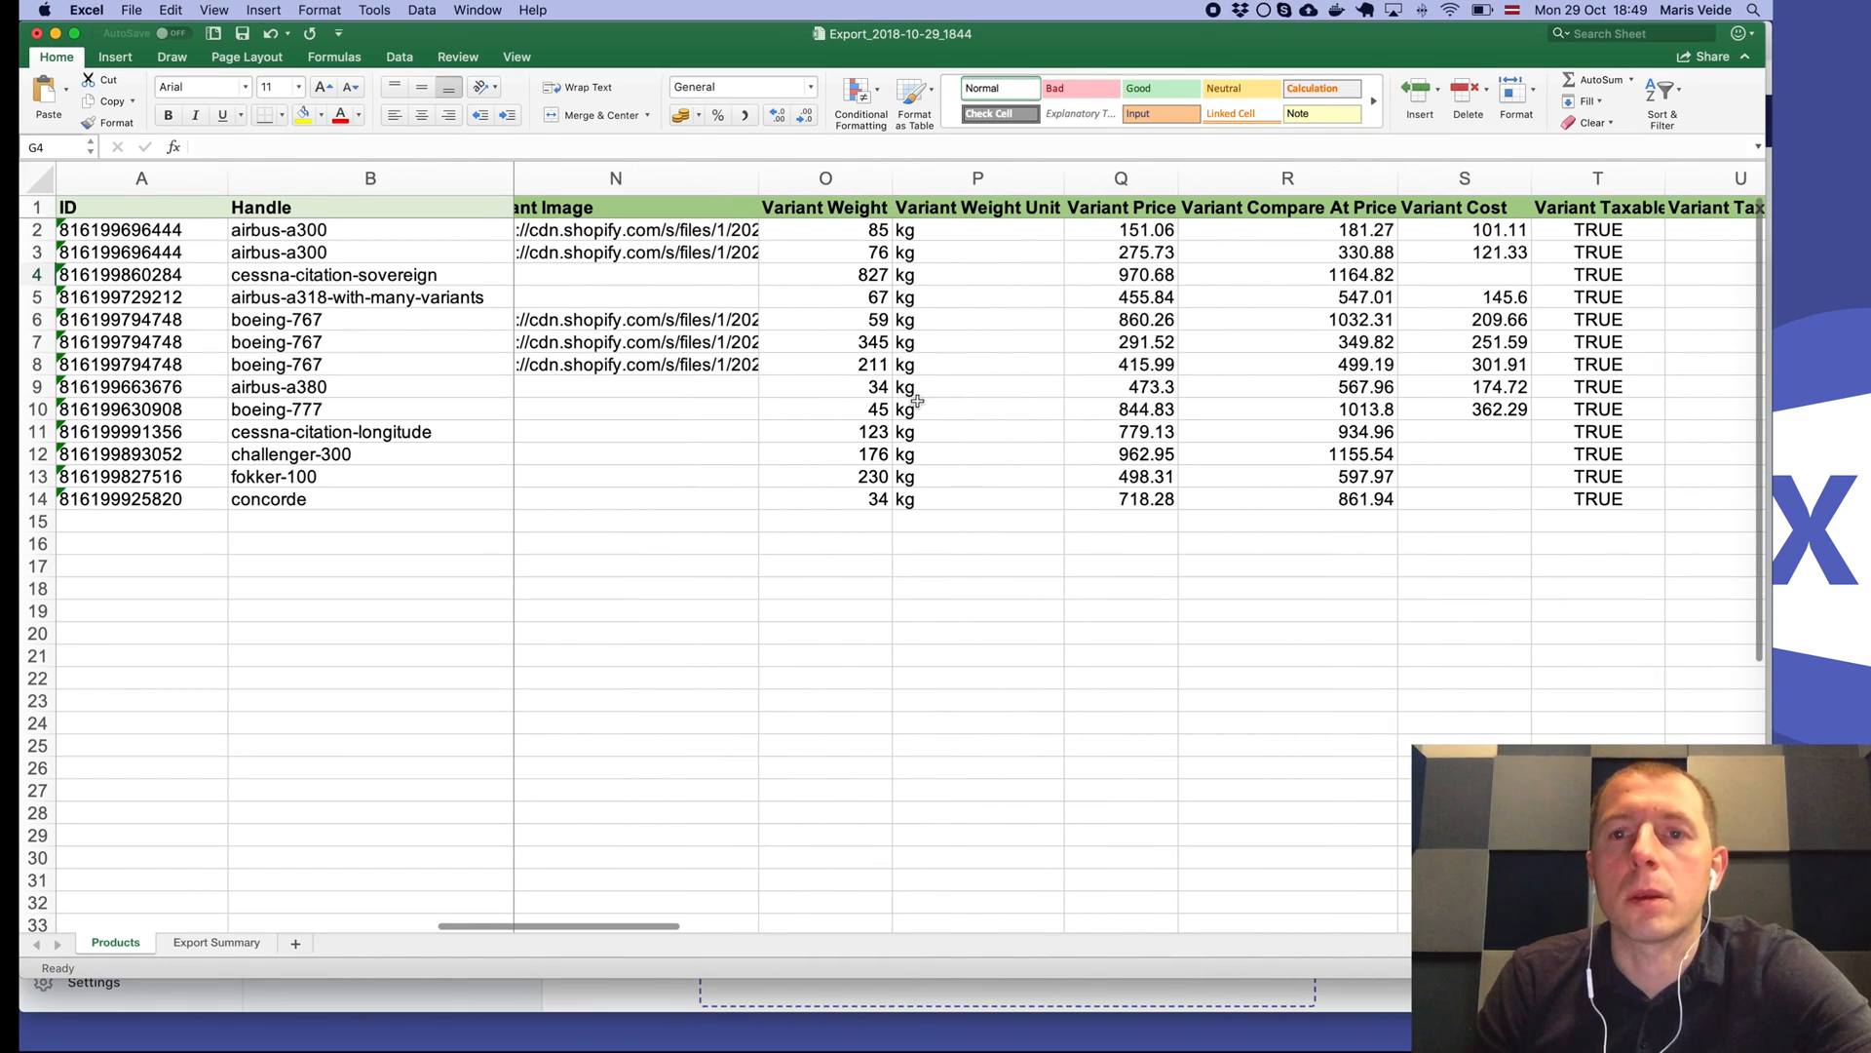
Delete more unneeded variant columns, keeping ID, Handle and Variant ID.
{"action": "left_click", "coordinate": [1287, 177]}
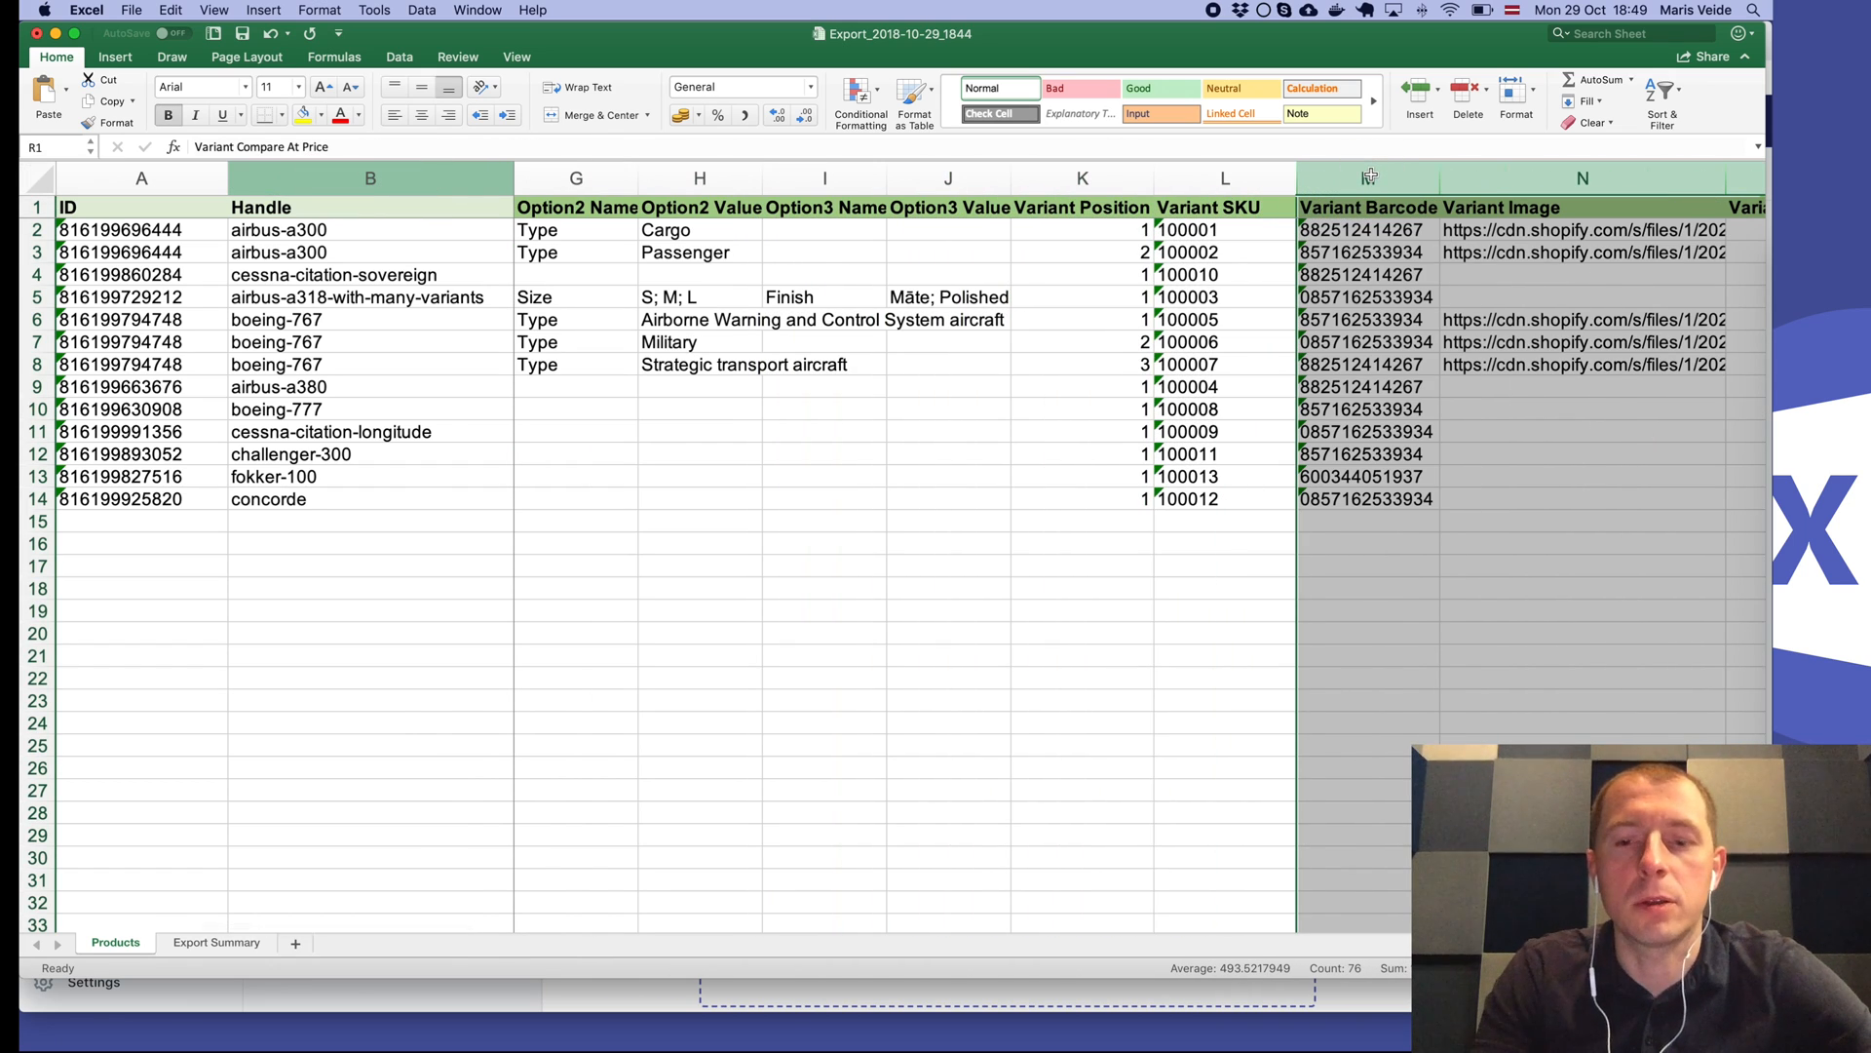
{"action": "scroll", "scroll_direction": "right", "scroll_amount": 3}
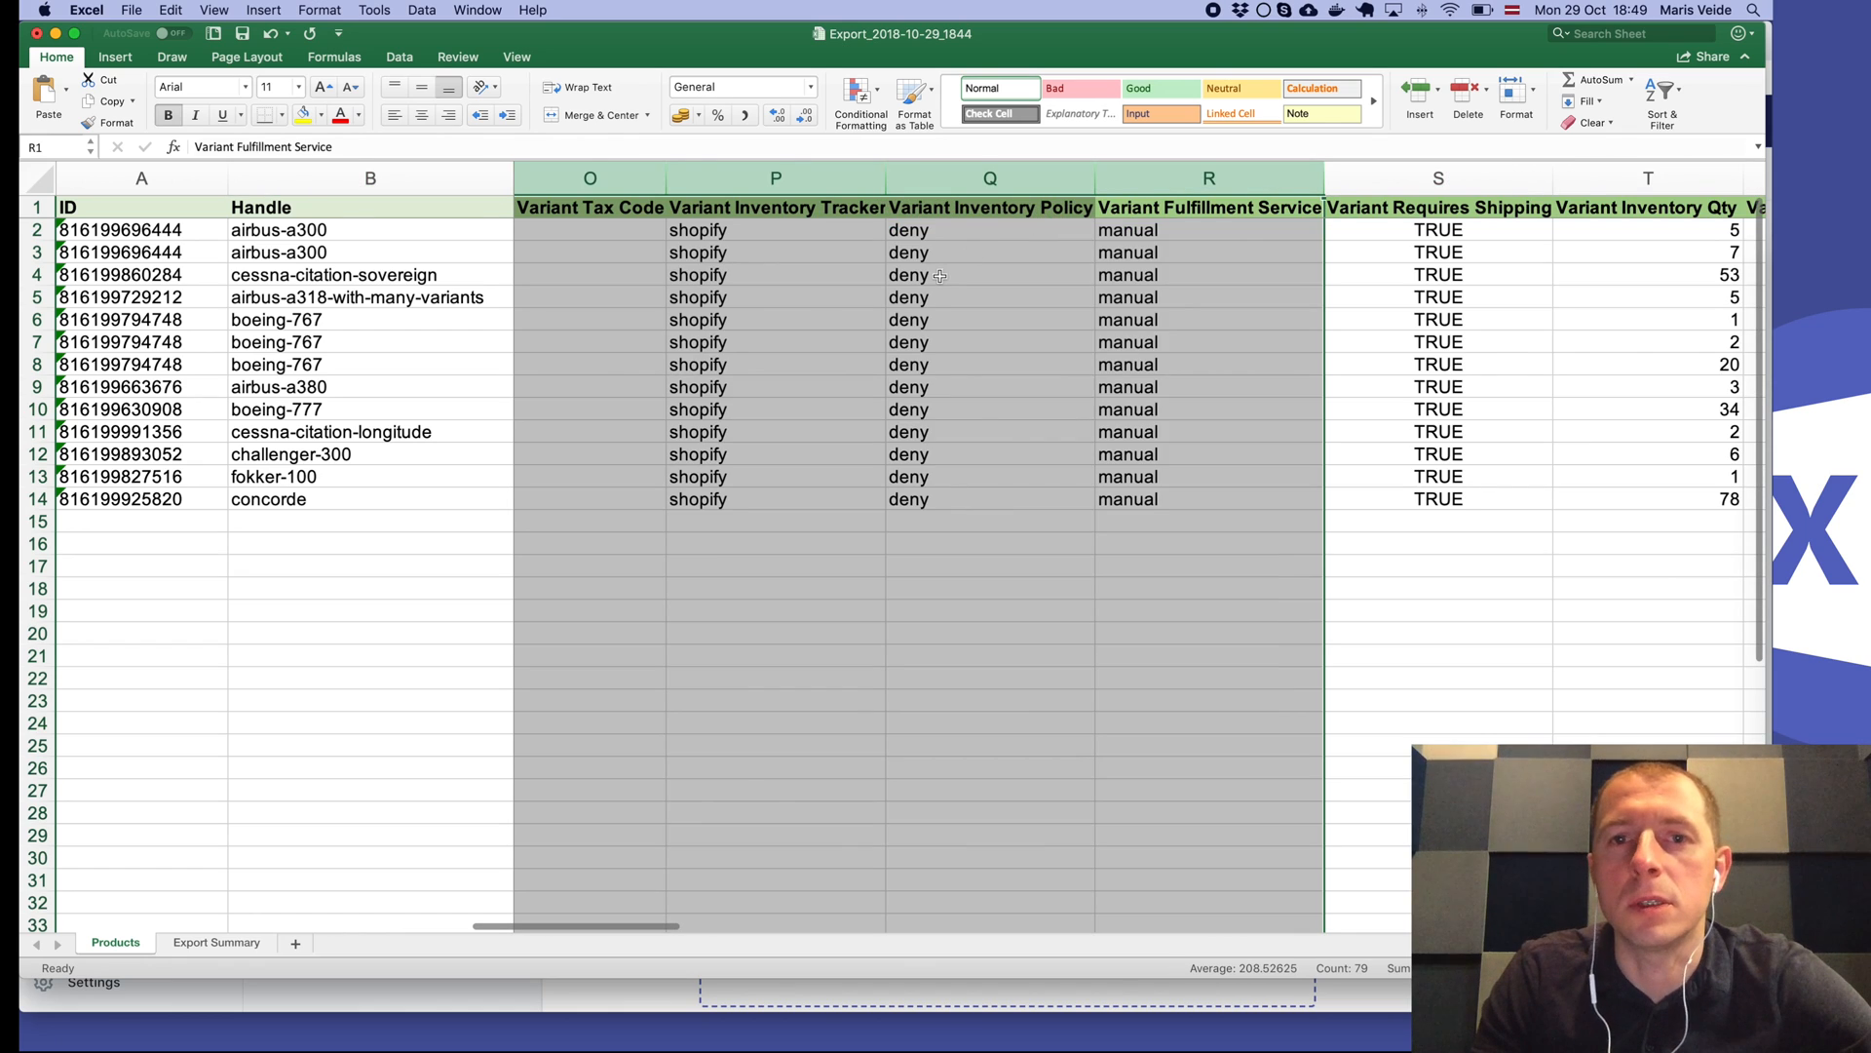
{"action": "scroll", "scroll_direction": "left", "scroll_amount": 3}
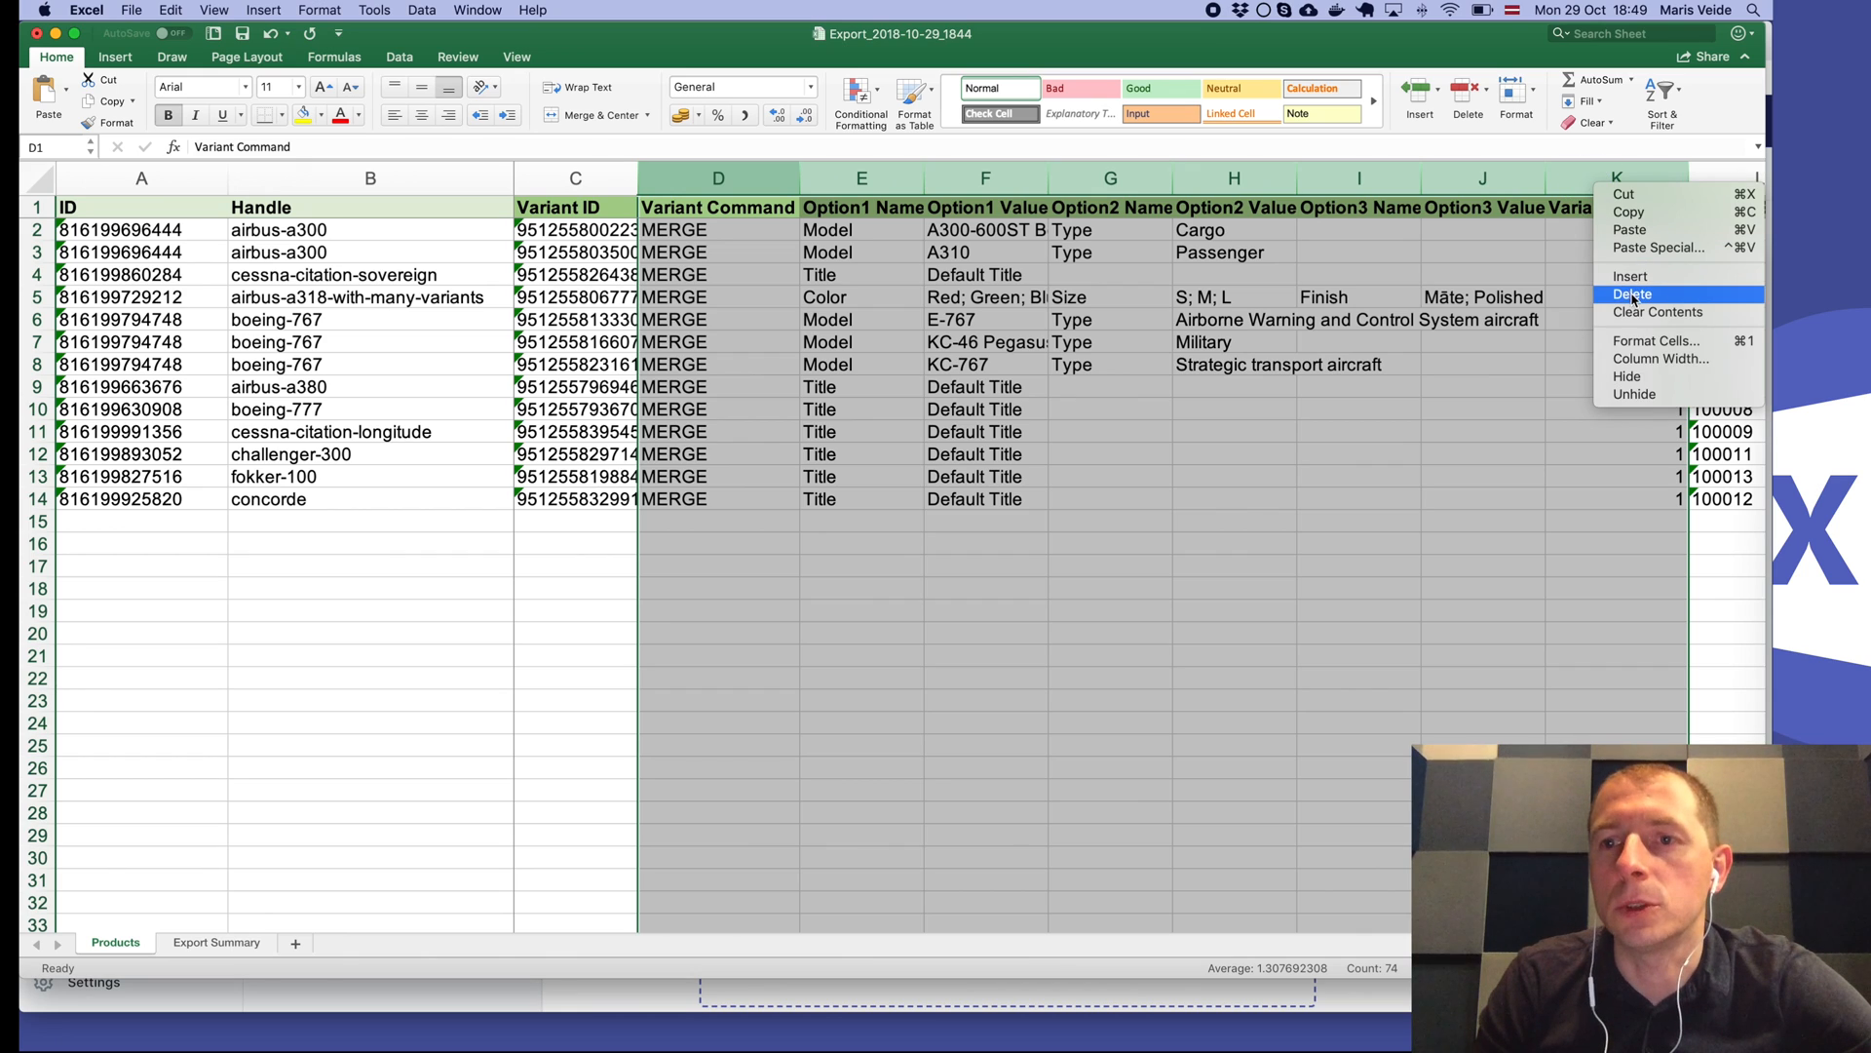
Delete all columns from F onward, leaving ID, Handle, Variant ID, Variant SKU and Variant Cost.
{"action": "left_click", "coordinate": [1632, 293]}
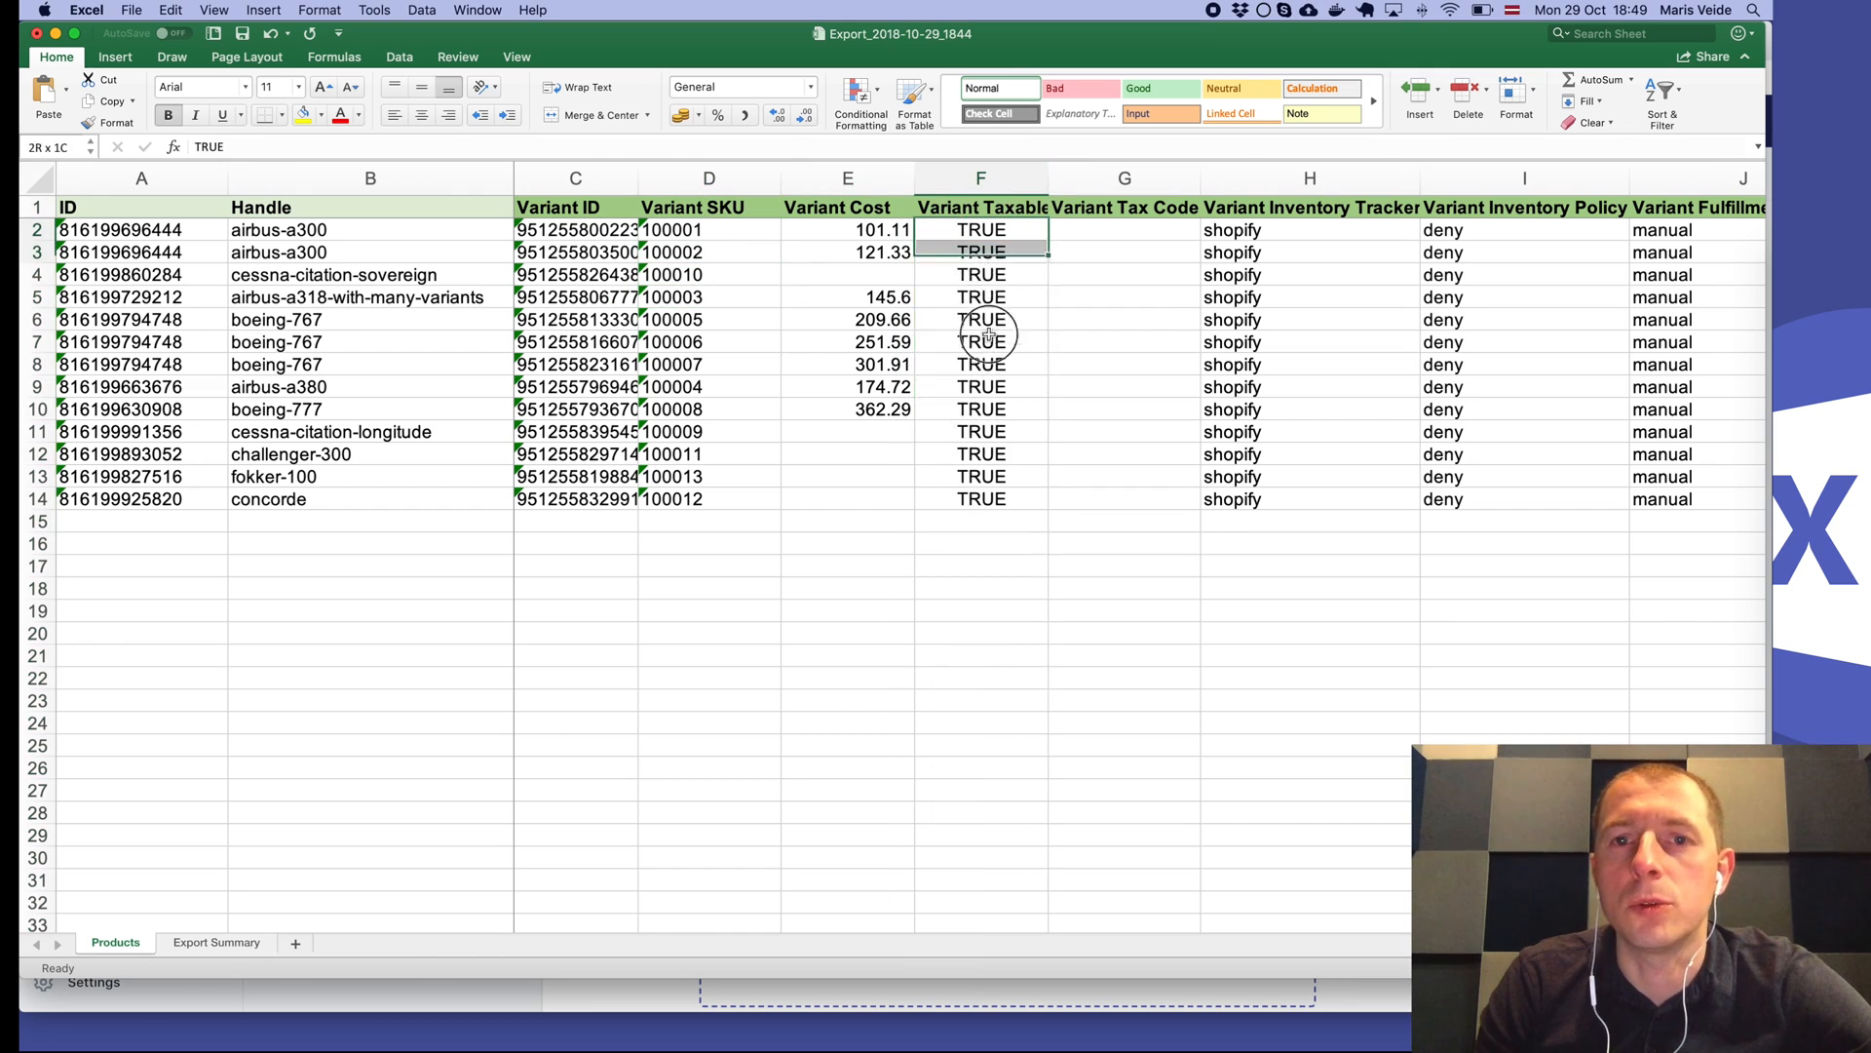
{"action": "key", "text": "delete"}
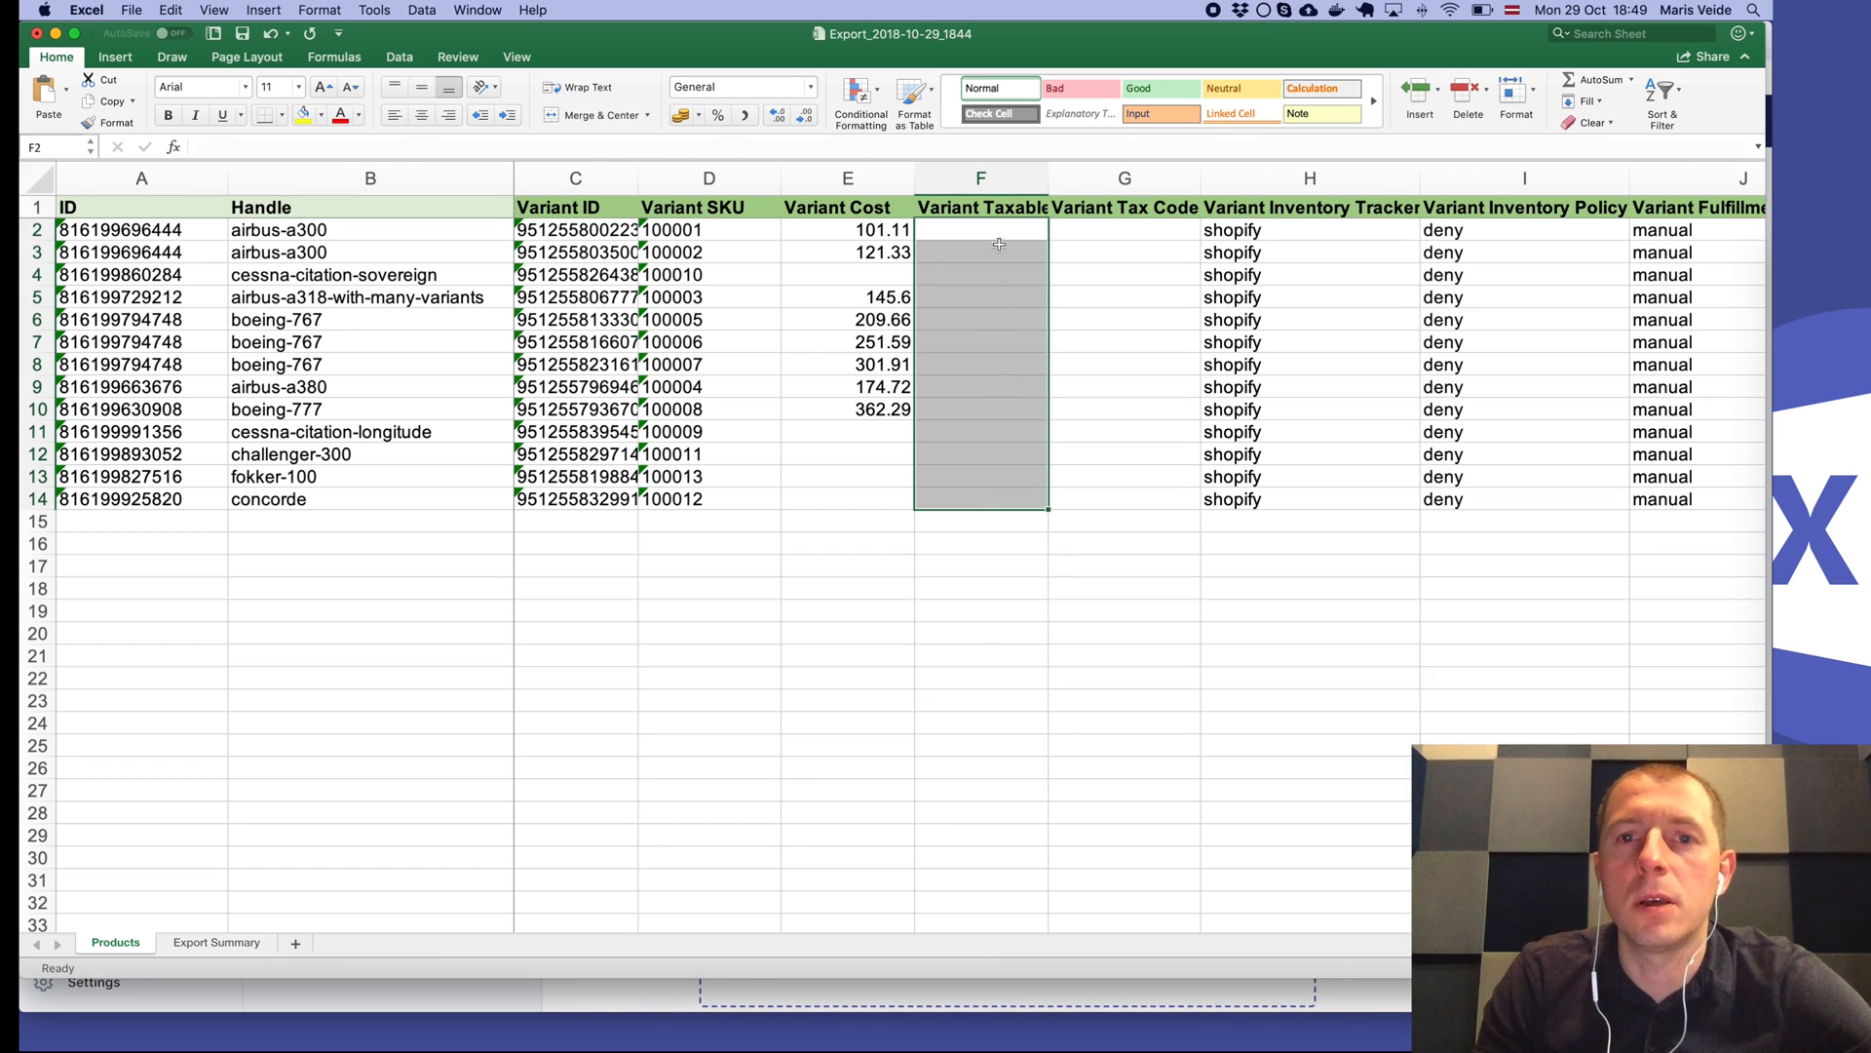
{"action": "left_click", "coordinate": [980, 176]}
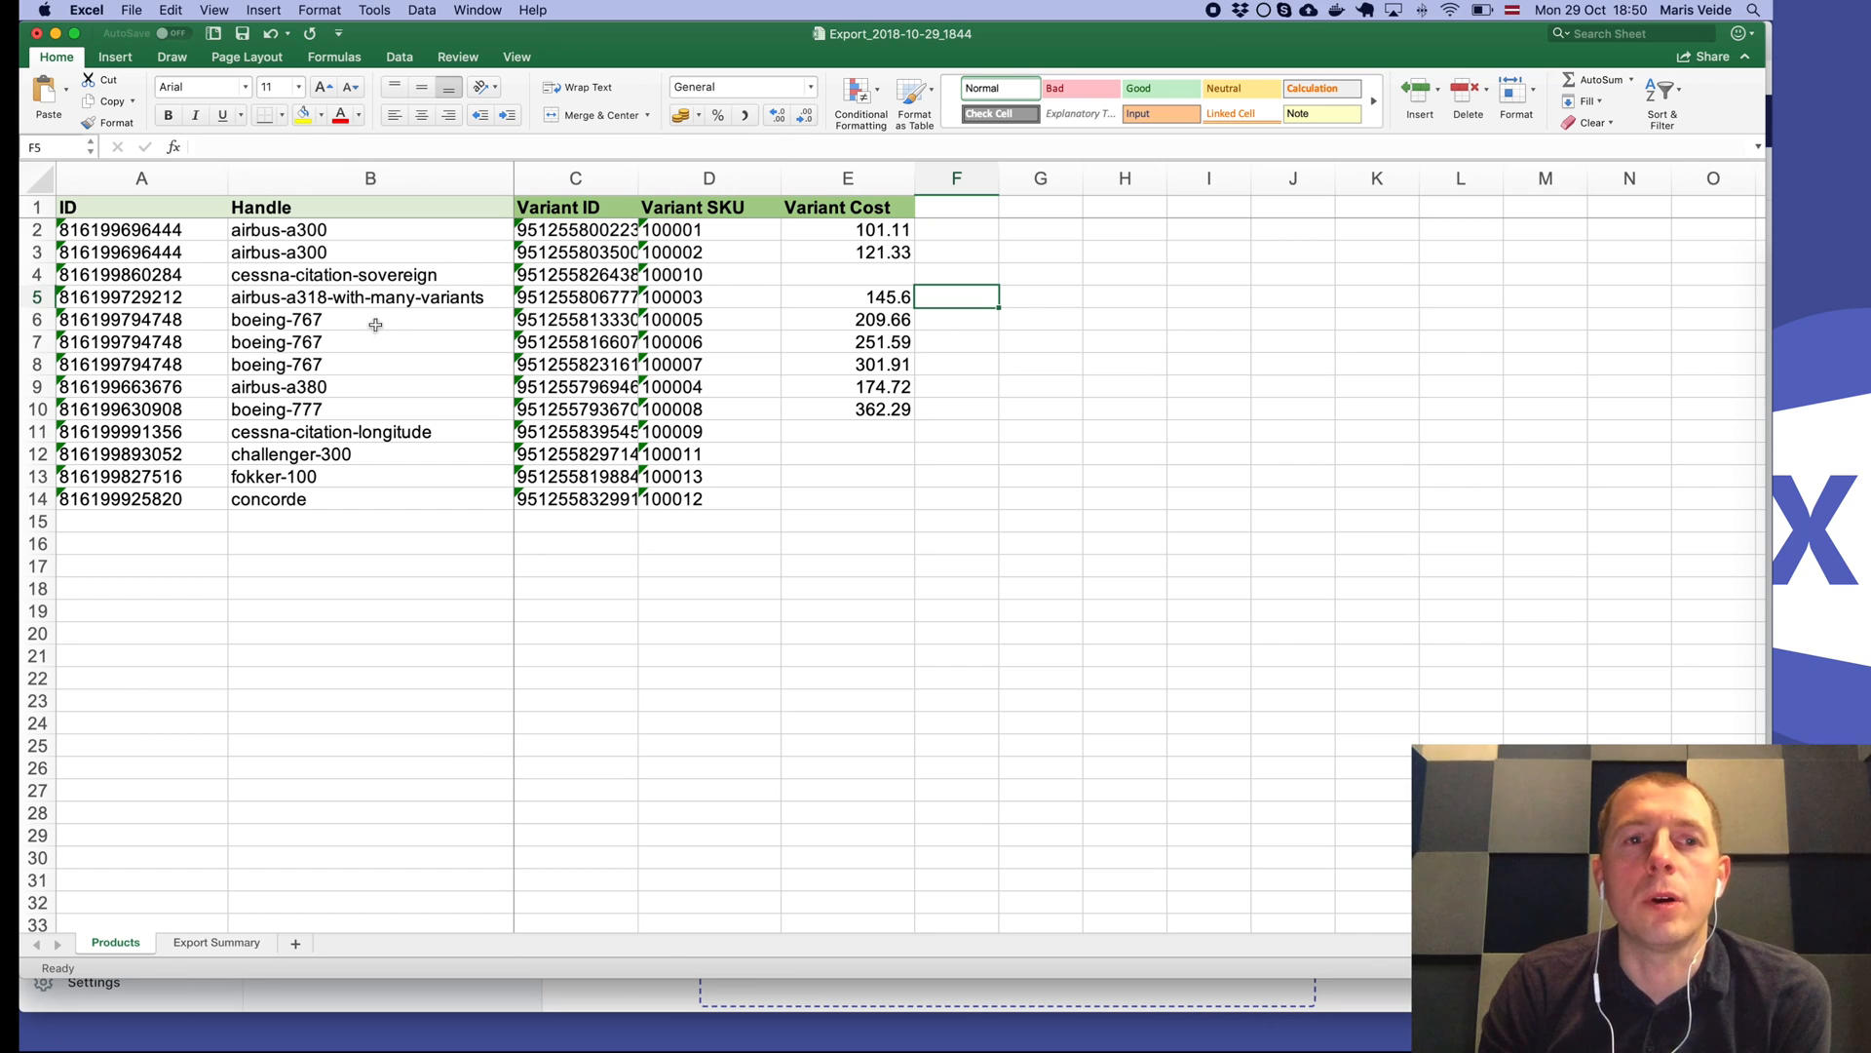
{"action": "mouse_move", "coordinate": [347, 229]}
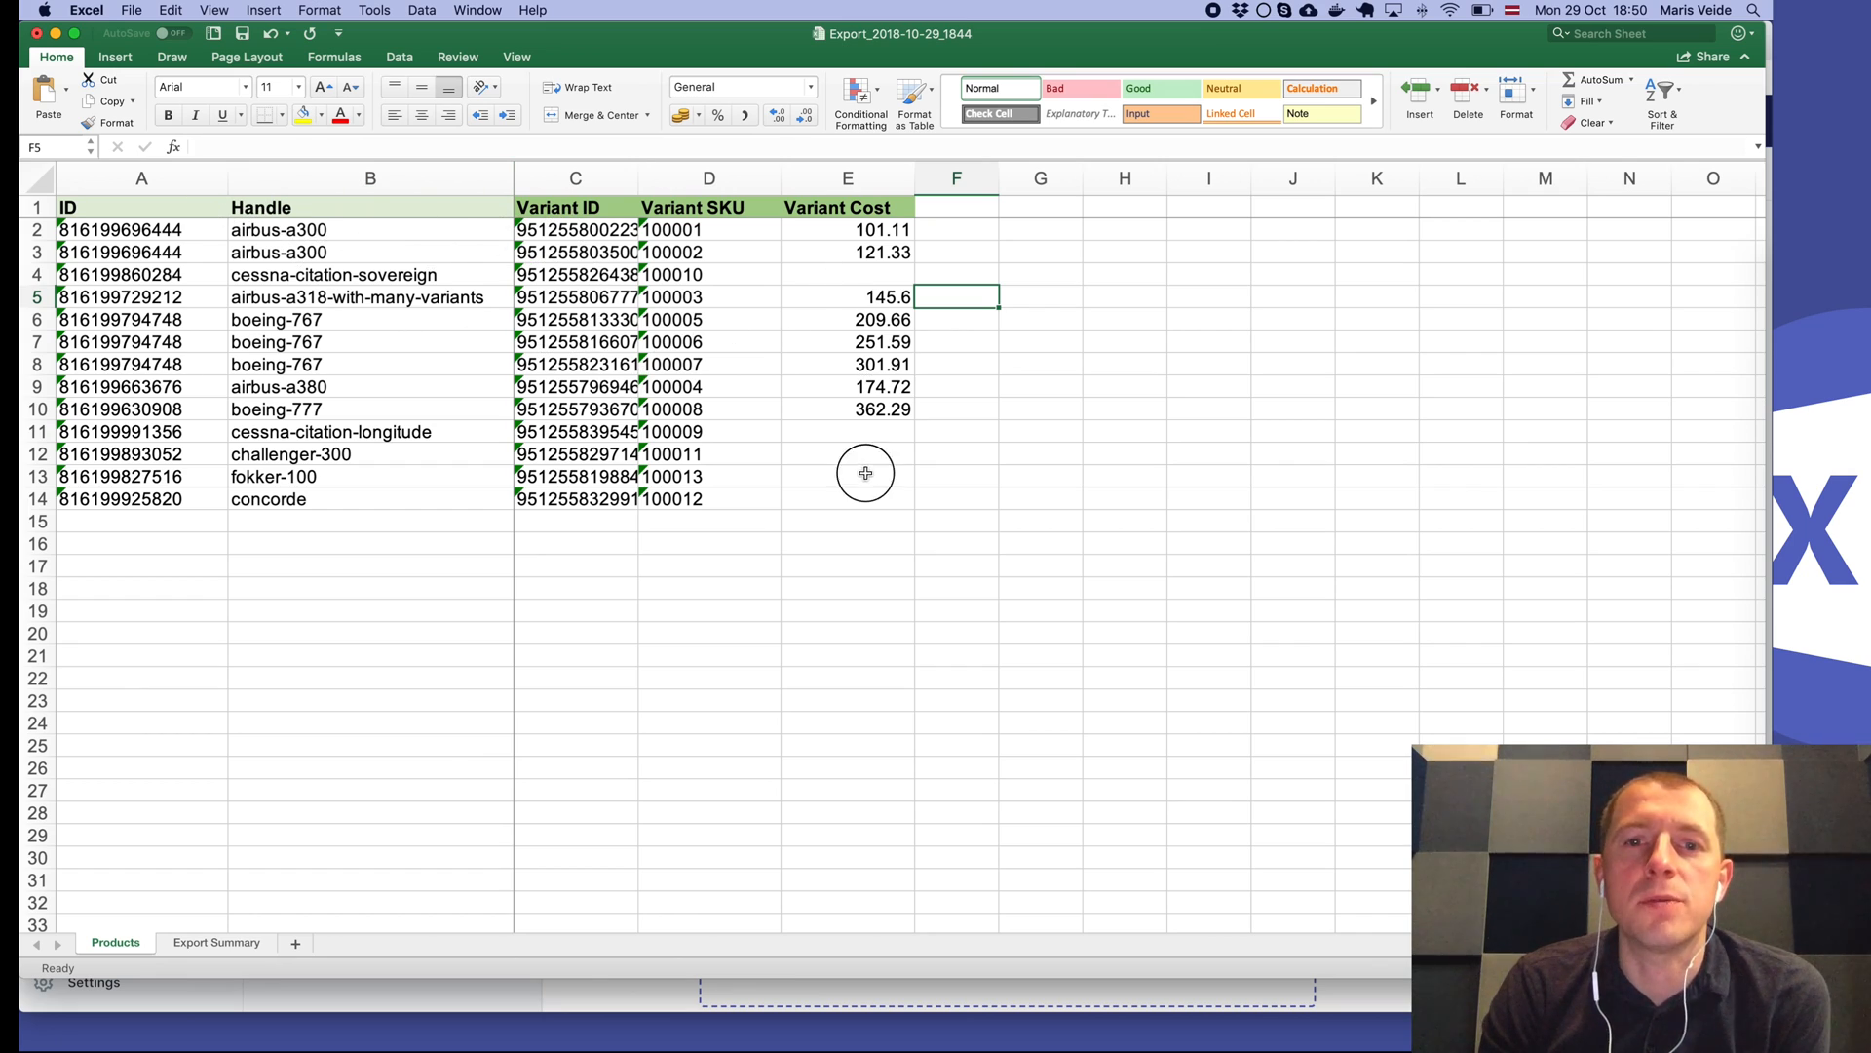
Enter costs 50, 40, 100, 200 in E11:E14 and clear the airbus-a300 and boeing-767 costs.
{"action": "type", "text": "100"}
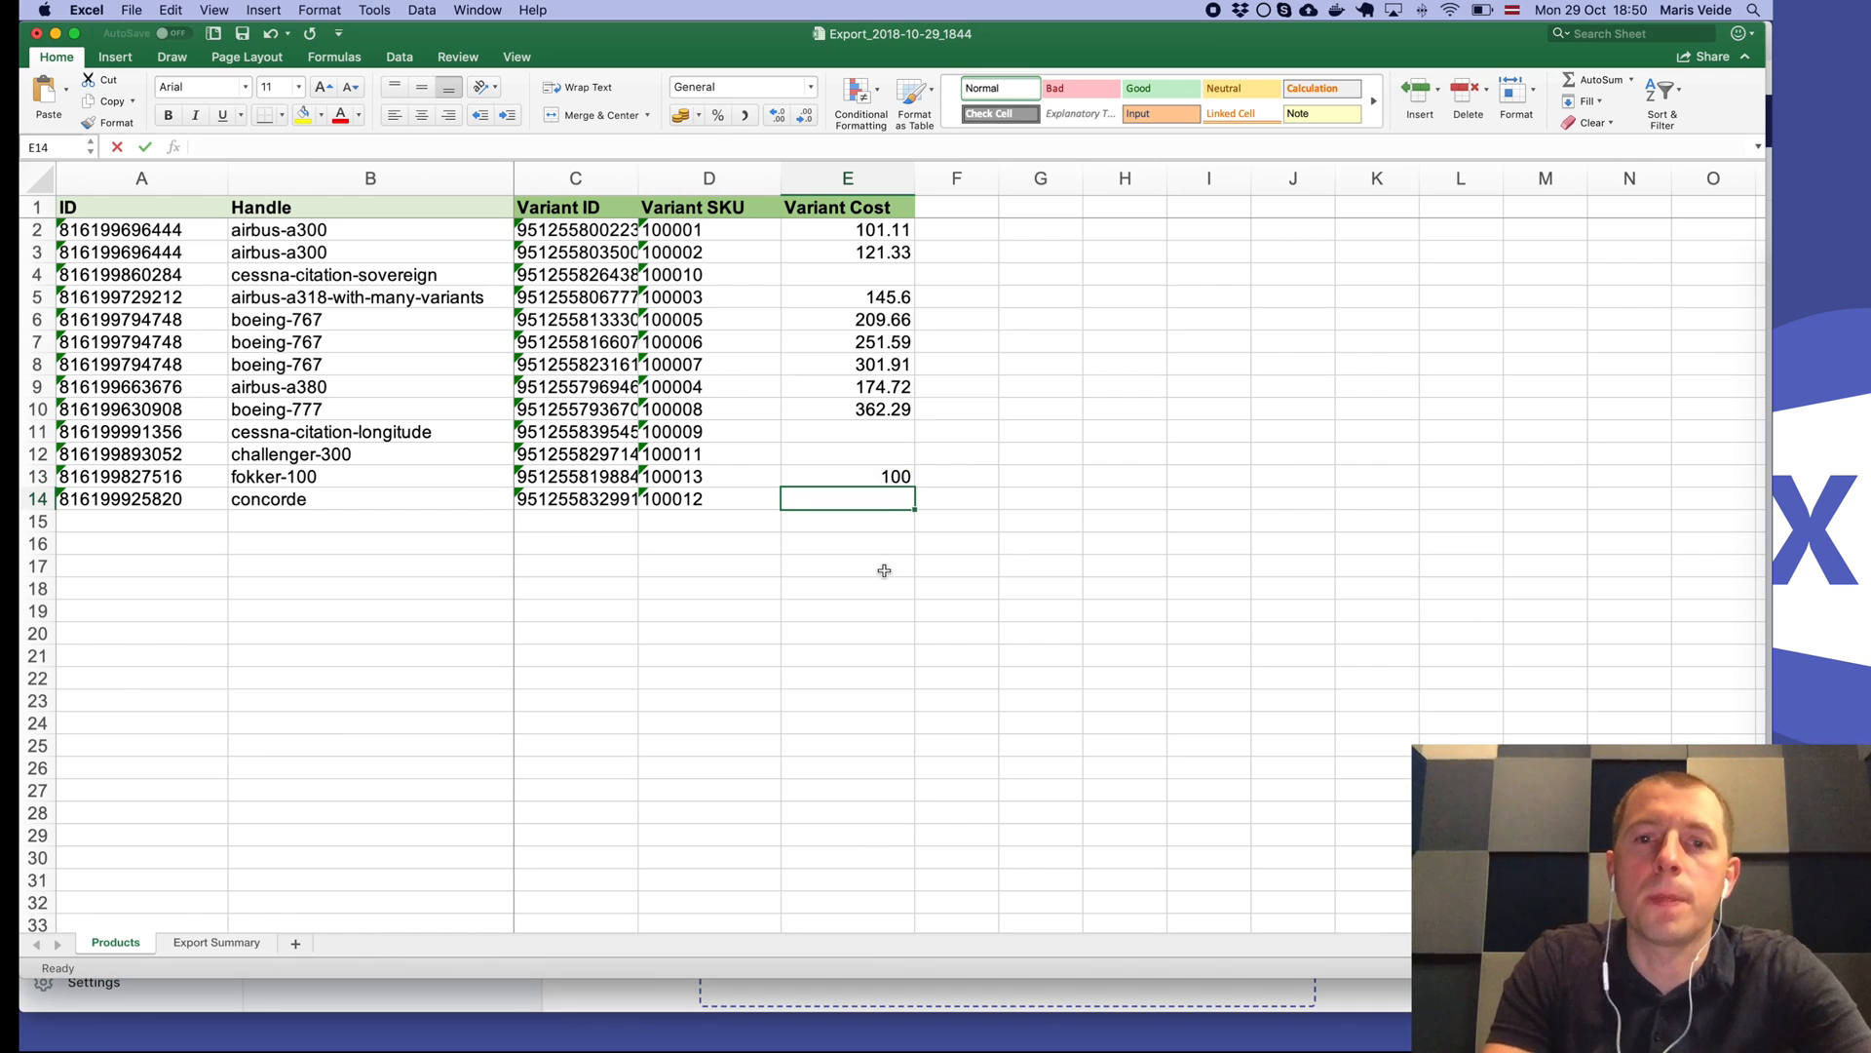
{"action": "type", "text": "200"}
{"action": "left_click", "coordinate": [847, 453]}
{"action": "type", "text": "40"}
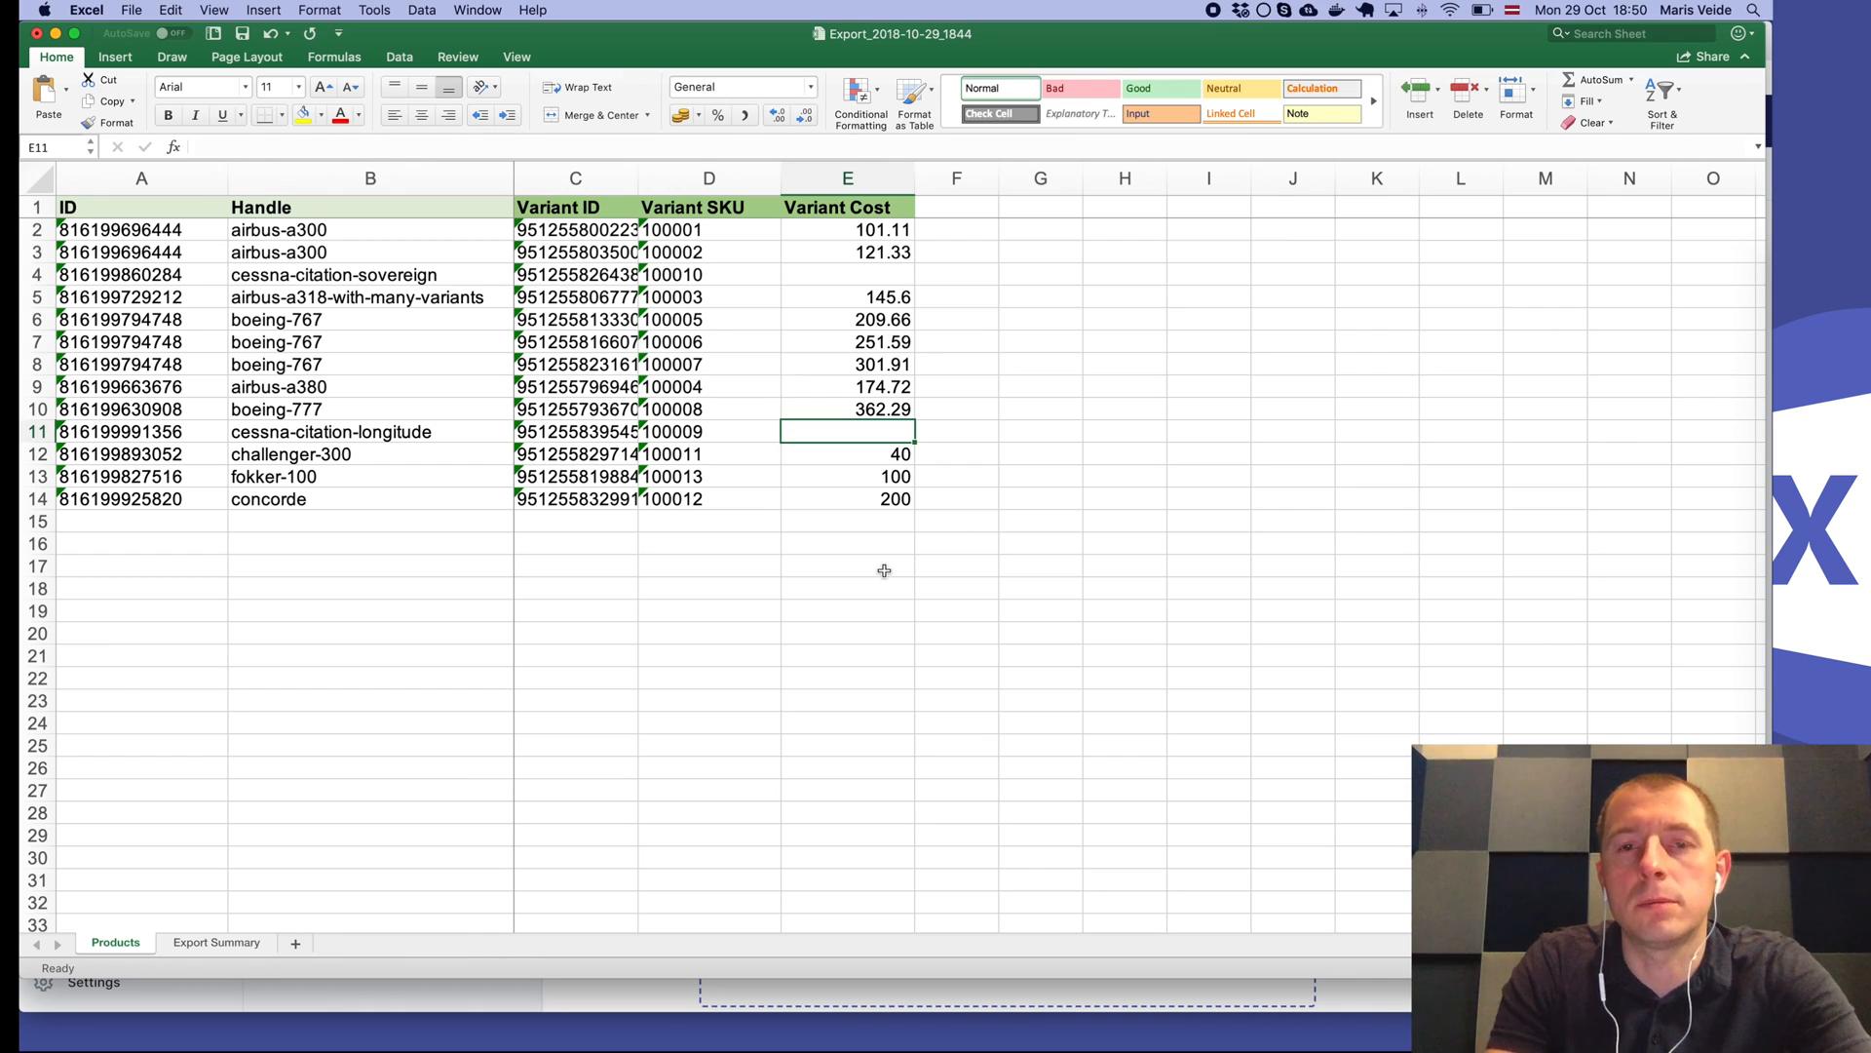
{"action": "type", "text": "50"}
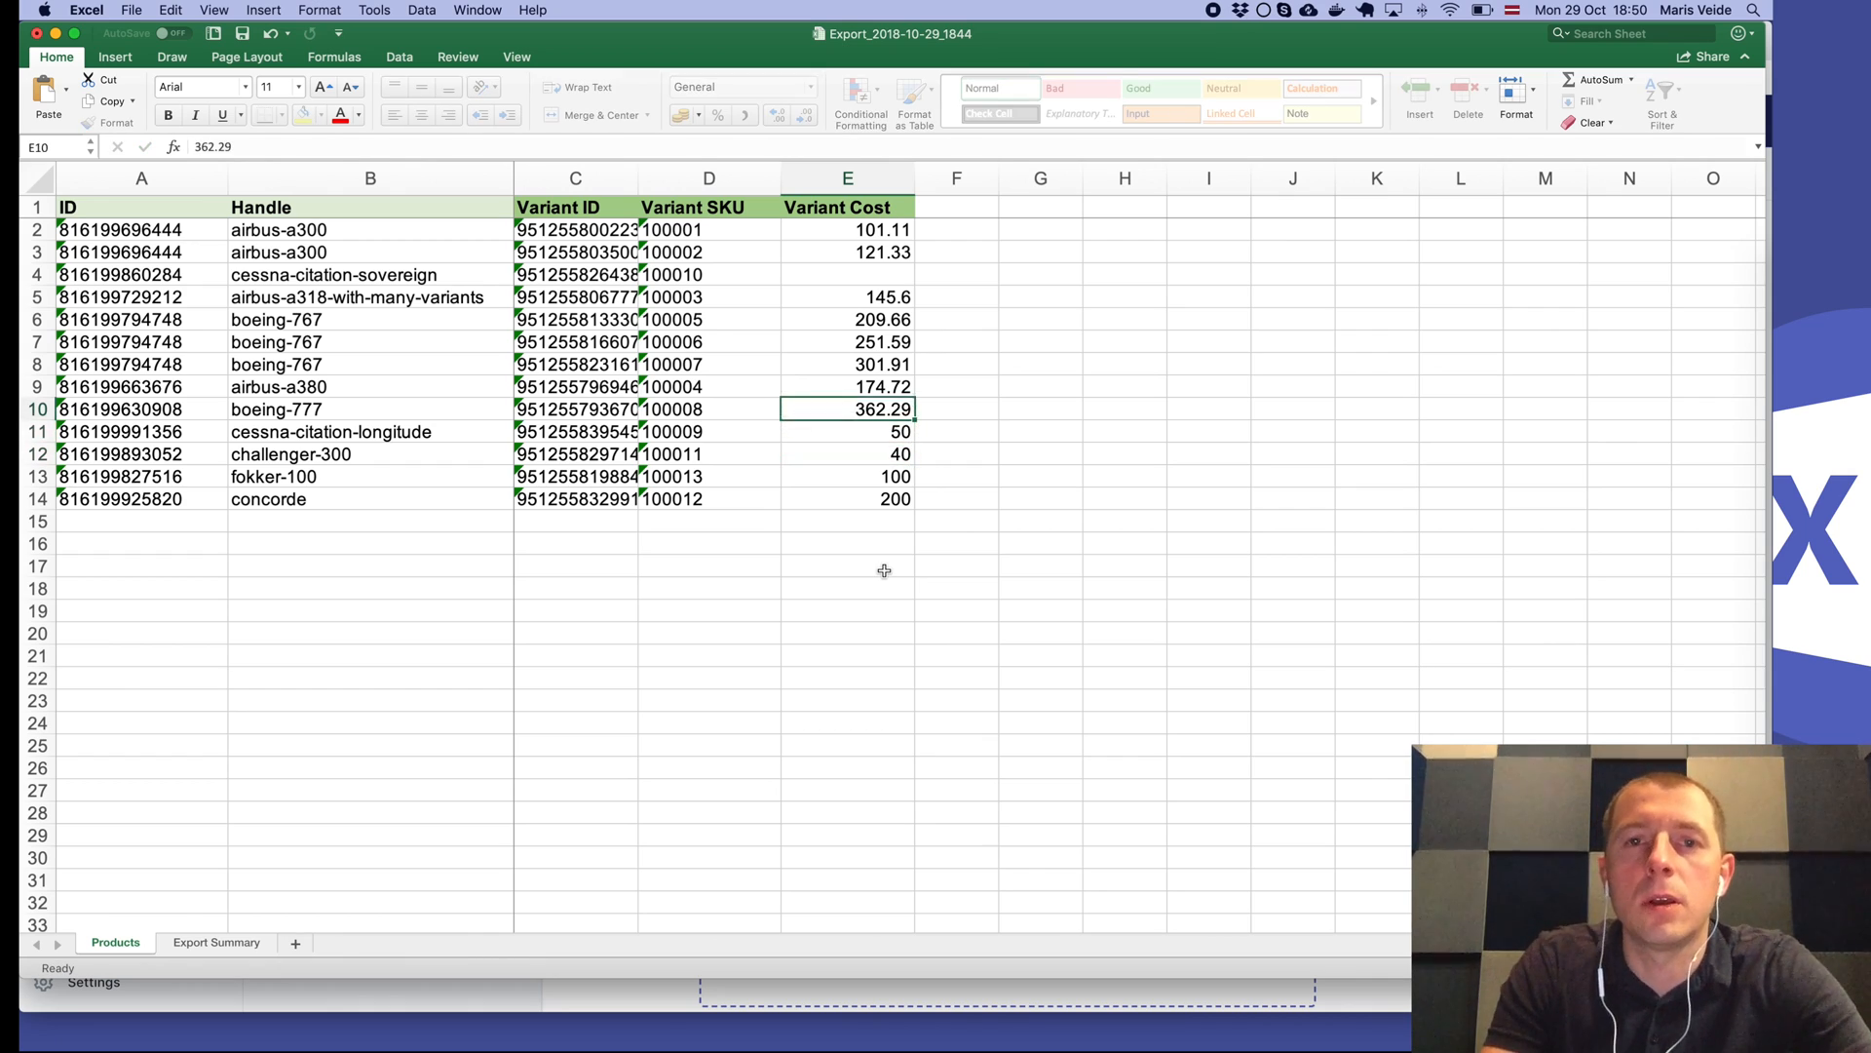
{"action": "left_click_drag", "start_coordinate": [847, 341], "coordinate": [847, 364]}
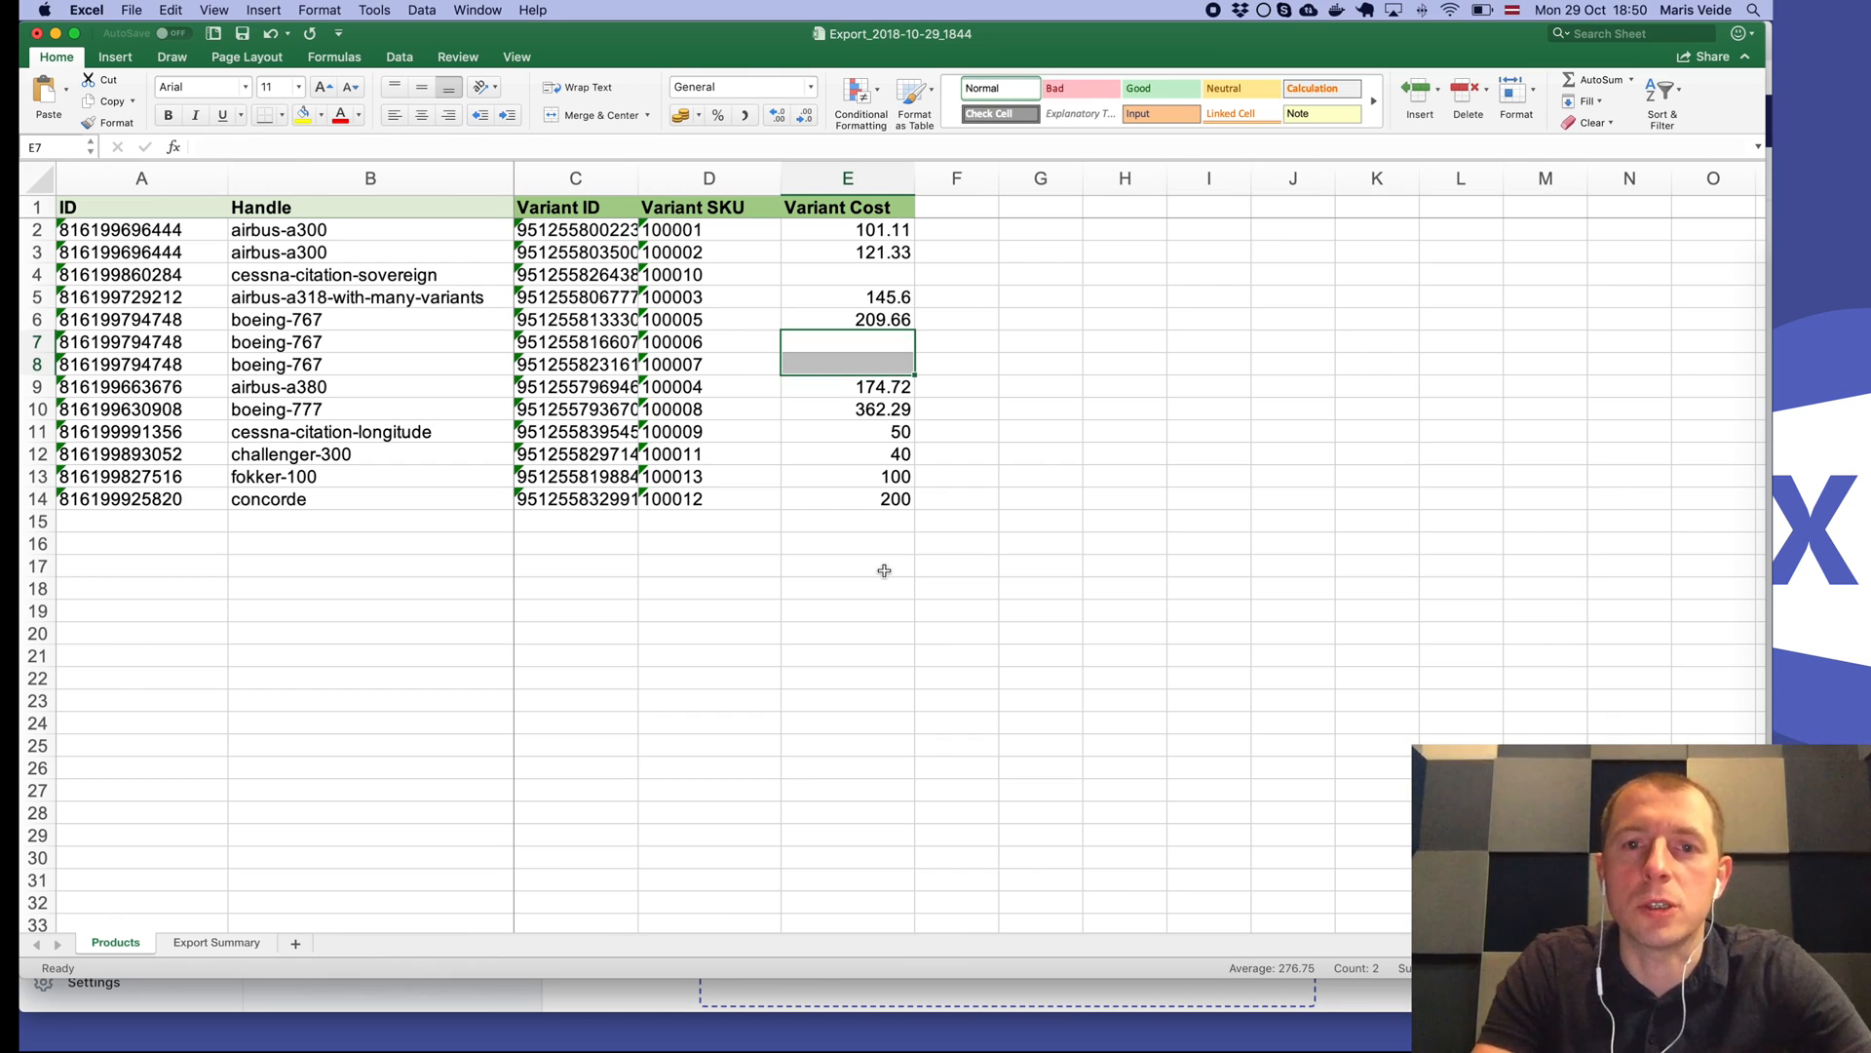
{"action": "left_click", "coordinate": [847, 229]}
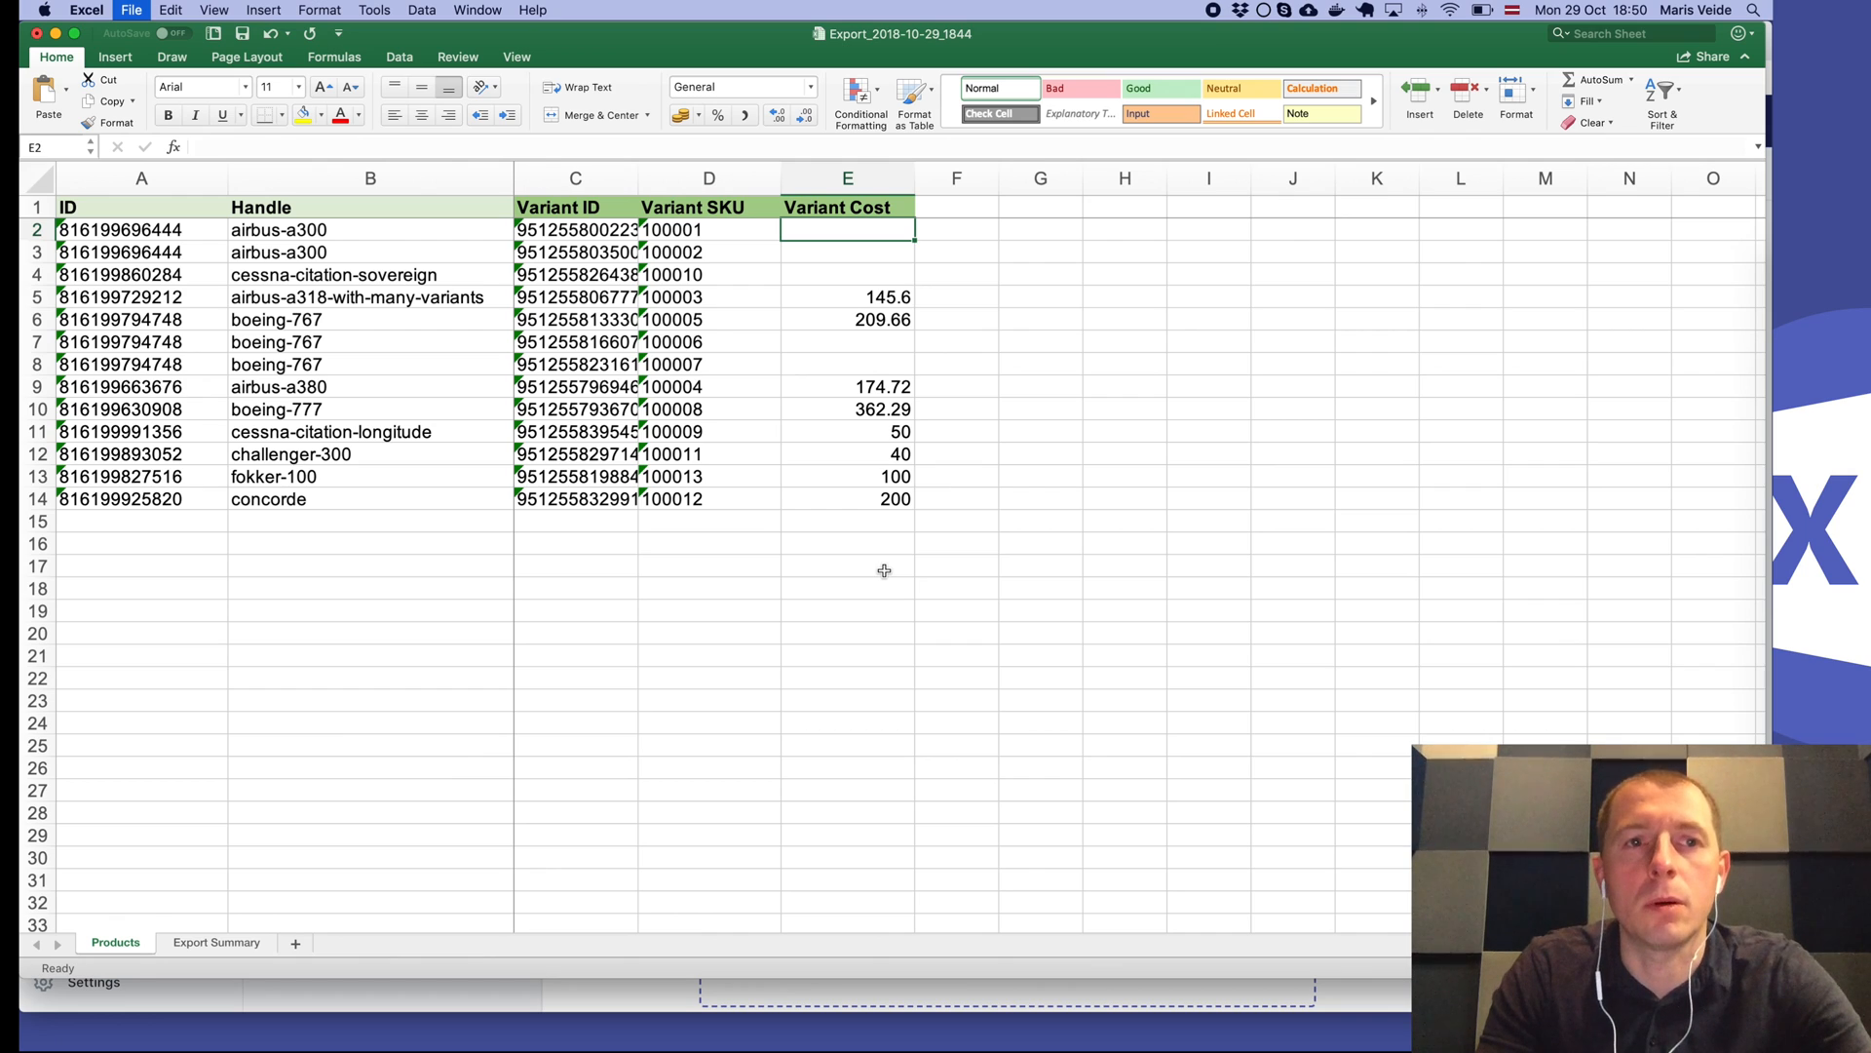
Save the sheet as update-cost.xlsx and import its 10 products into Excelify.
{"action": "key", "text": "cmd+s"}
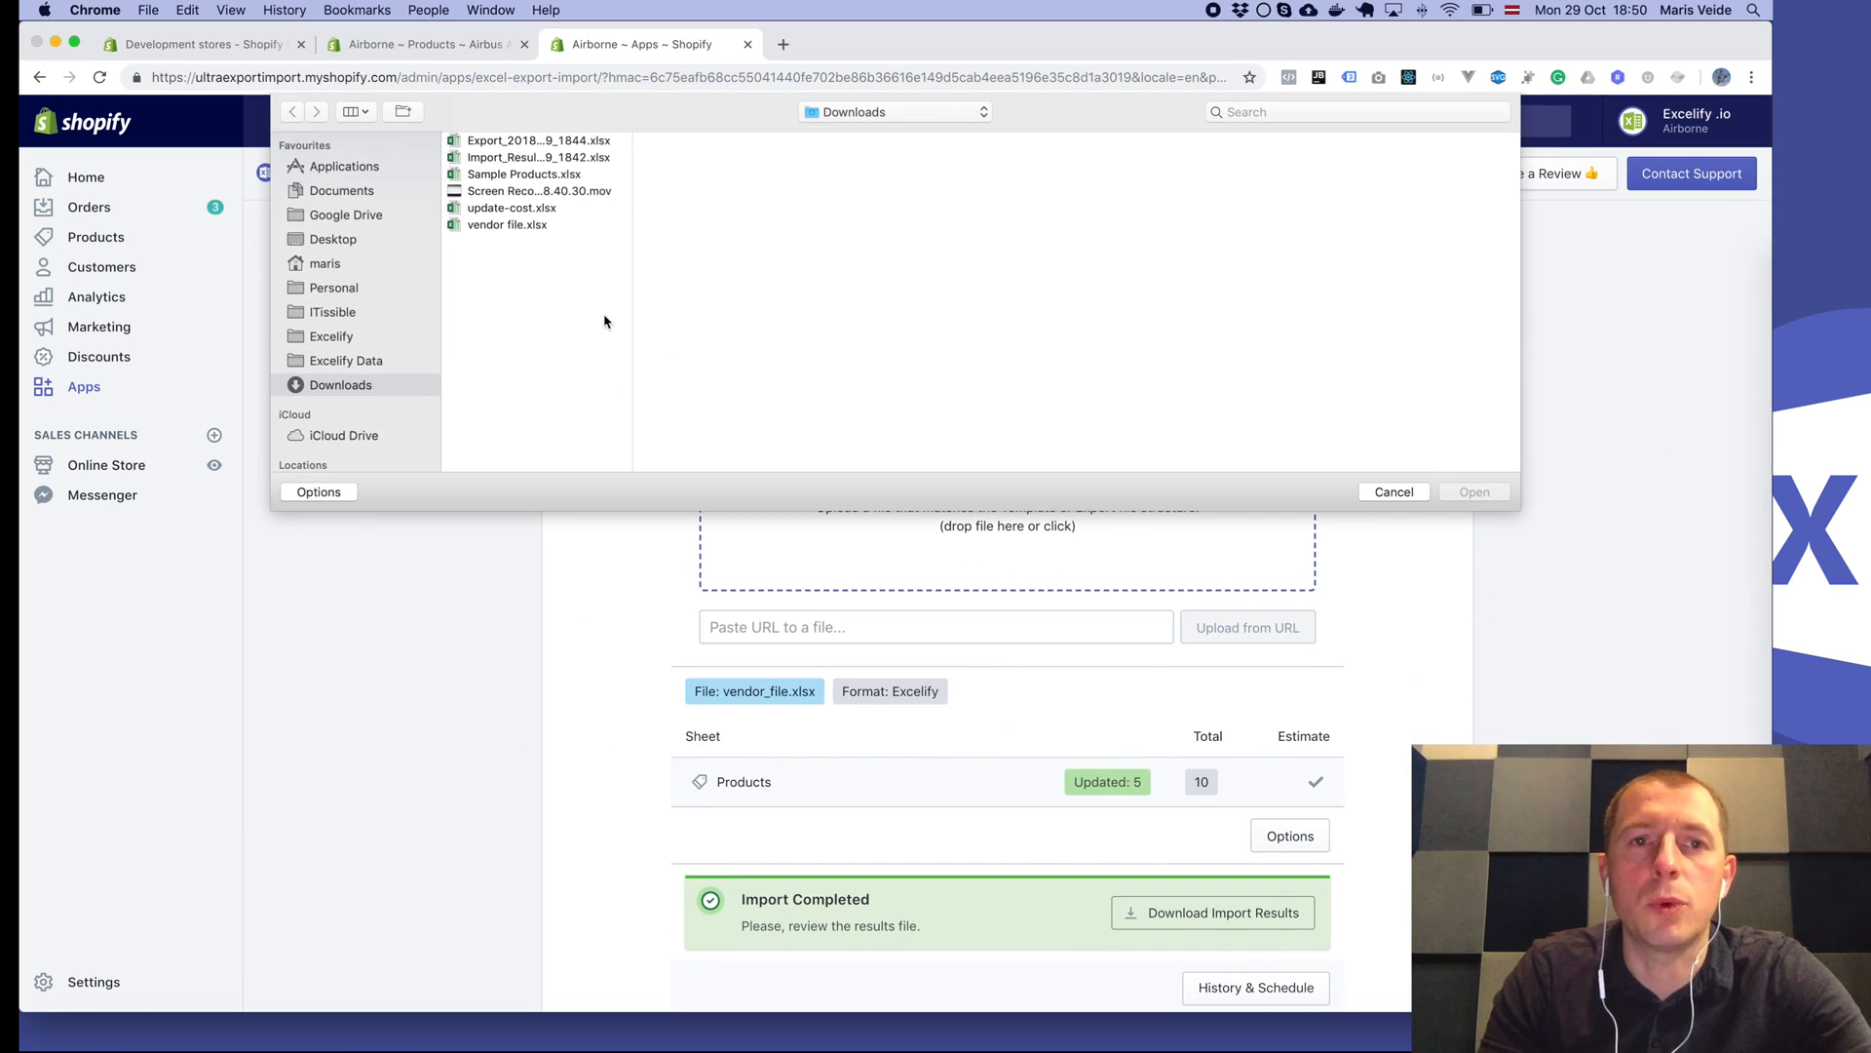
{"action": "left_click", "coordinate": [1392, 490]}
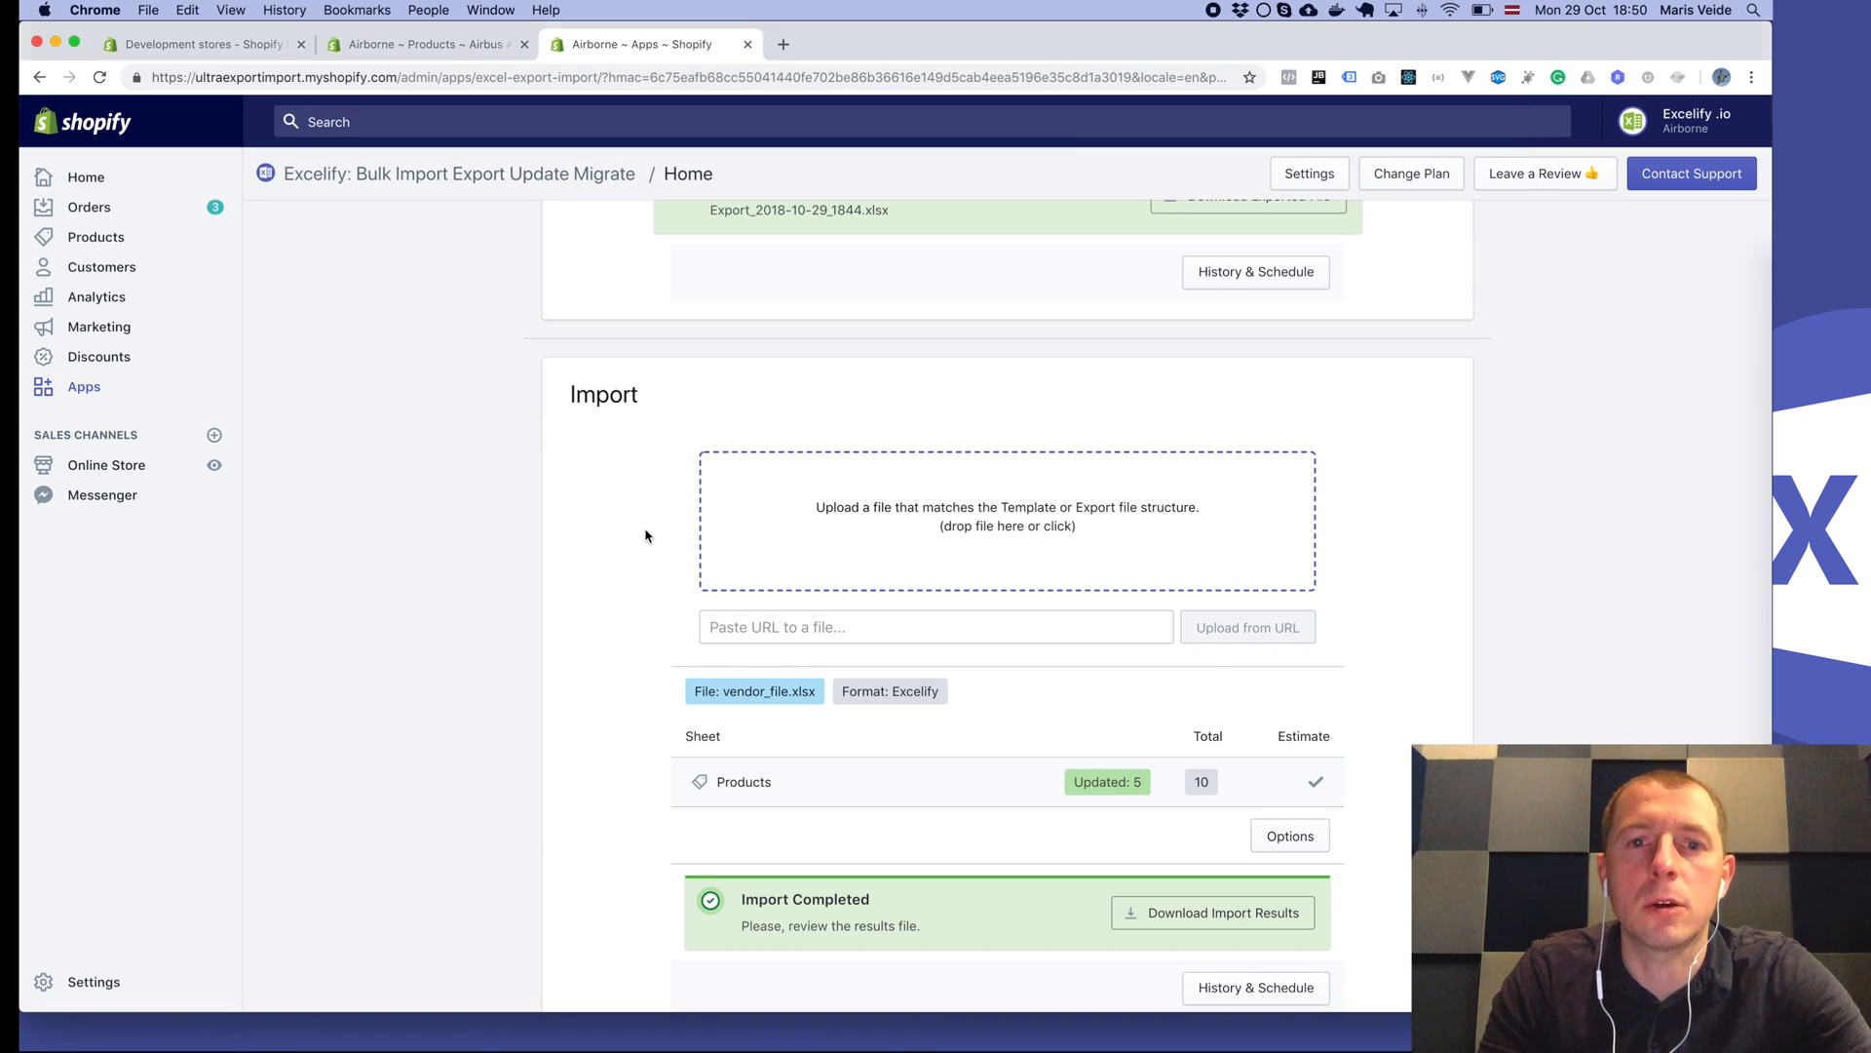
{"action": "scroll", "scroll_direction": "down", "scroll_amount": 3}
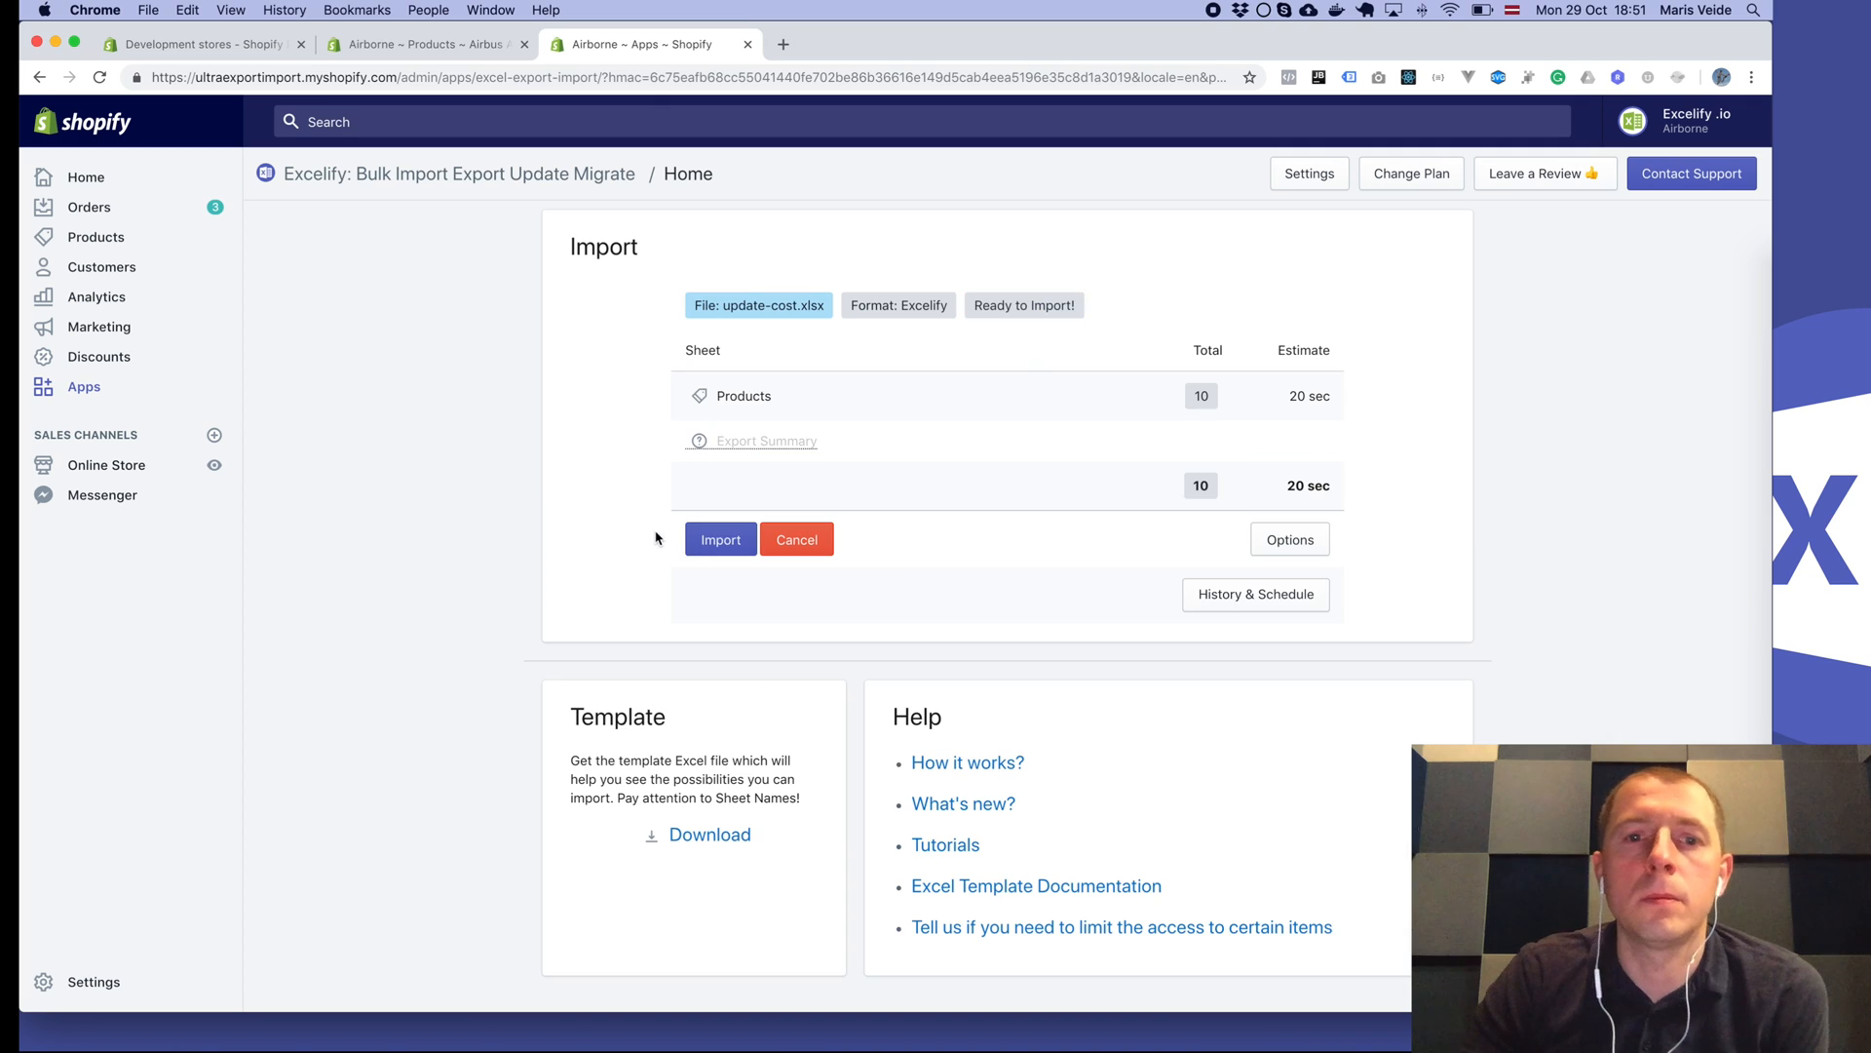
{"action": "left_click", "coordinate": [719, 538]}
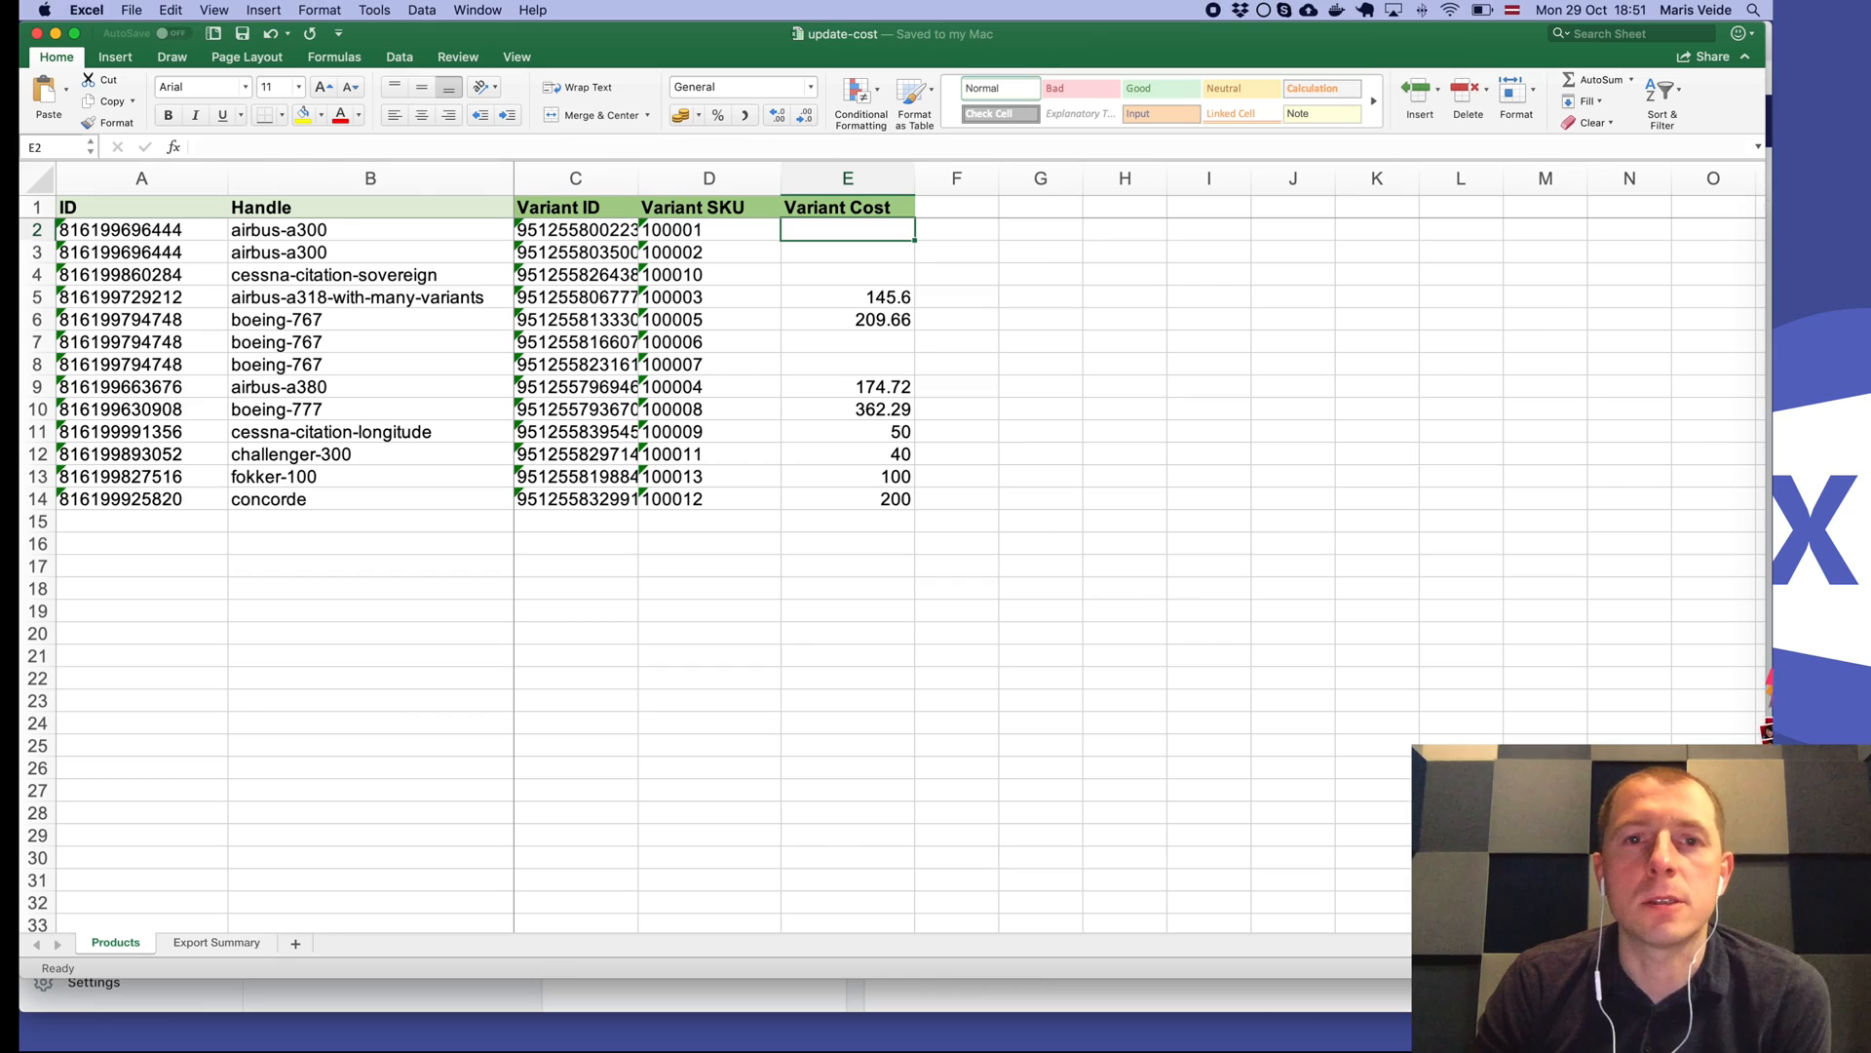
{"action": "mouse_move", "coordinate": [871, 443]}
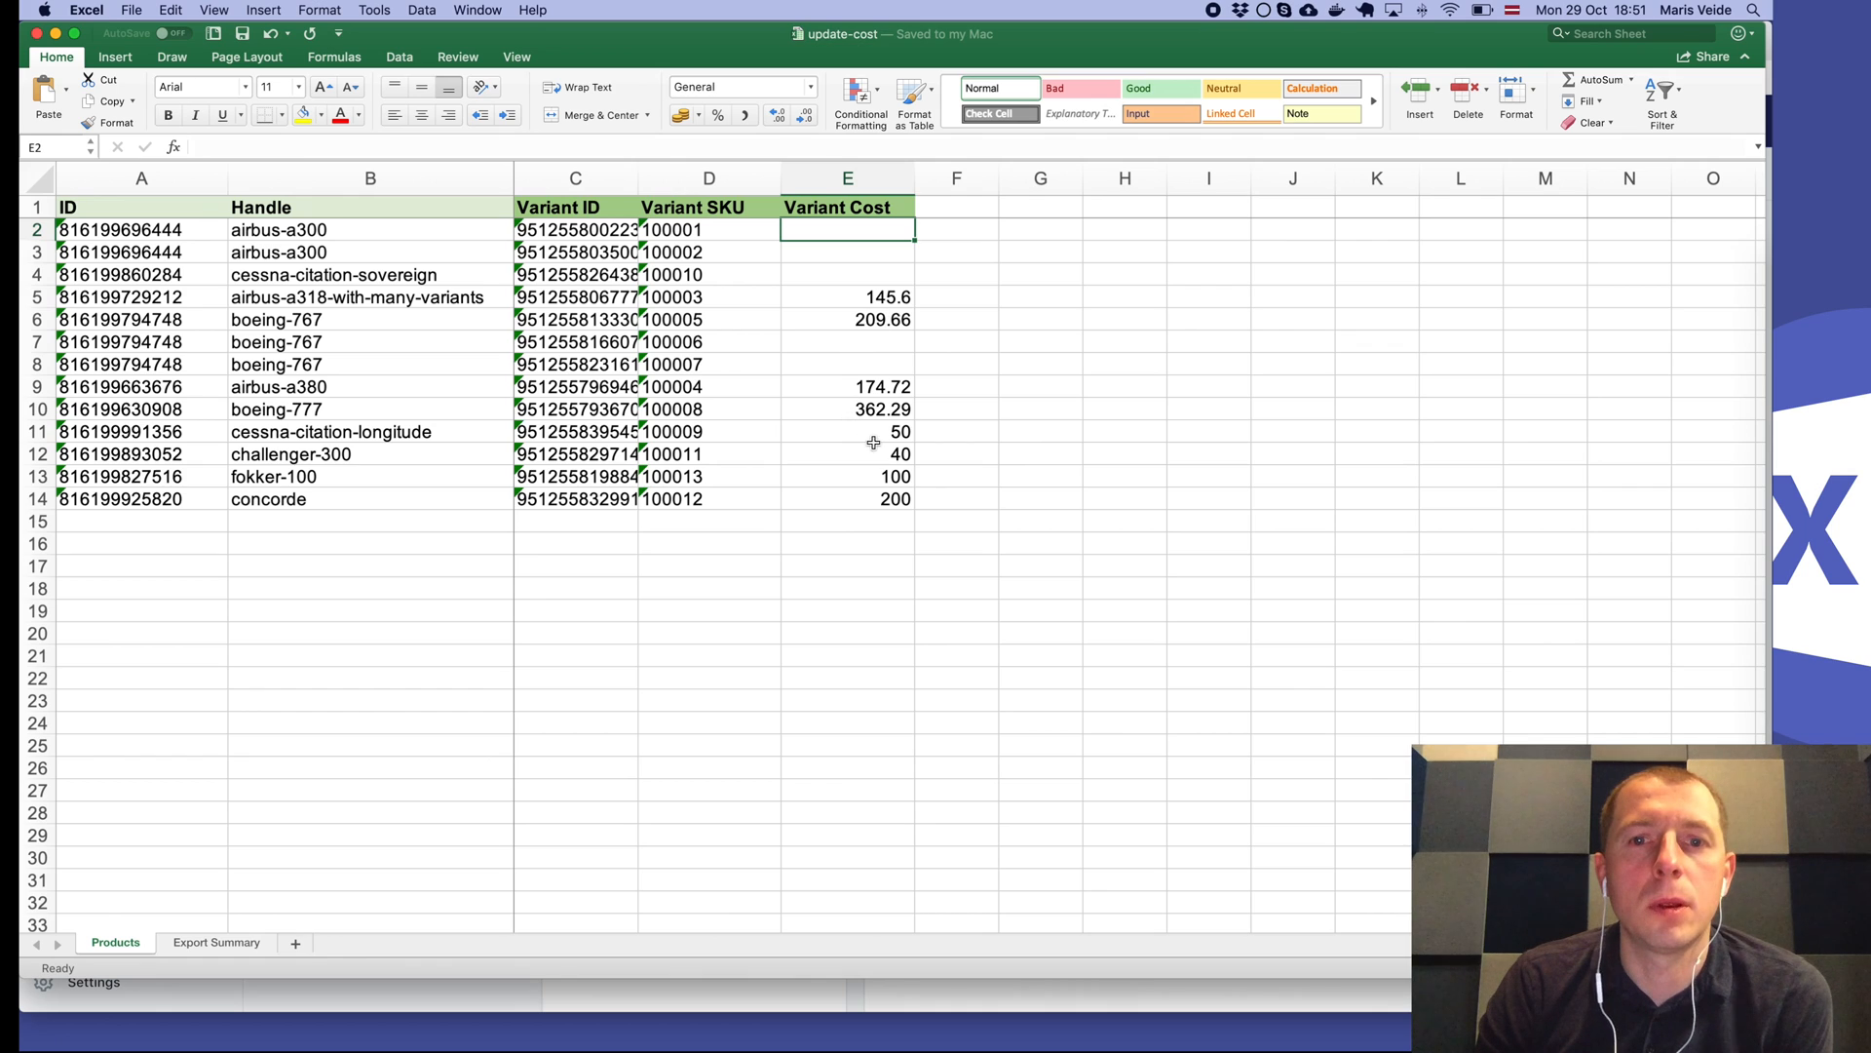
{"action": "left_click", "coordinate": [370, 431]}
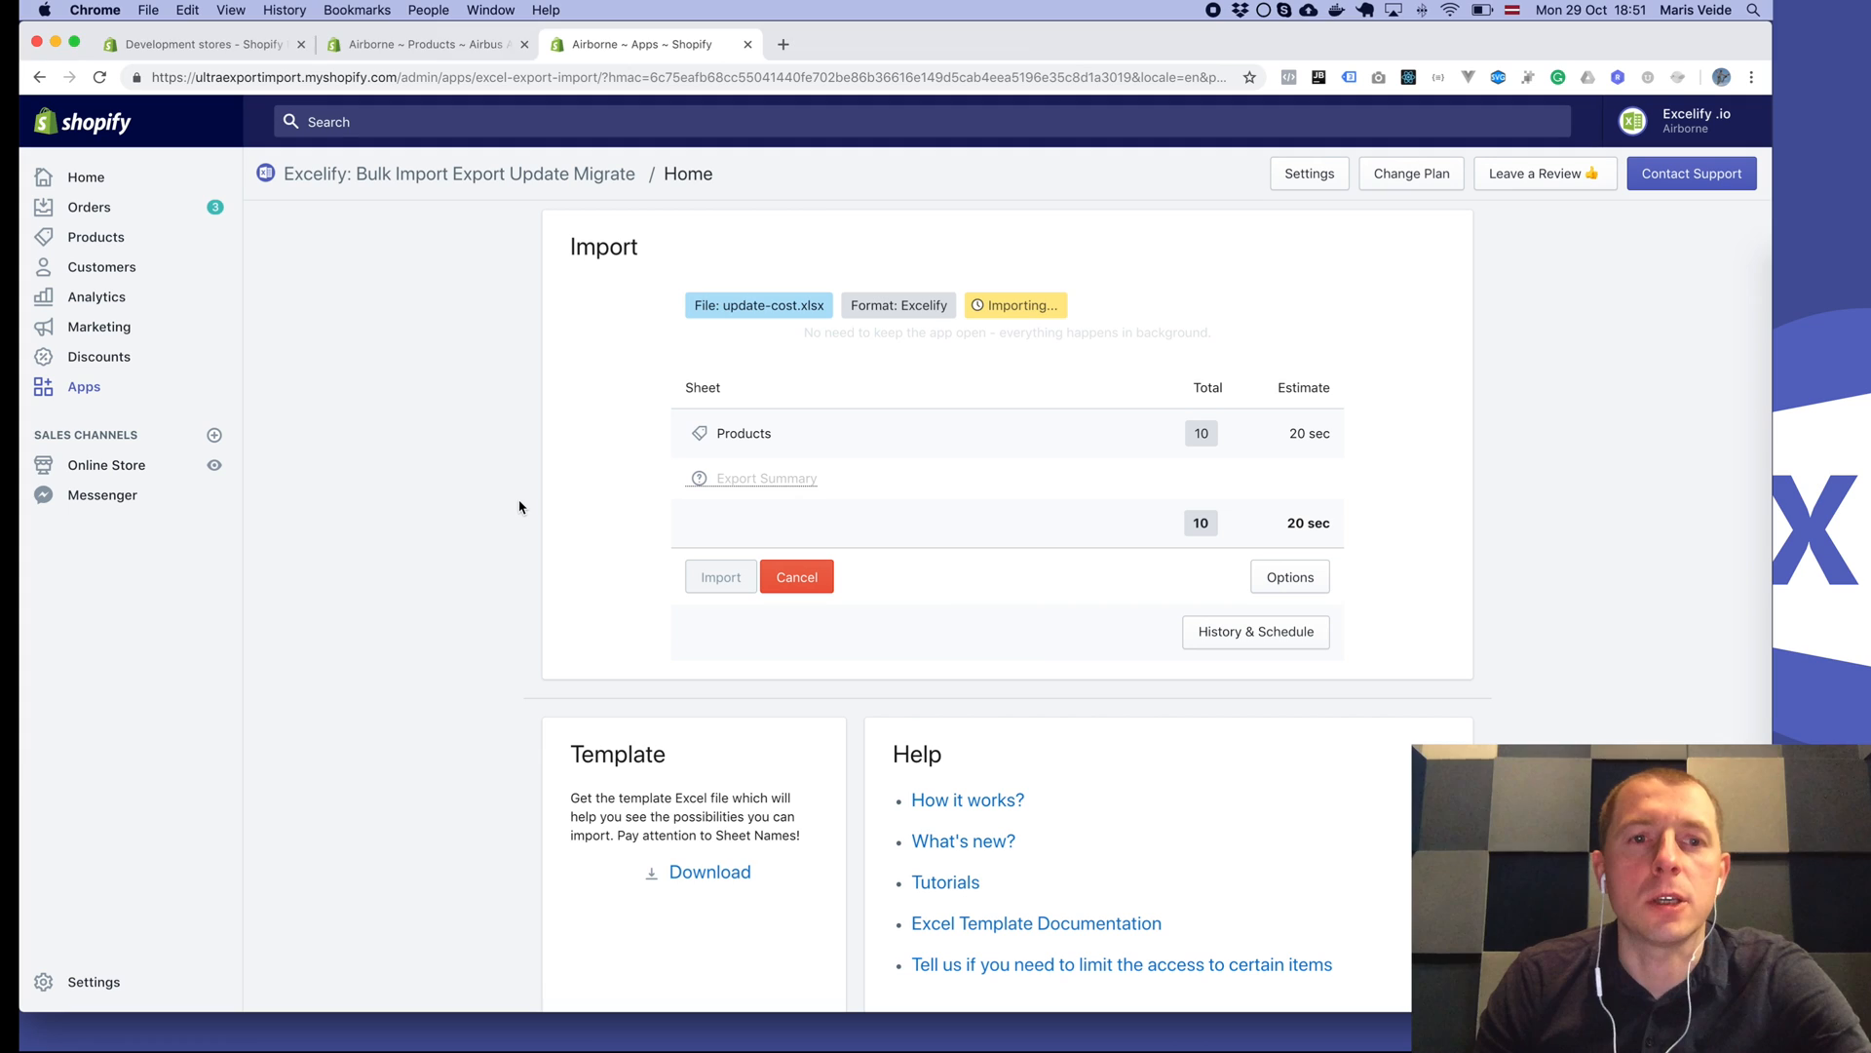
Search all products for cessna-citation-longitude and verify its cost per item reads $50.00.
{"action": "left_click", "coordinate": [424, 44]}
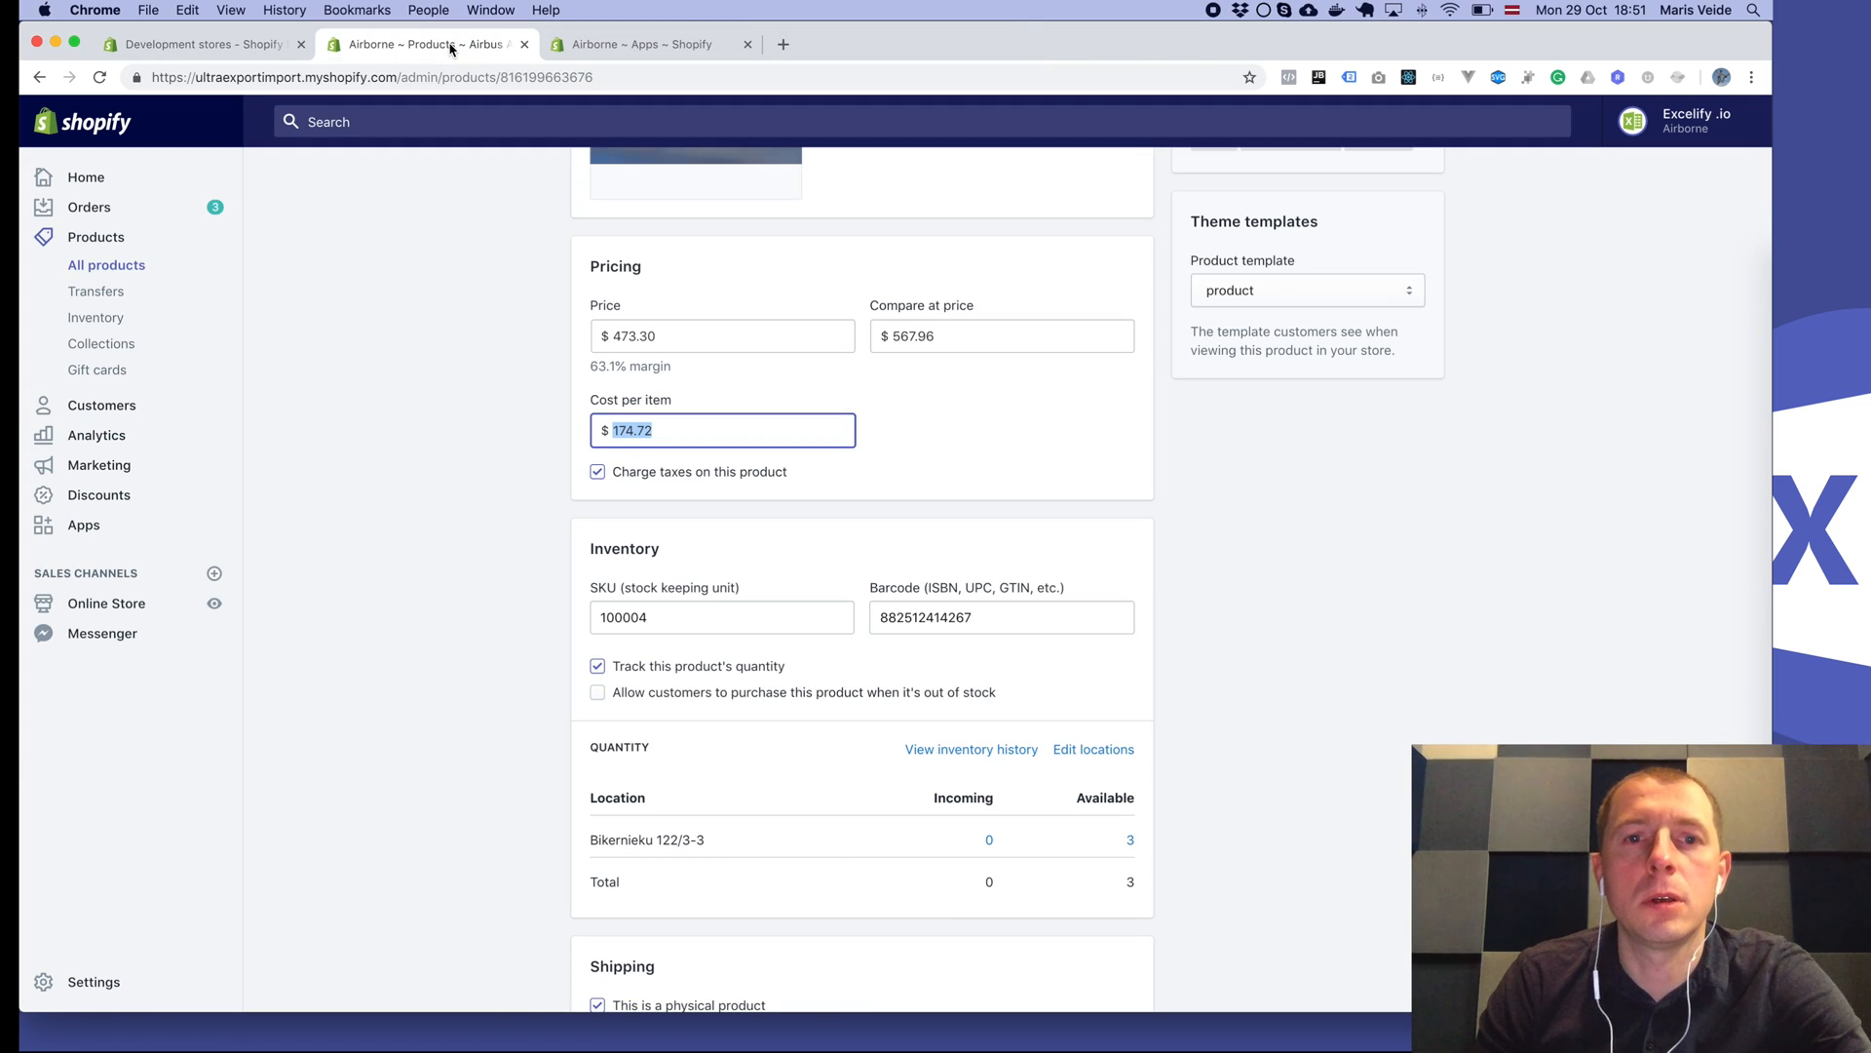
{"action": "left_click", "coordinate": [648, 44]}
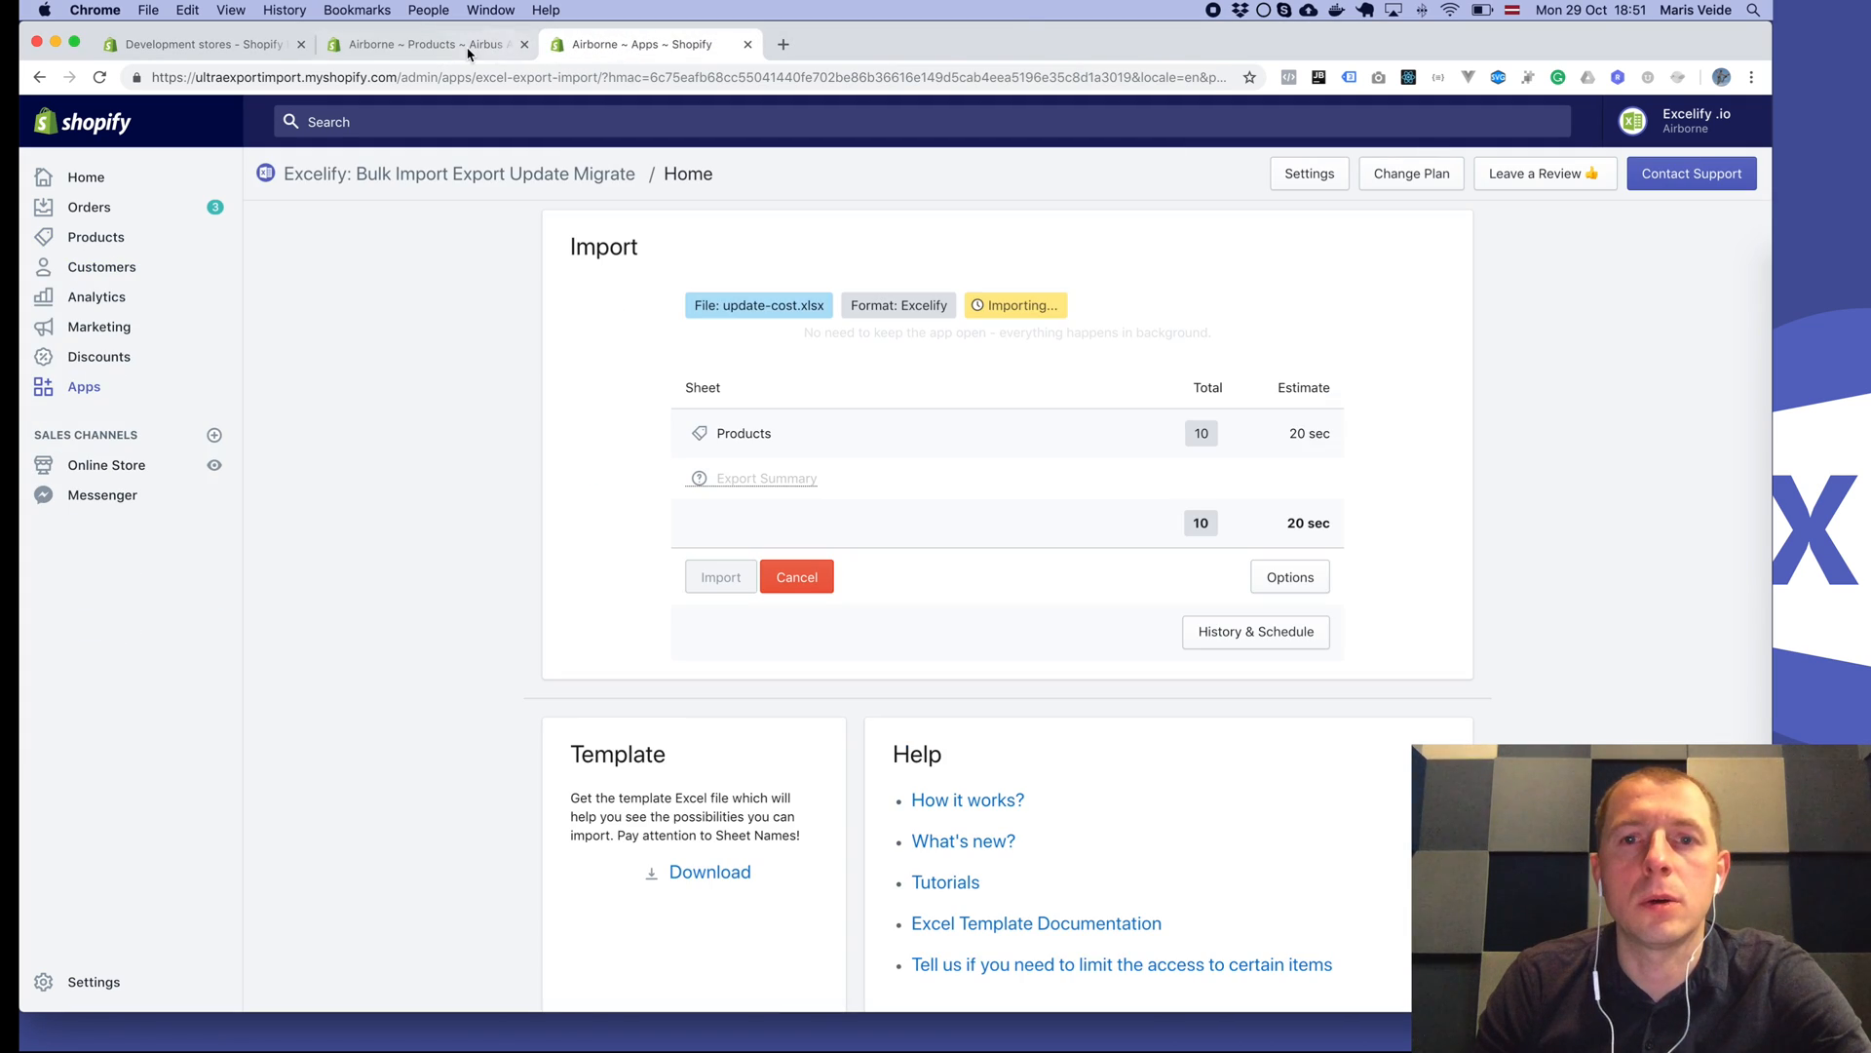
{"action": "left_click", "coordinate": [418, 44]}
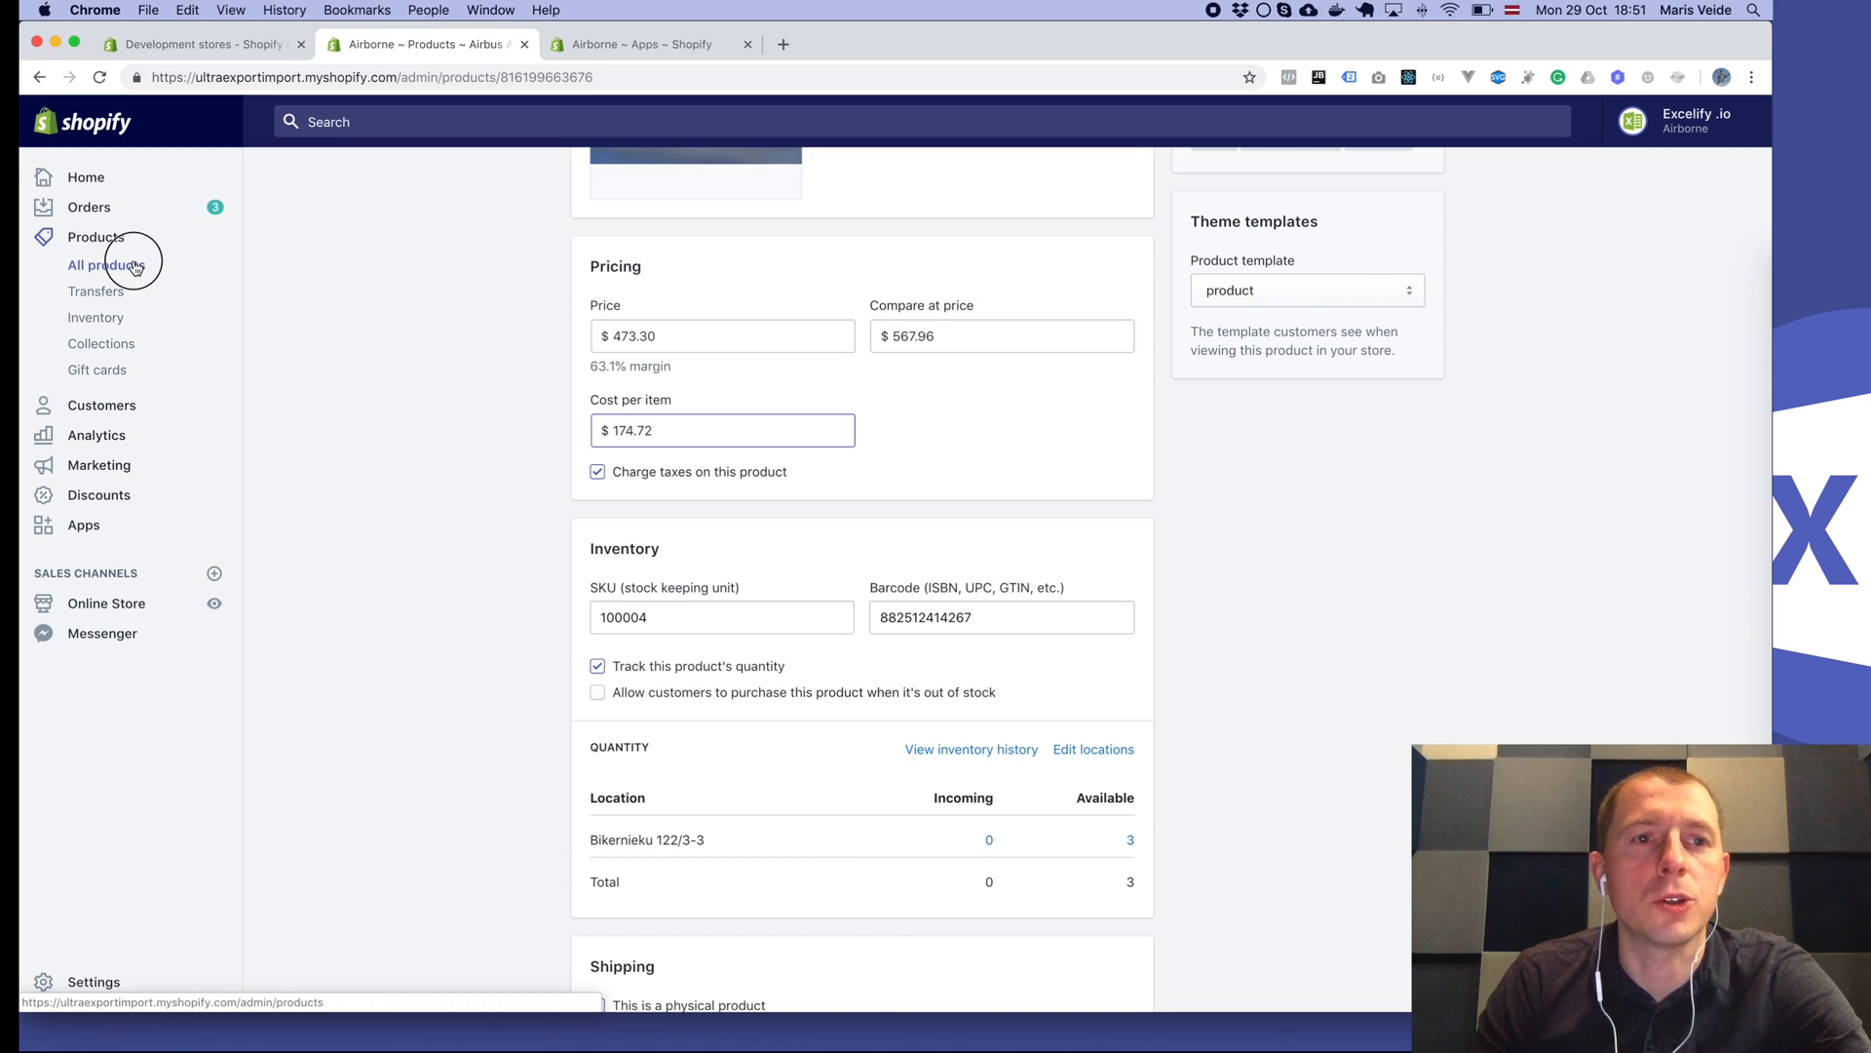
{"action": "left_click", "coordinate": [106, 264]}
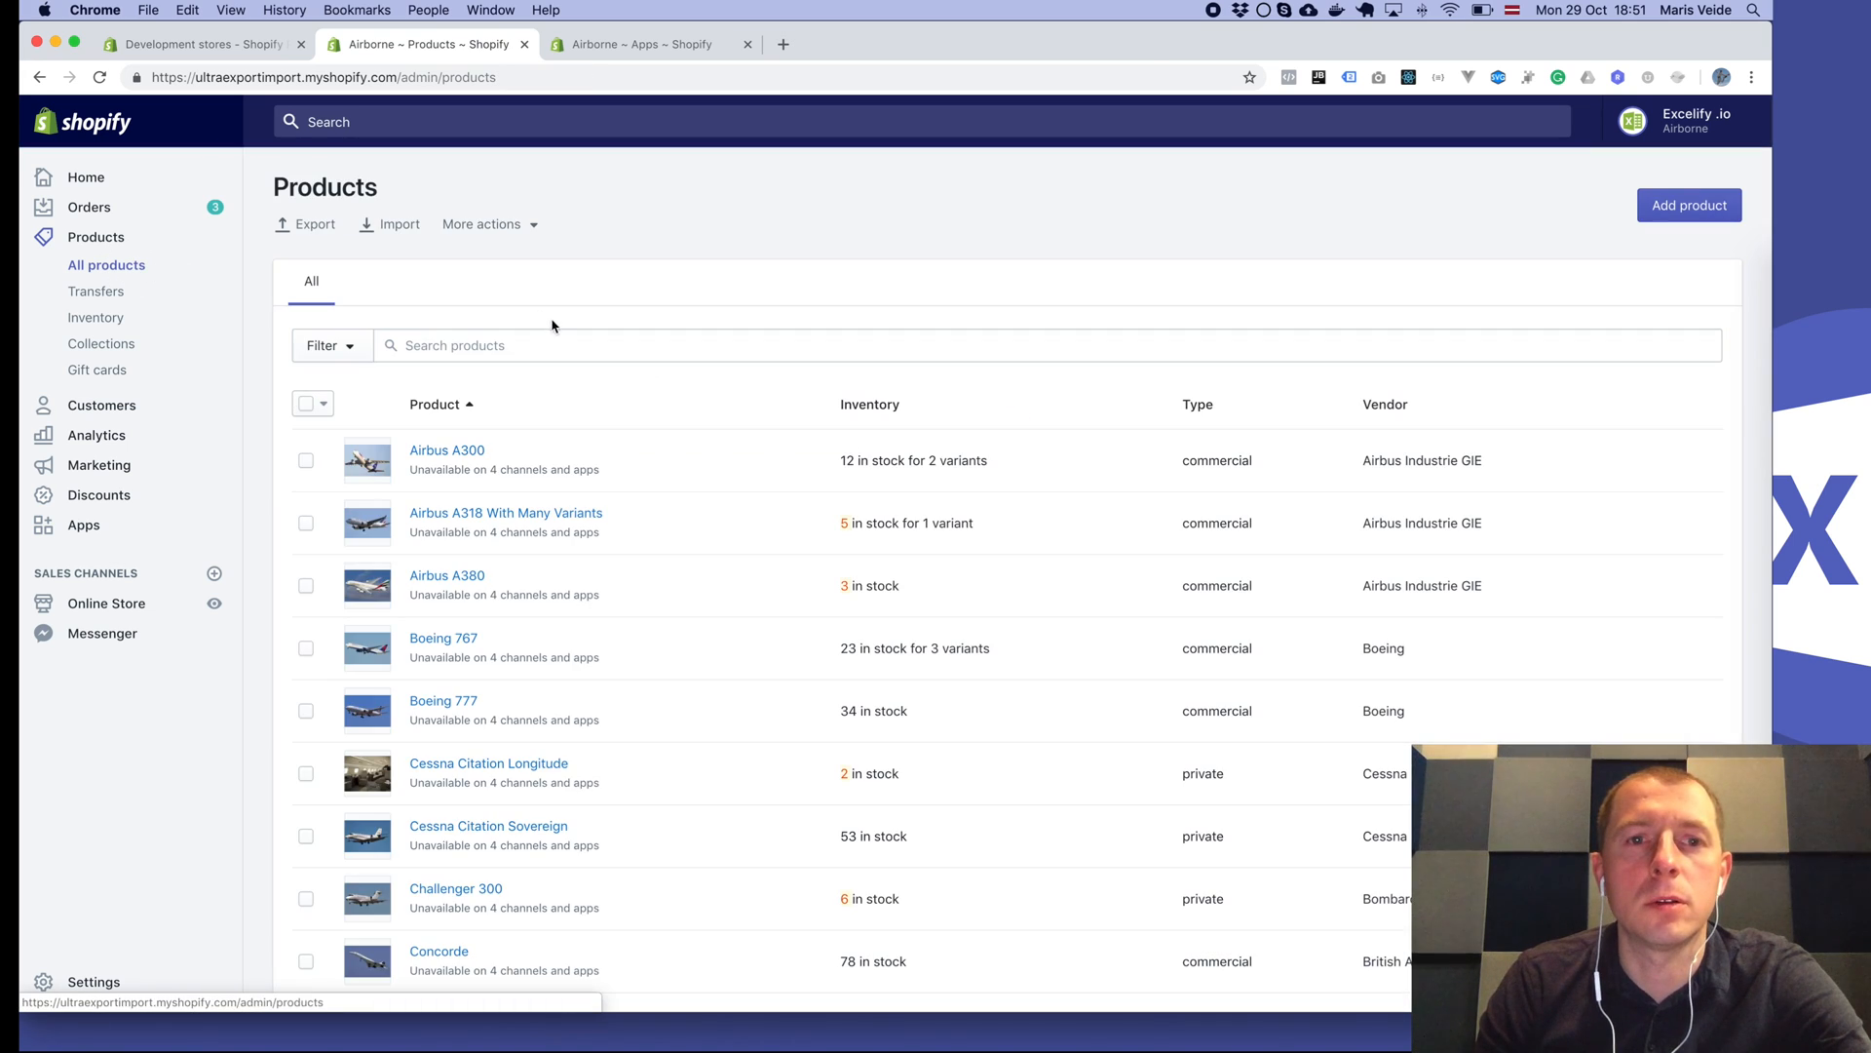
{"action": "type", "text": "cessna-citation-longitude"}
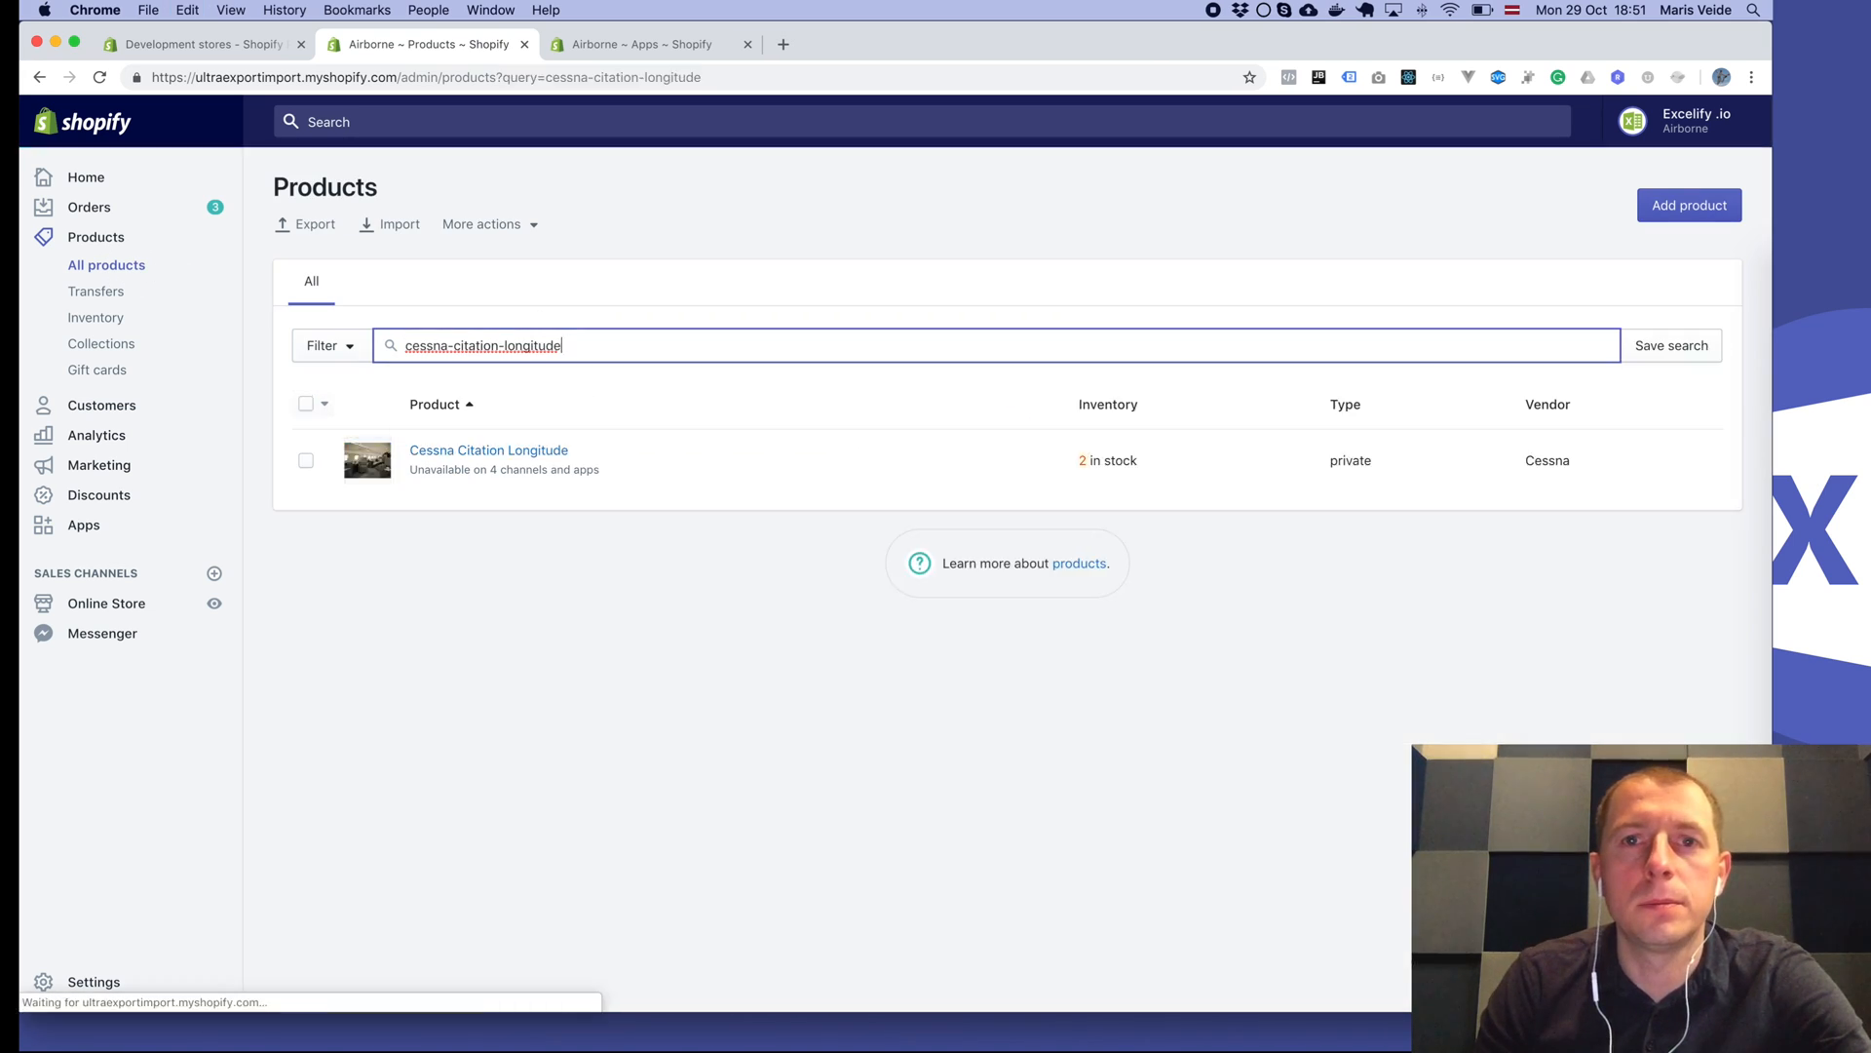
{"action": "left_click", "coordinate": [488, 451]}
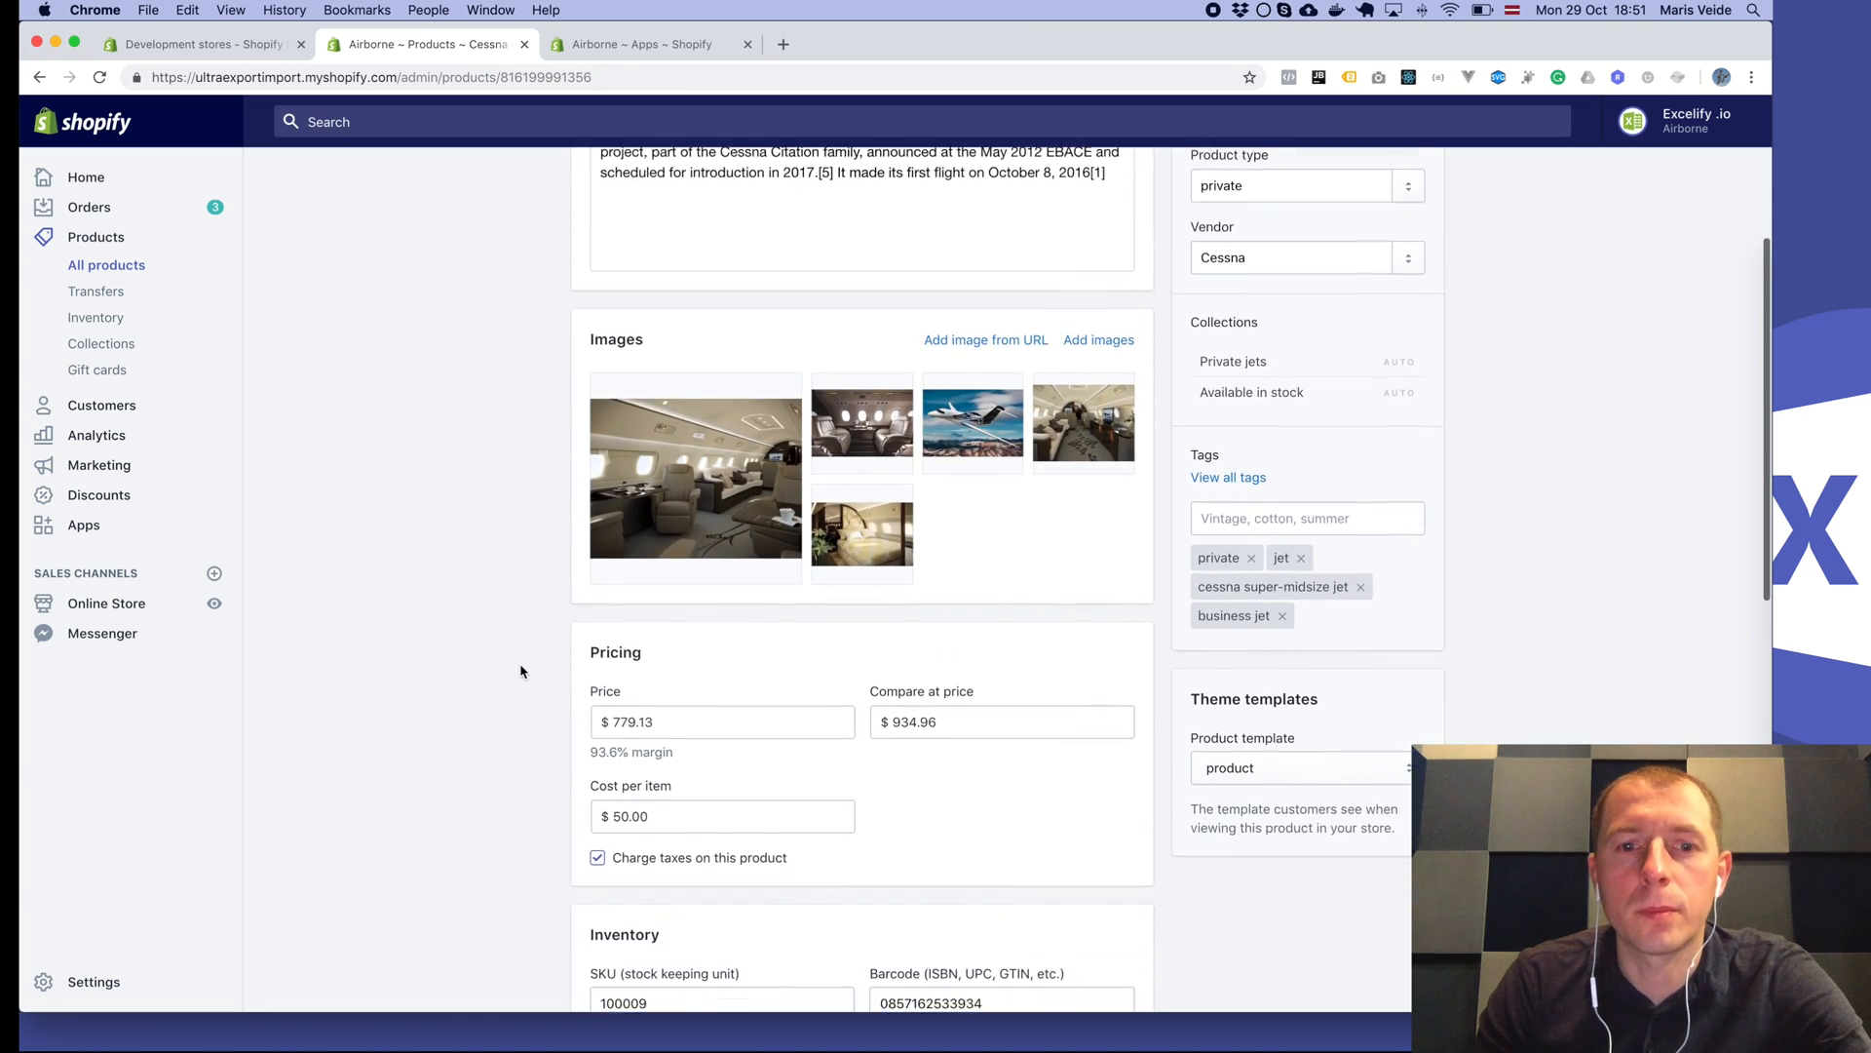
{"action": "scroll", "scroll_direction": "down", "scroll_amount": 3}
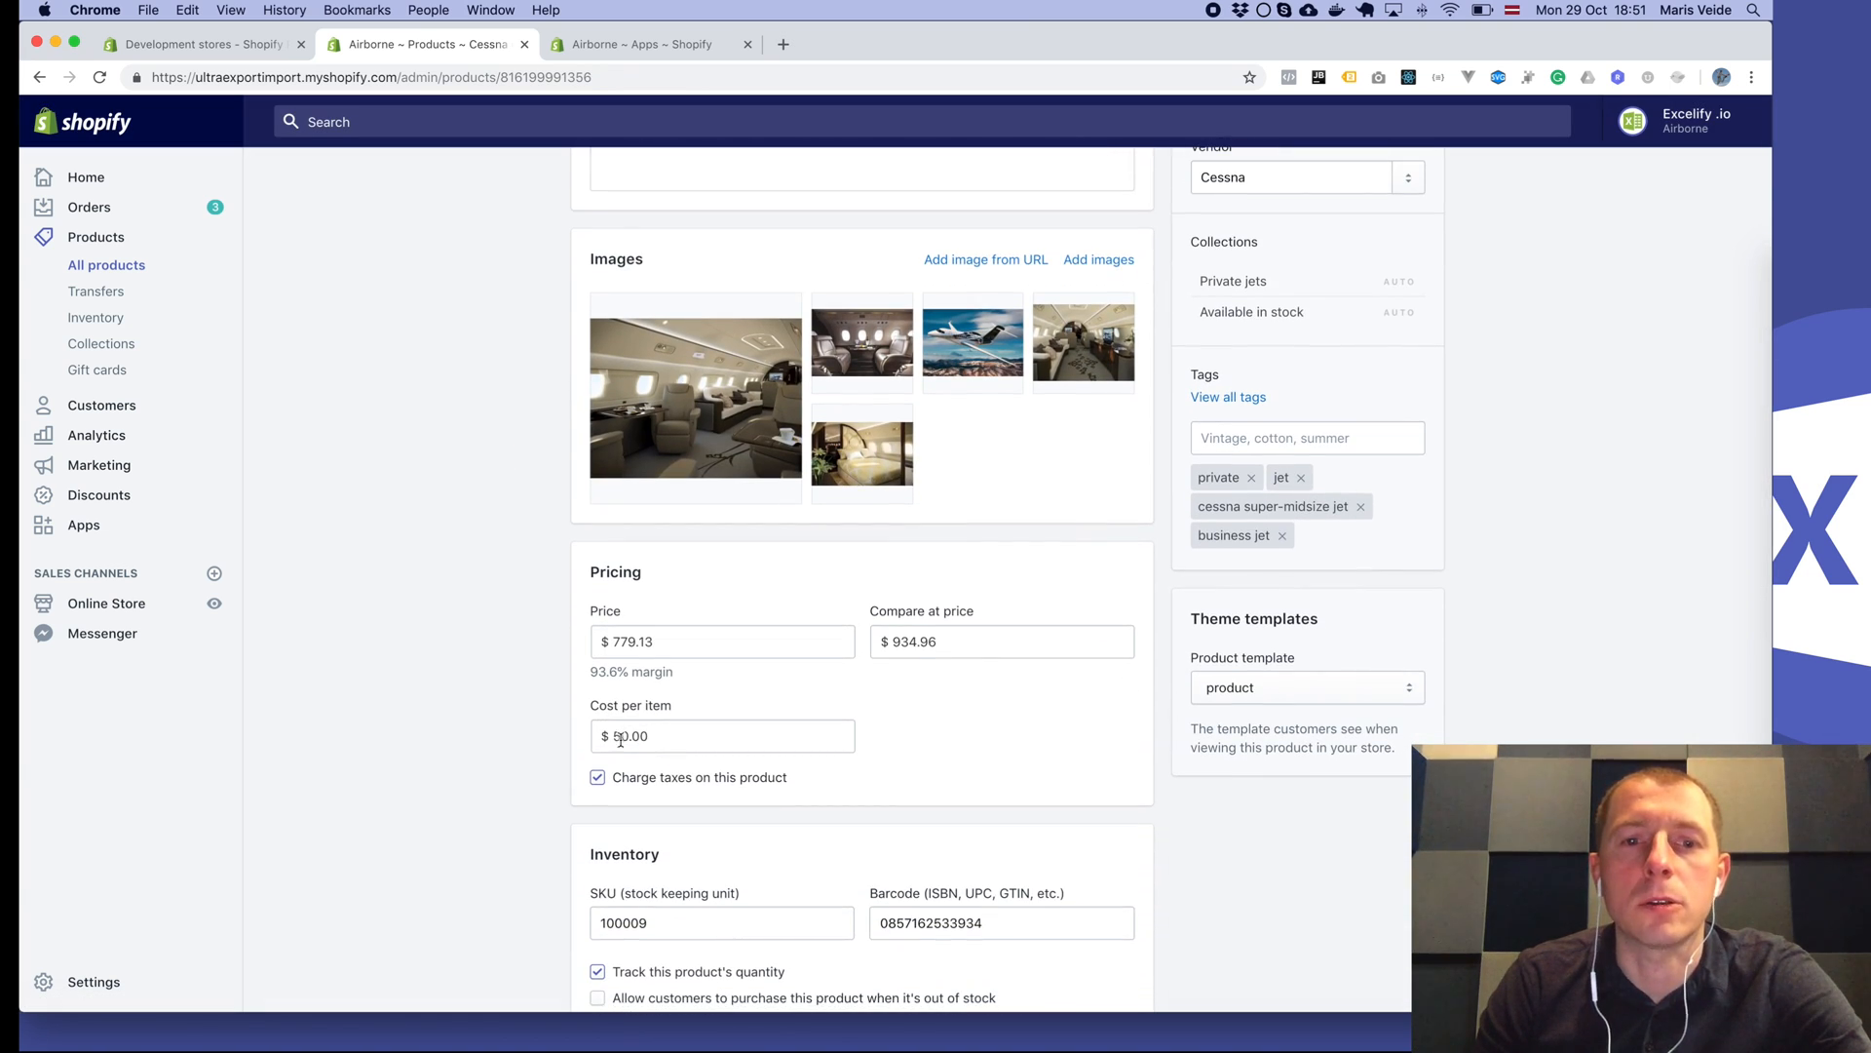
{"action": "left_click", "coordinate": [650, 44]}
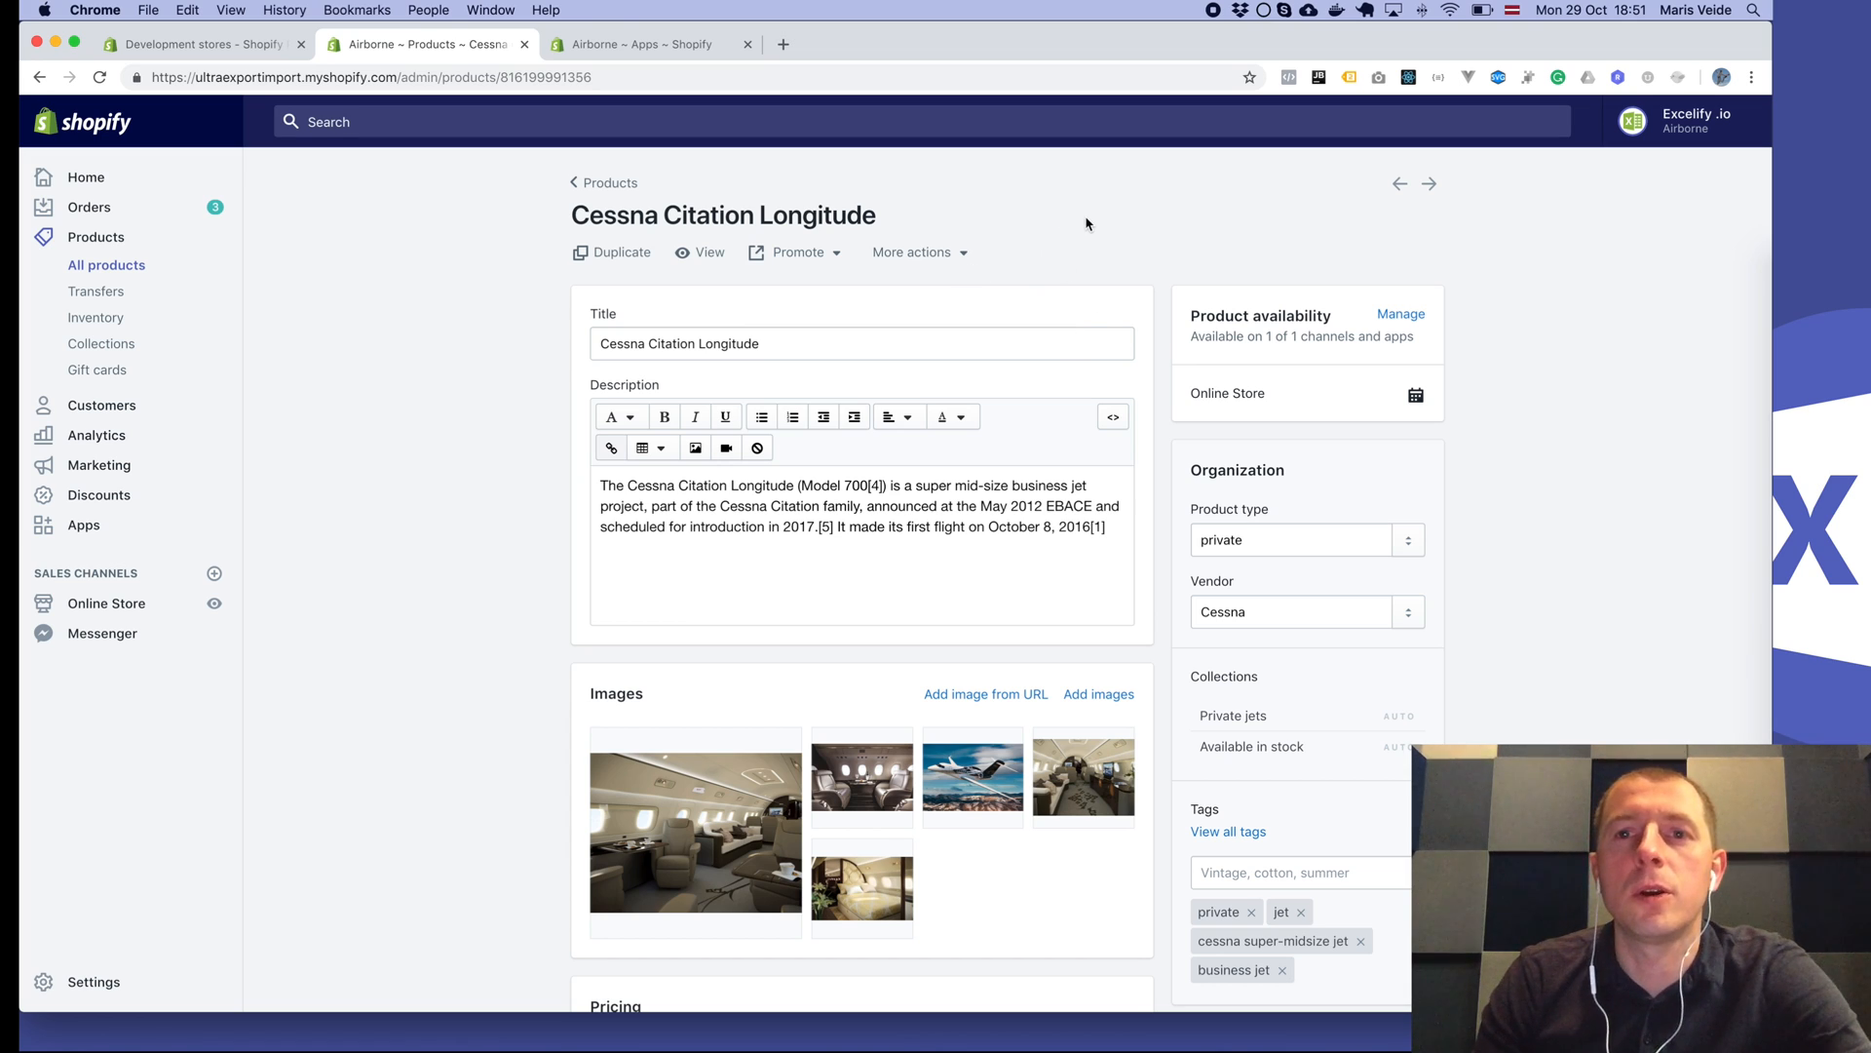
{"action": "mouse_move", "coordinate": [1209, 36]}
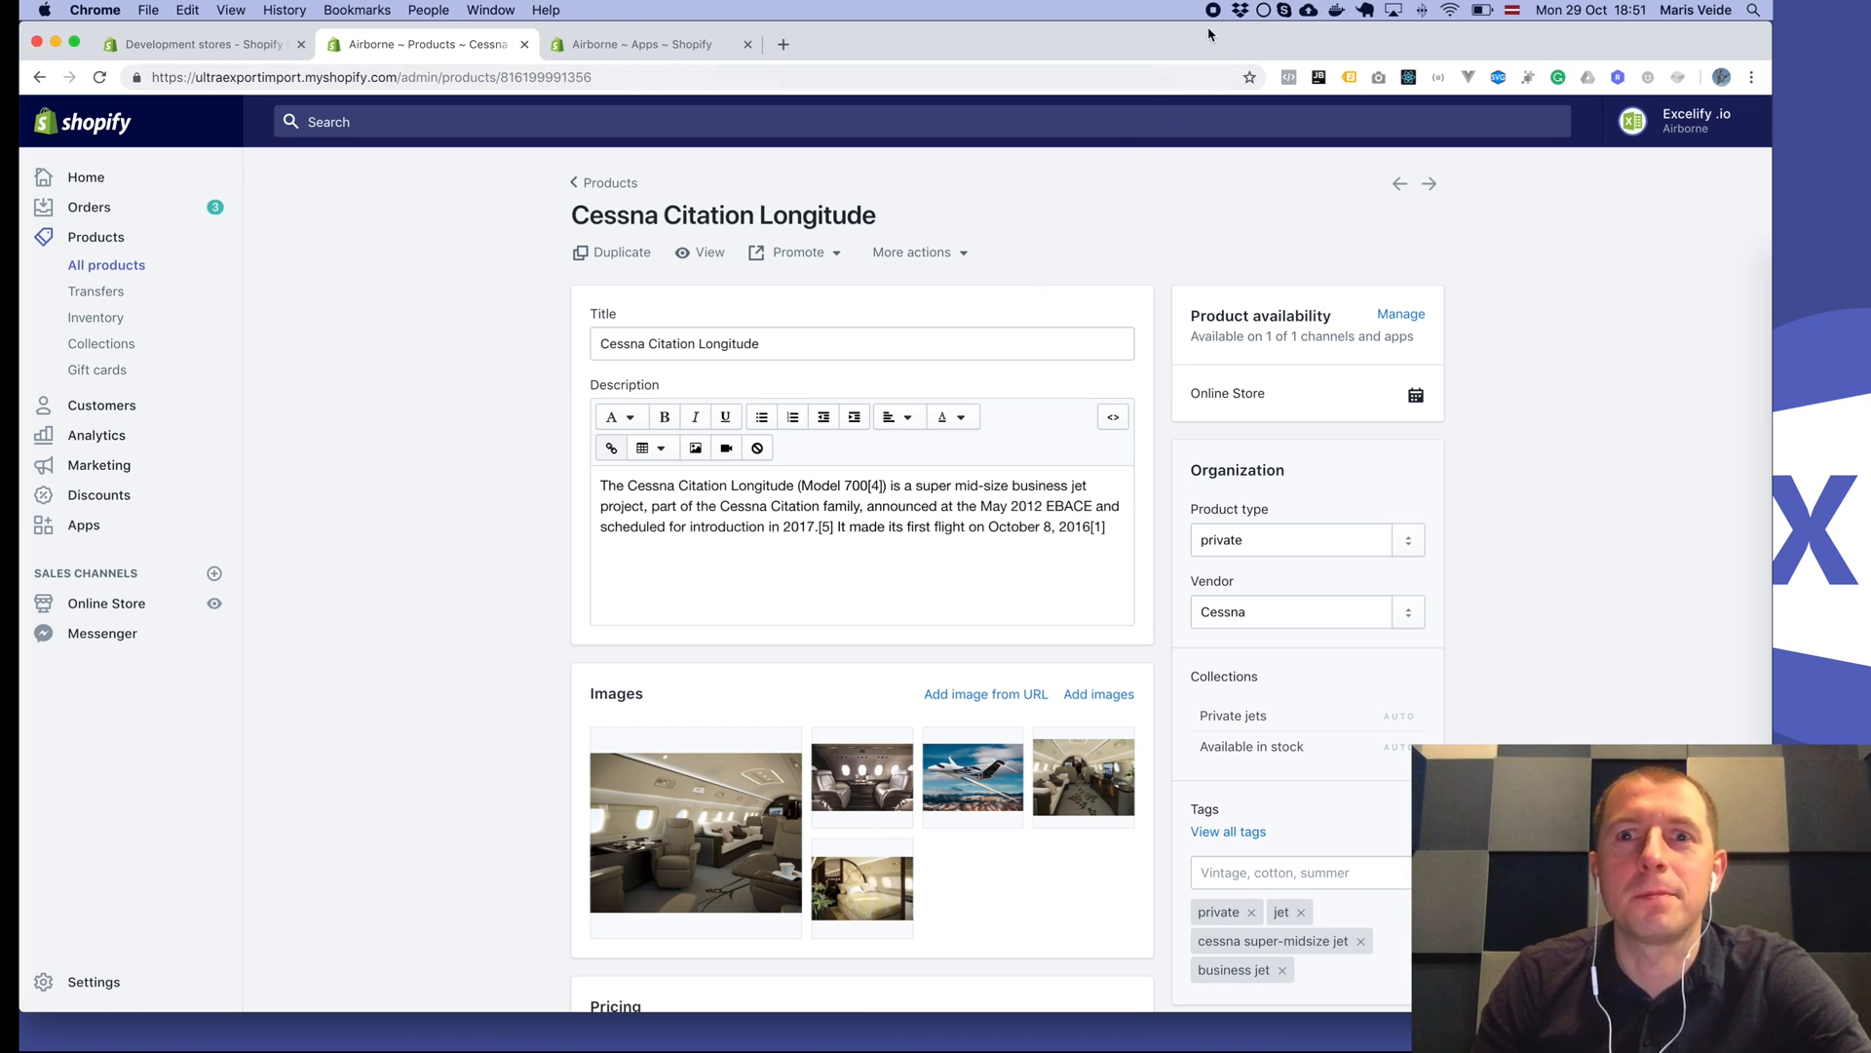